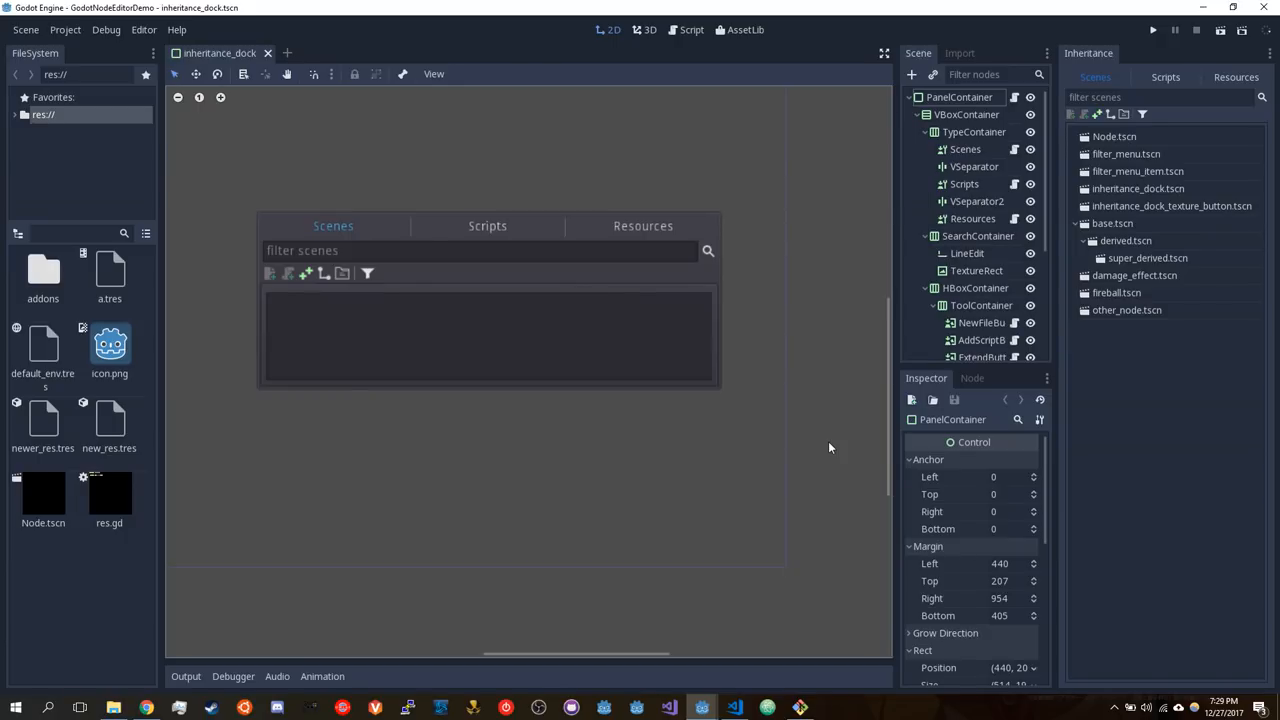
{"action": "mouse_move", "coordinate": [836, 446]}
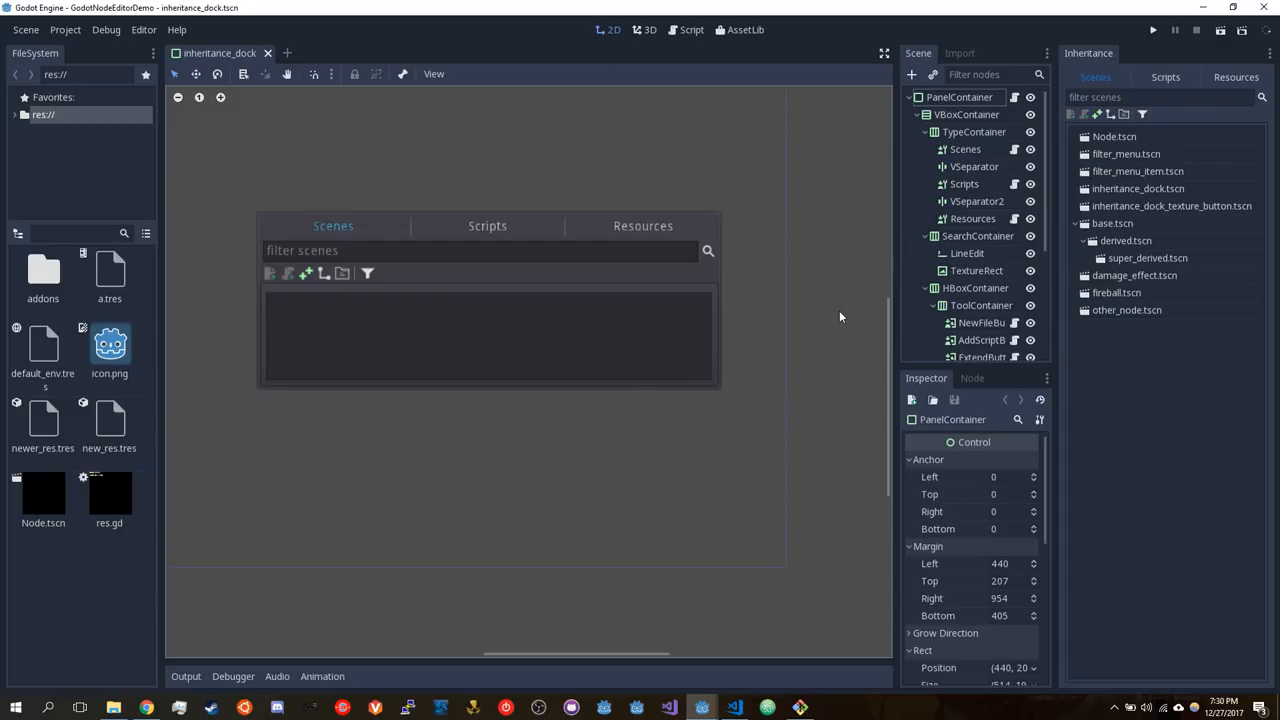
{"action": "mouse_move", "coordinate": [837, 346]}
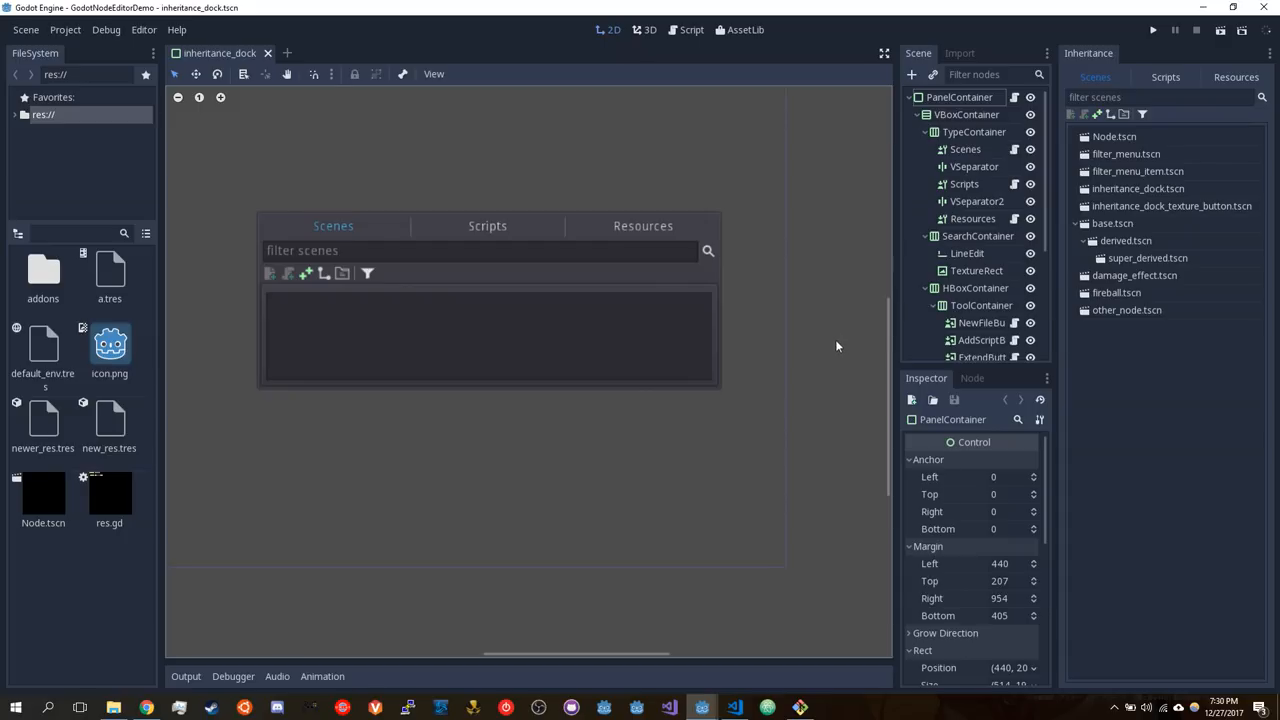
{"action": "mouse_move", "coordinate": [958, 22]}
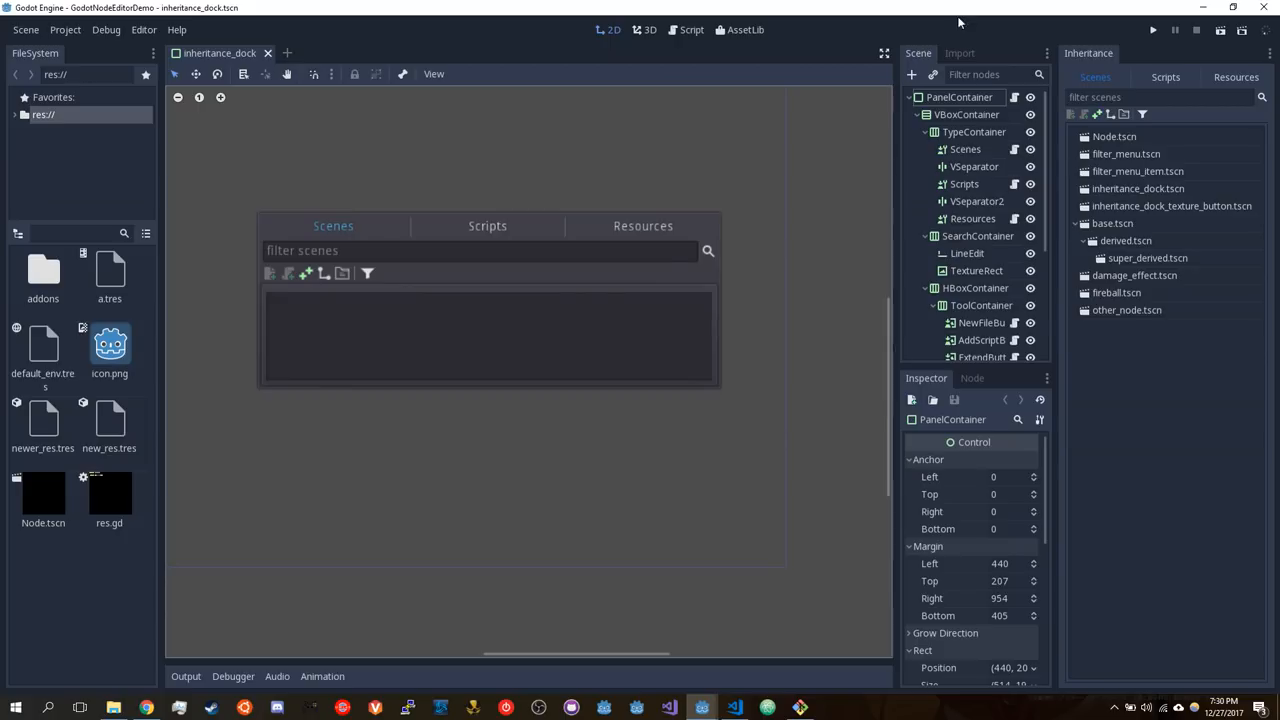
{"action": "mouse_move", "coordinate": [1120, 14]}
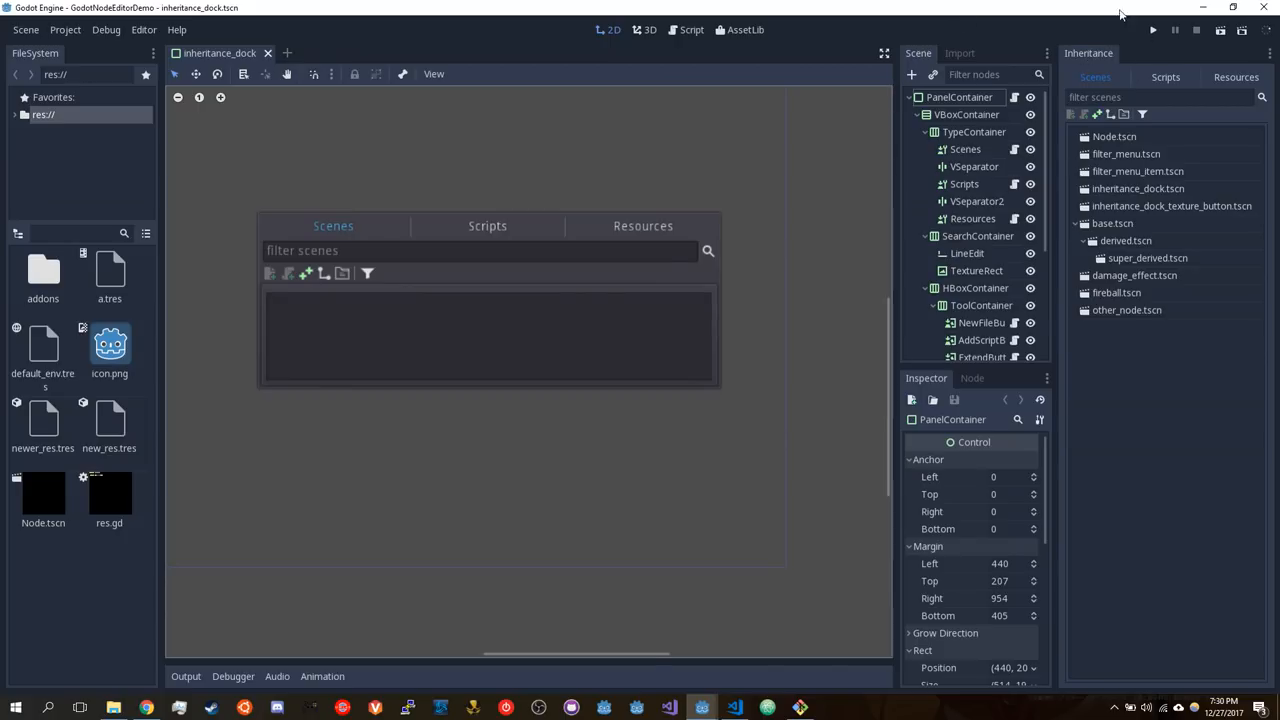
{"action": "mouse_move", "coordinate": [1156, 53]}
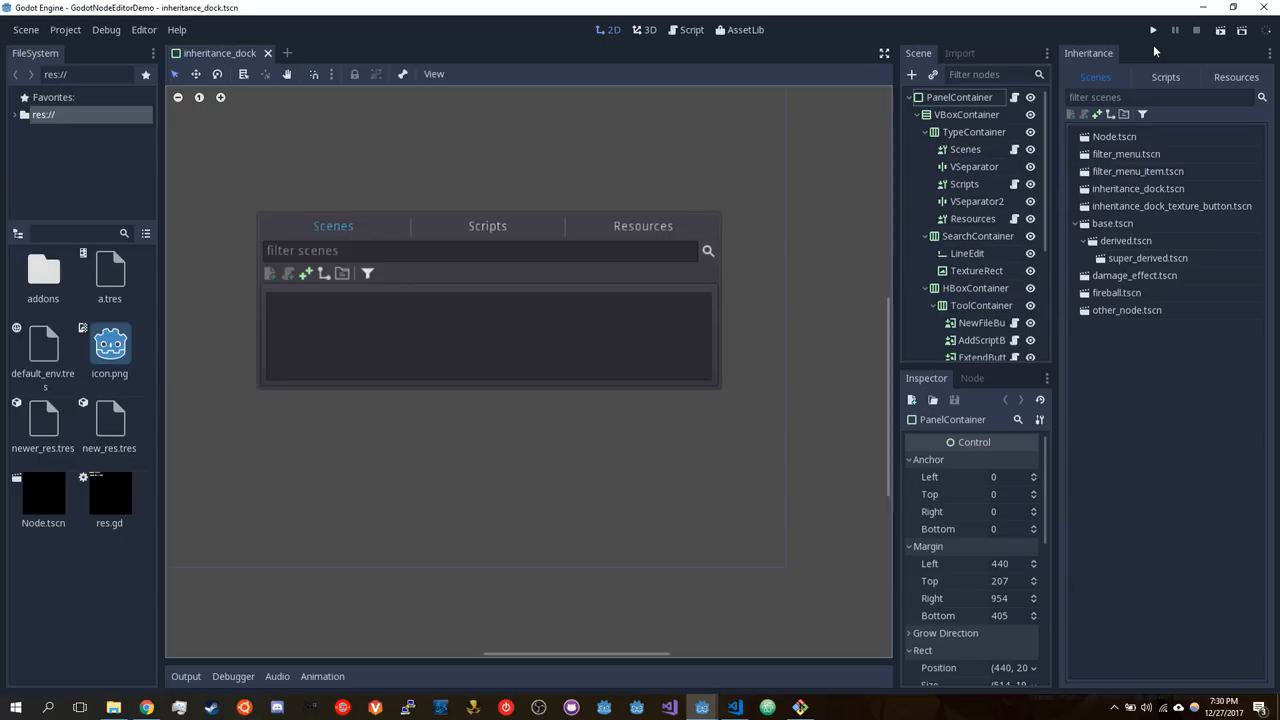
{"action": "mouse_move", "coordinate": [1155, 51]}
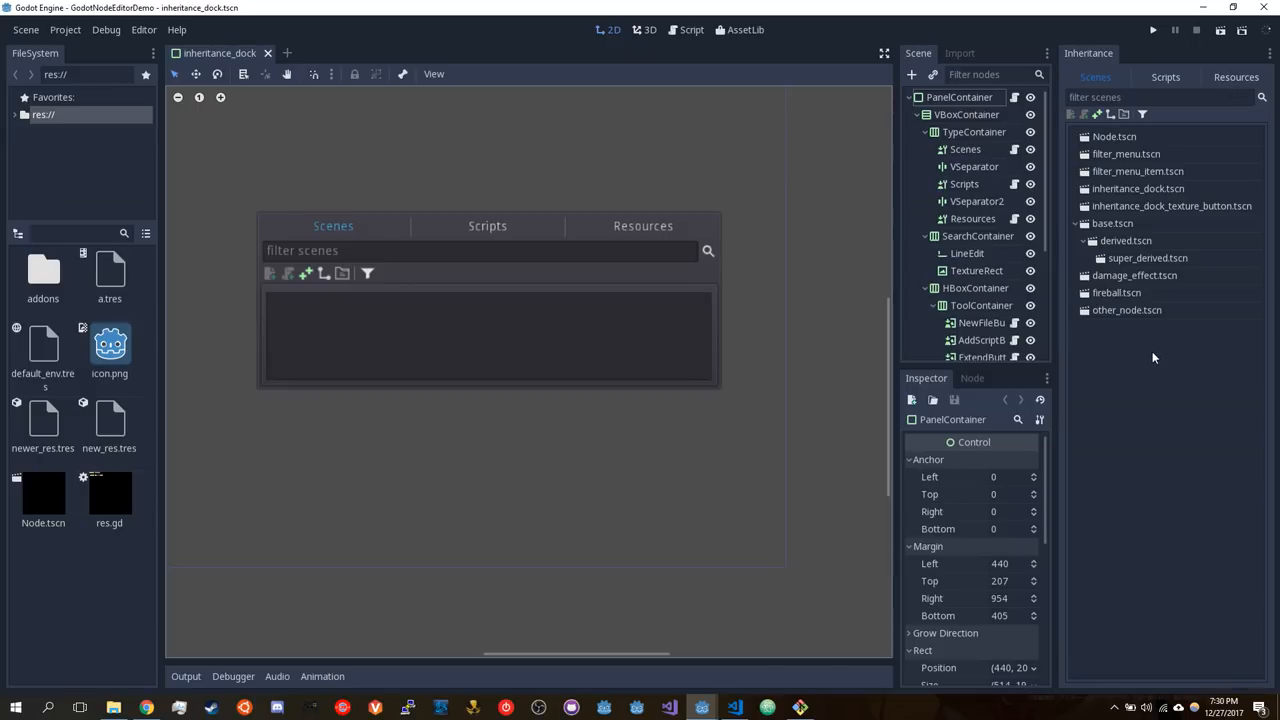
{"action": "mouse_move", "coordinate": [1155, 156]}
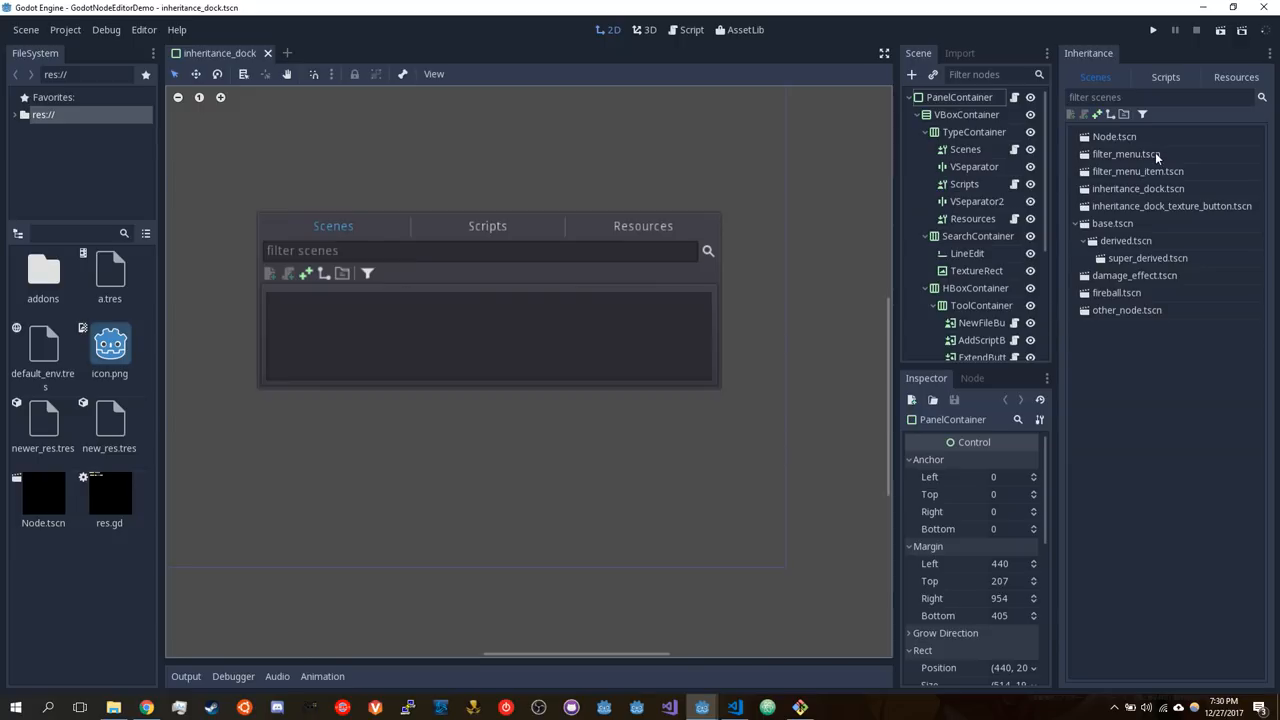
Open filter_menu.tscn and another scene from the Inheritance dock's scene tree
{"action": "double_click", "coordinate": [1126, 153]}
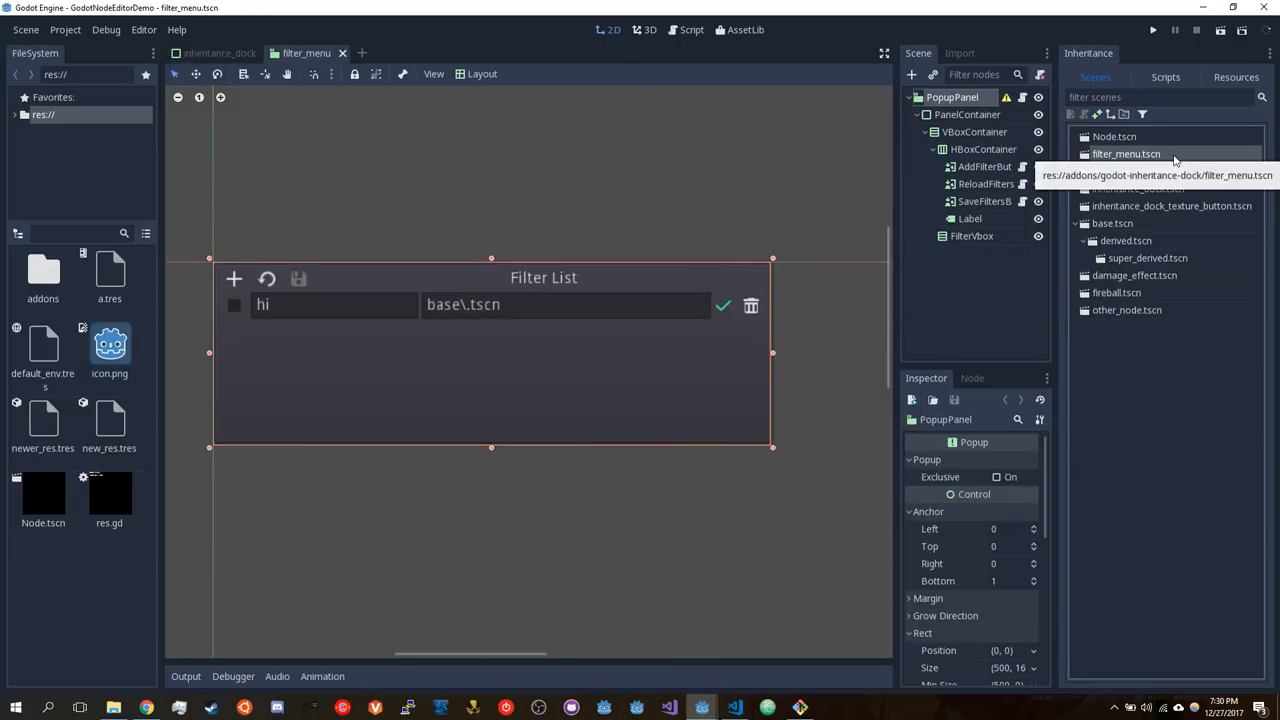
{"action": "double_click", "coordinate": [1113, 223]}
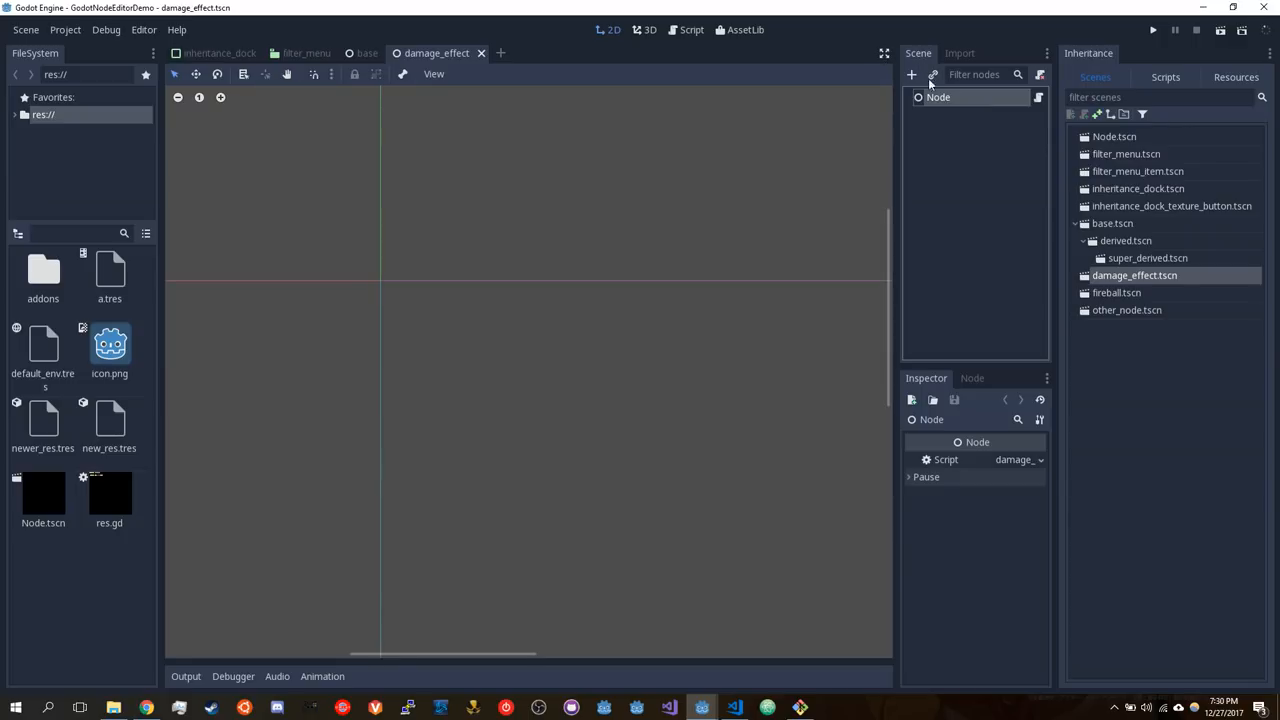
{"action": "mouse_move", "coordinate": [981, 118]}
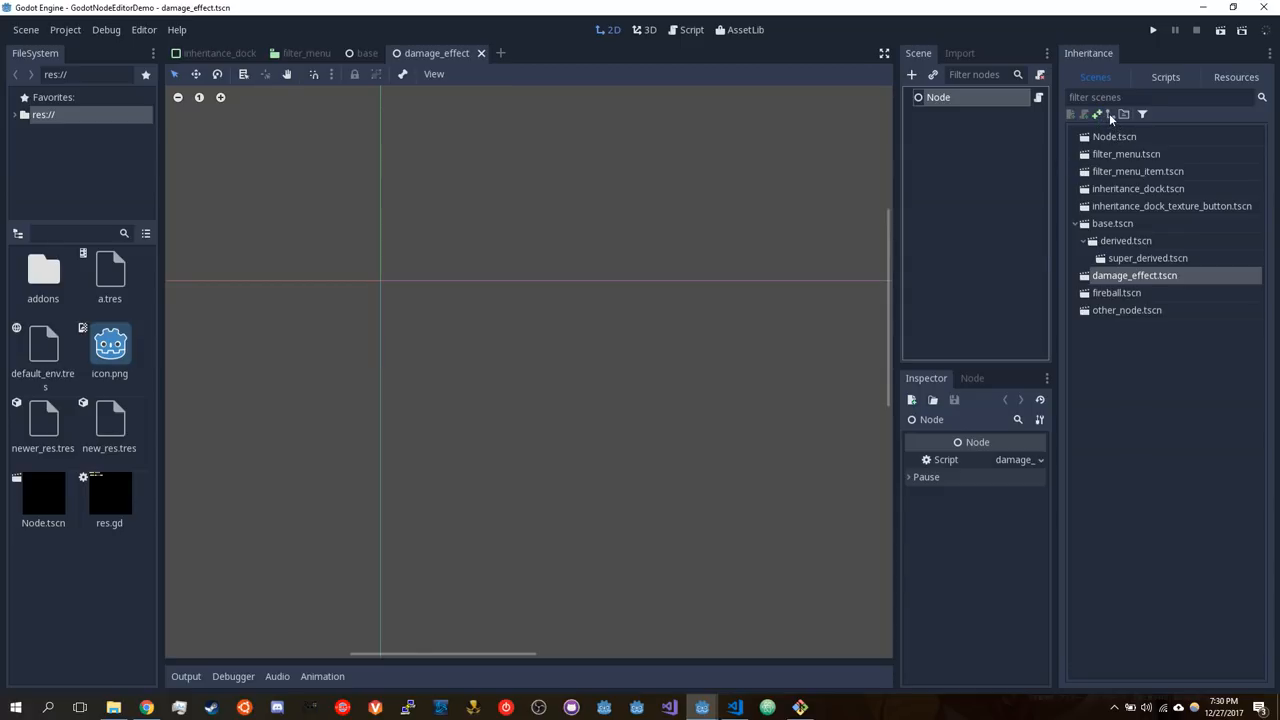
{"action": "mouse_move", "coordinate": [1110, 113]}
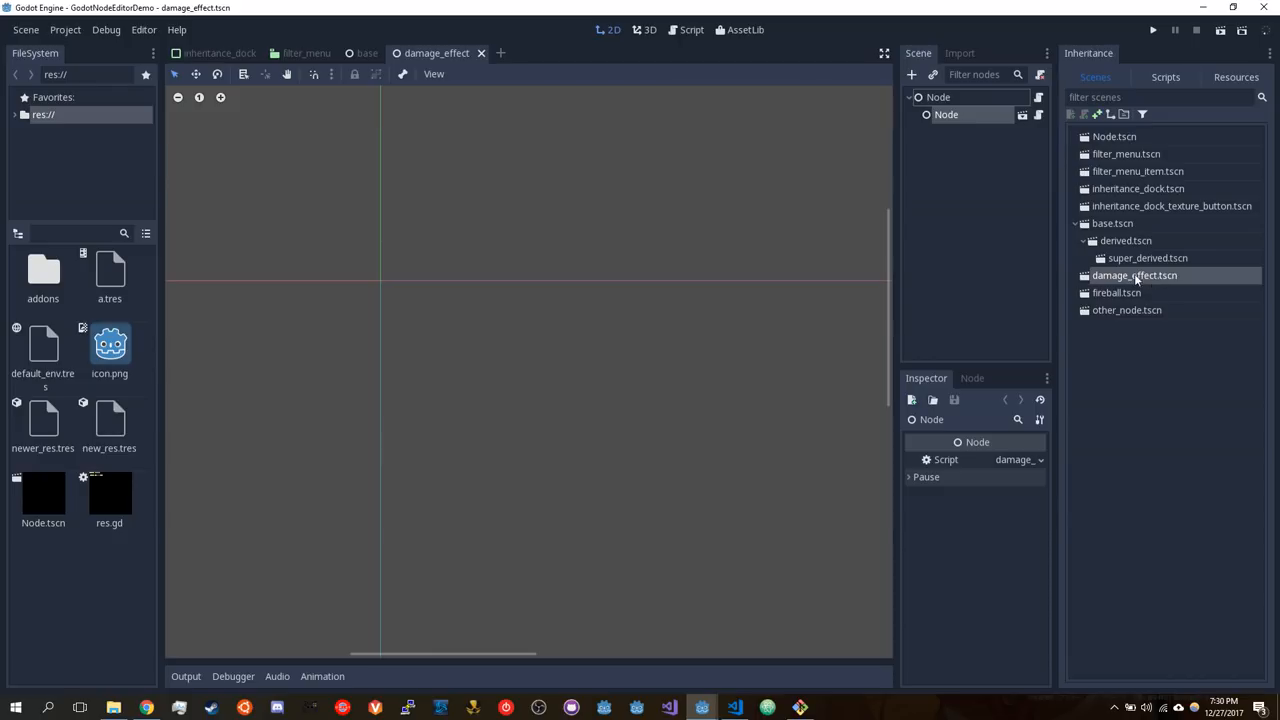
{"action": "mouse_move", "coordinate": [1047, 153]}
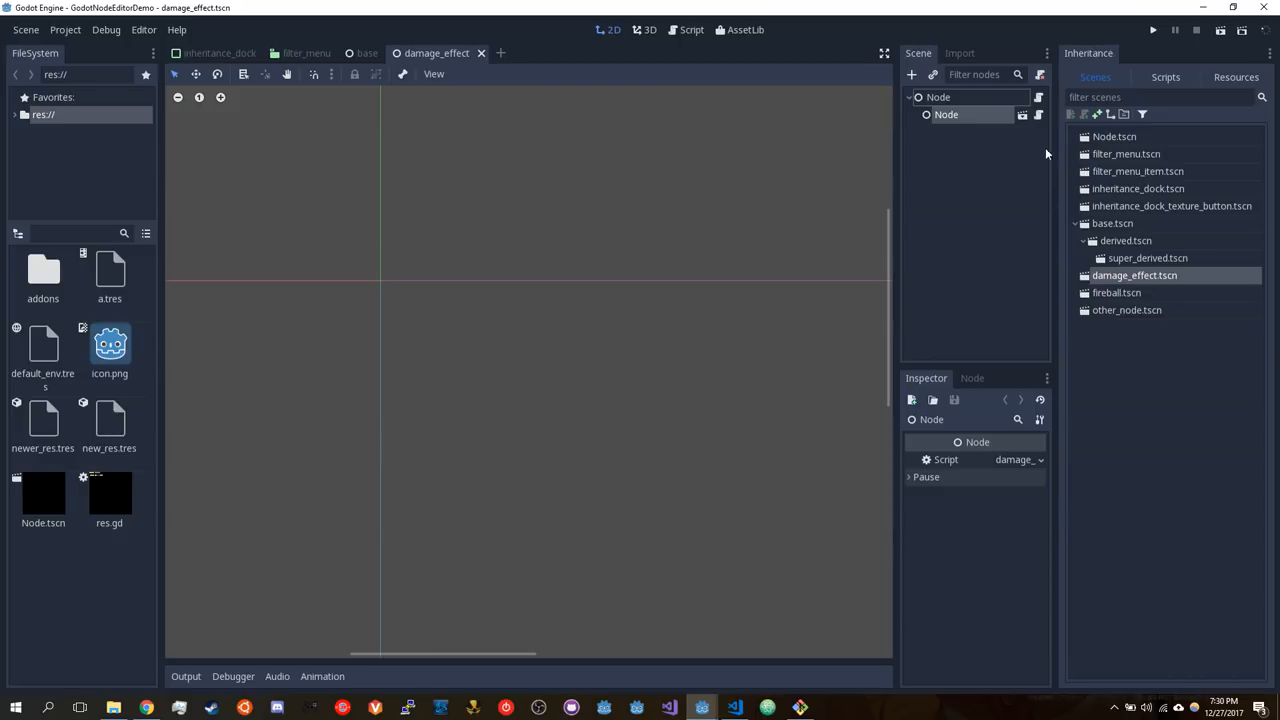
{"action": "mouse_move", "coordinate": [1023, 114]}
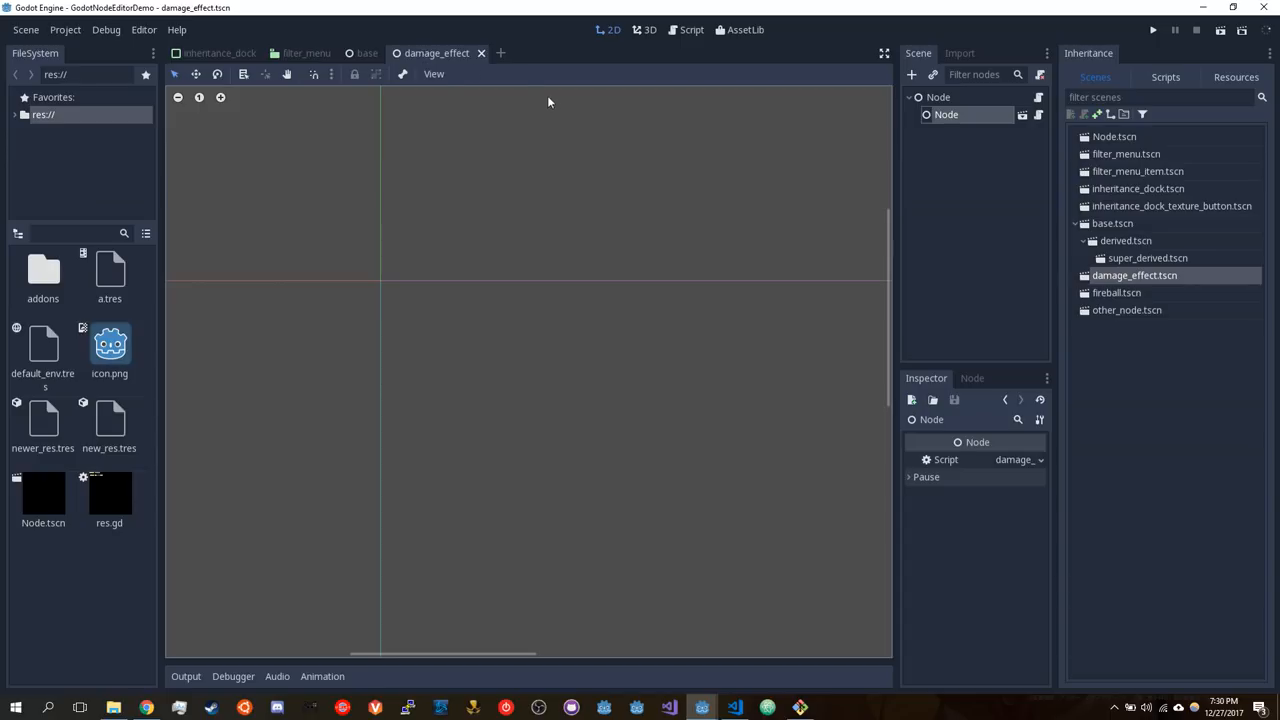
Extend damage_effect and save the inherited scene as new_damage_effect.tscn
{"action": "left_click", "coordinate": [367, 53]}
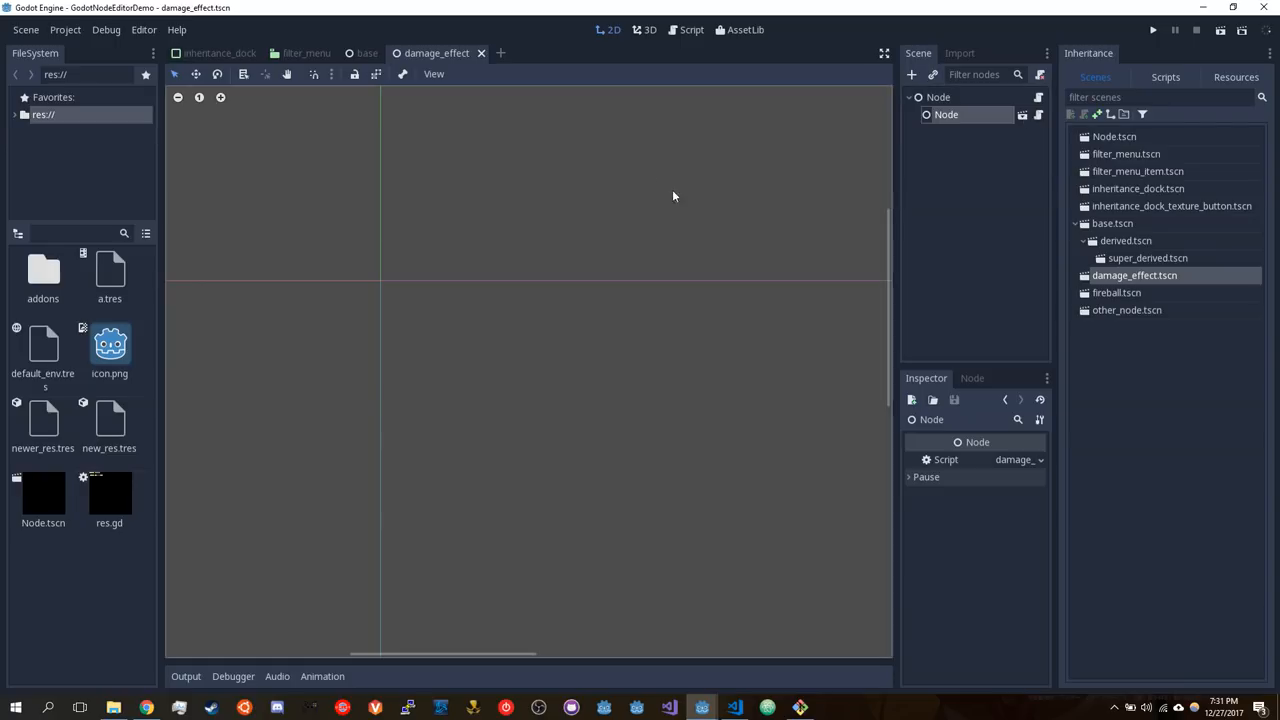
{"action": "mouse_move", "coordinate": [930, 184]}
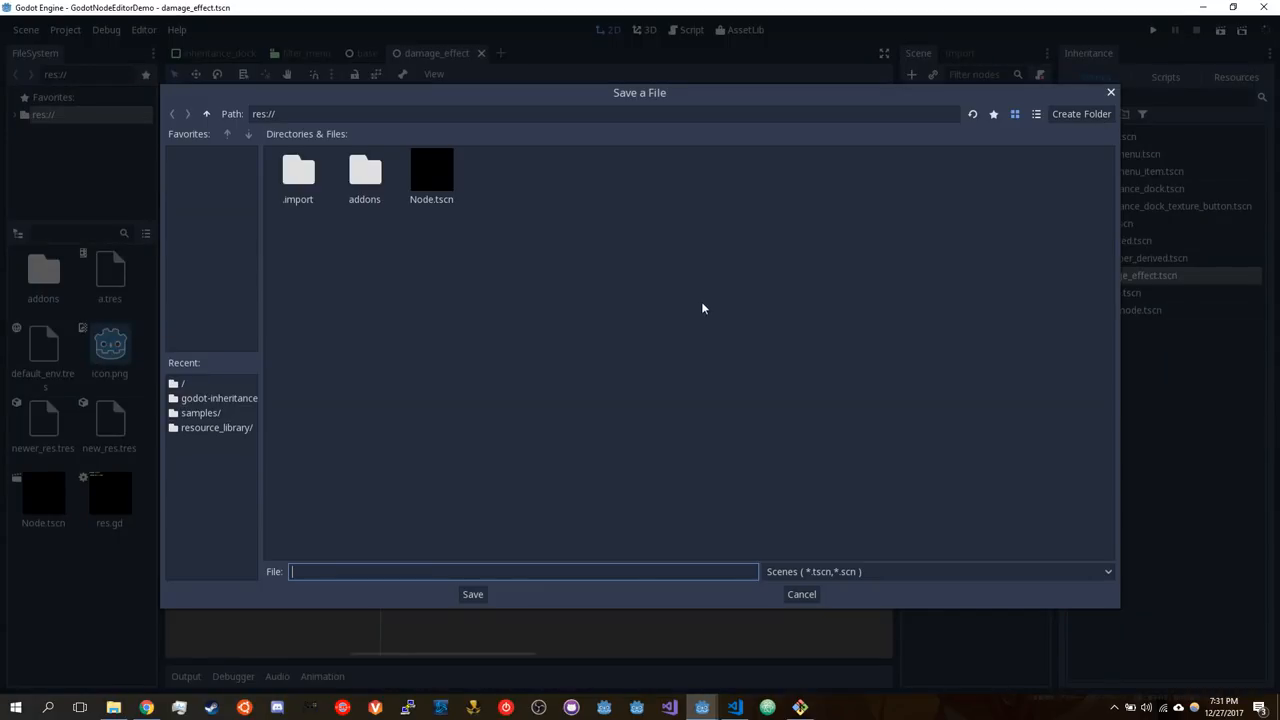
{"action": "type", "text": "new_damage_effect.tscn"}
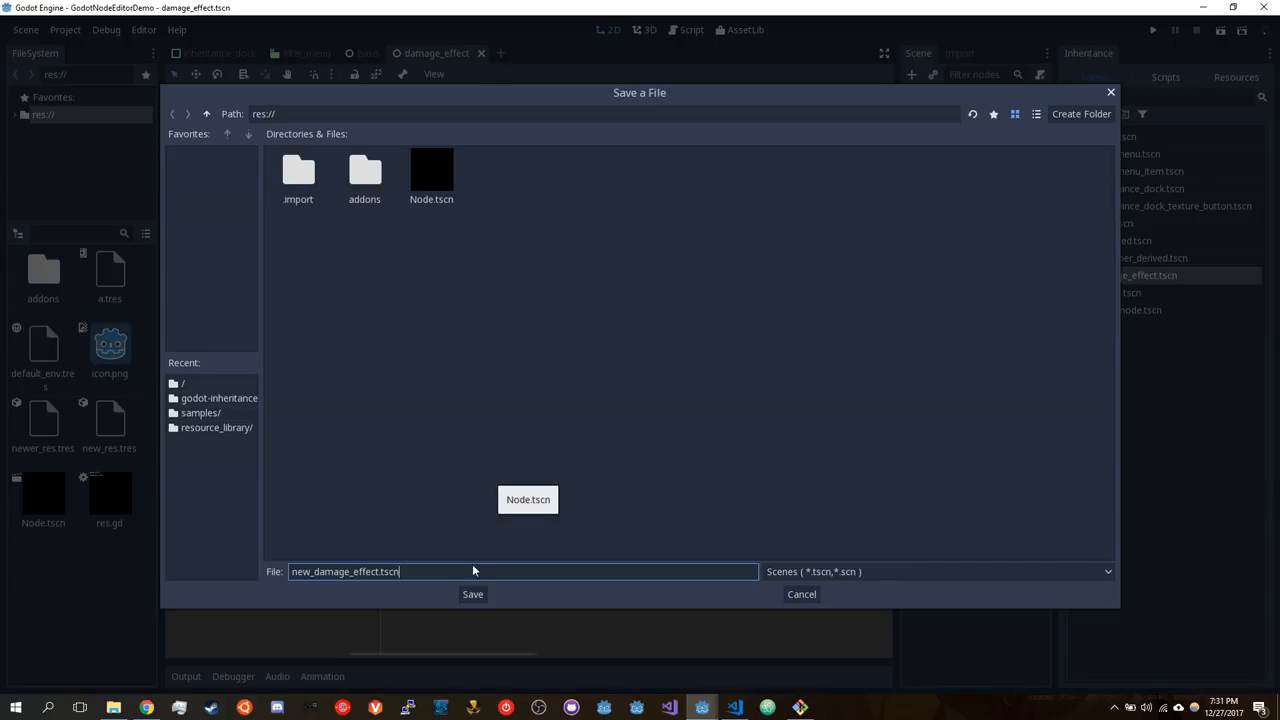
{"action": "left_click", "coordinate": [472, 594]}
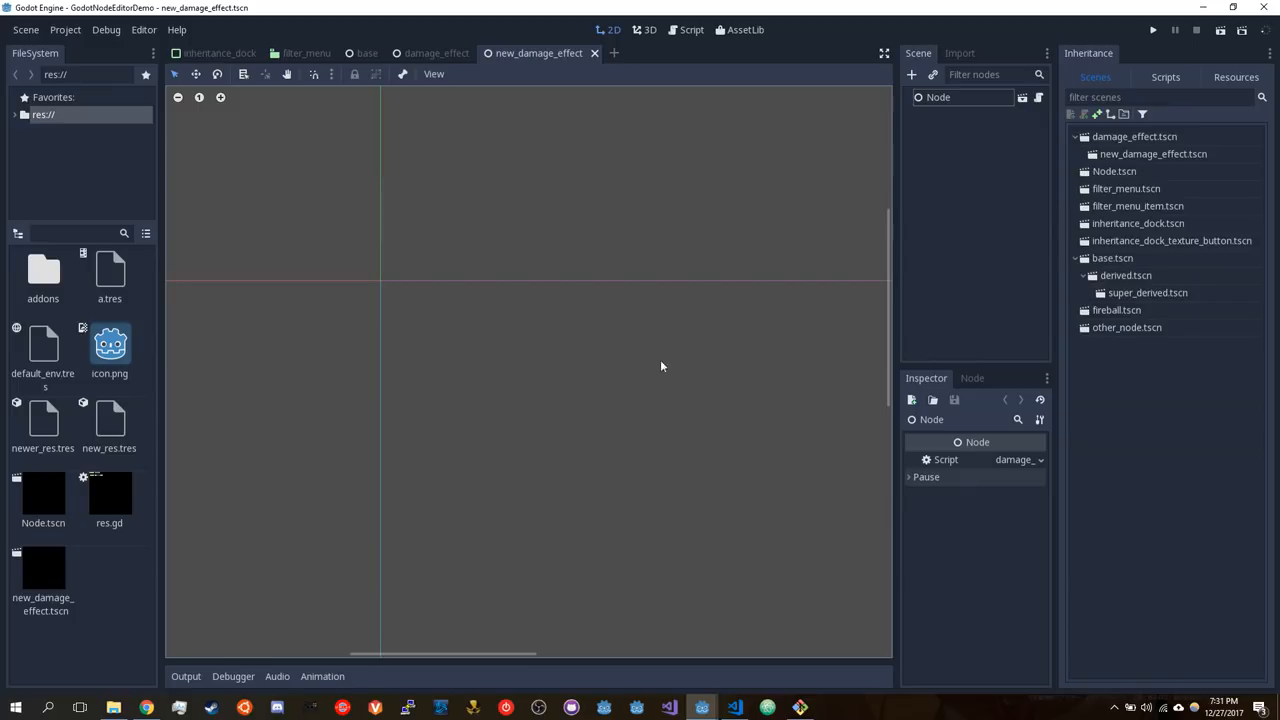
{"action": "mouse_move", "coordinate": [1143, 162]}
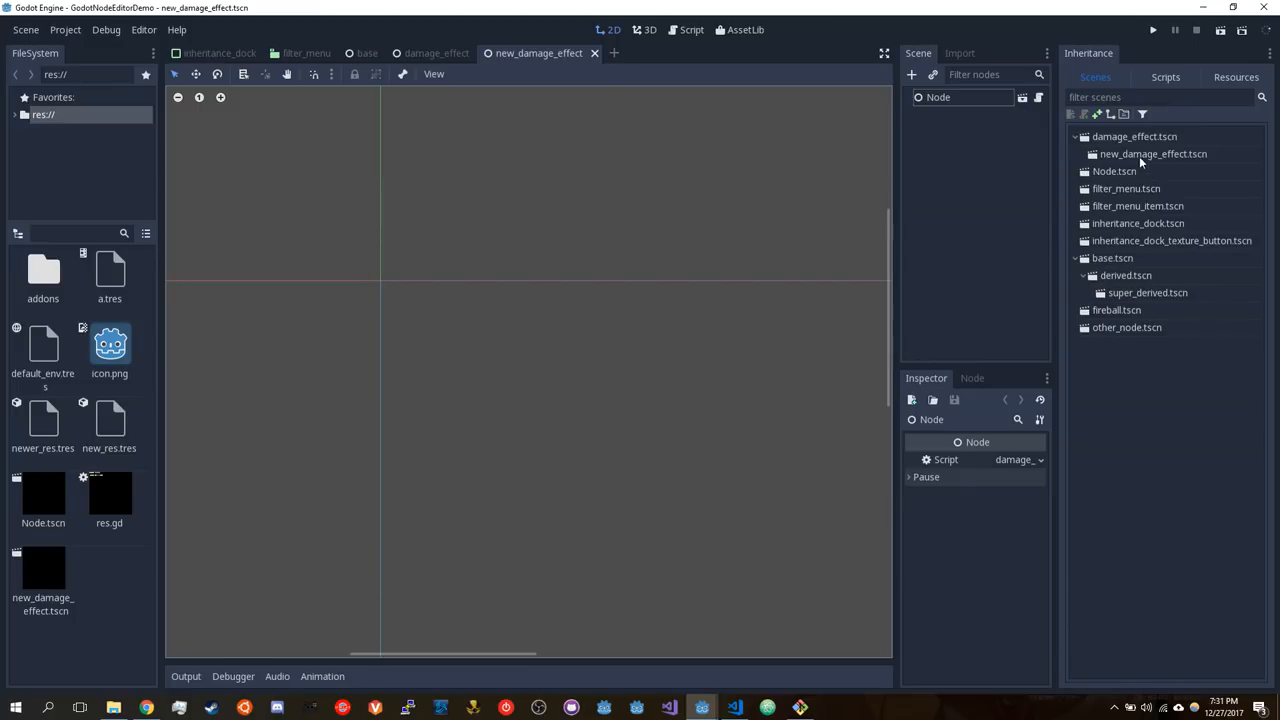
{"action": "left_click", "coordinate": [1153, 153]}
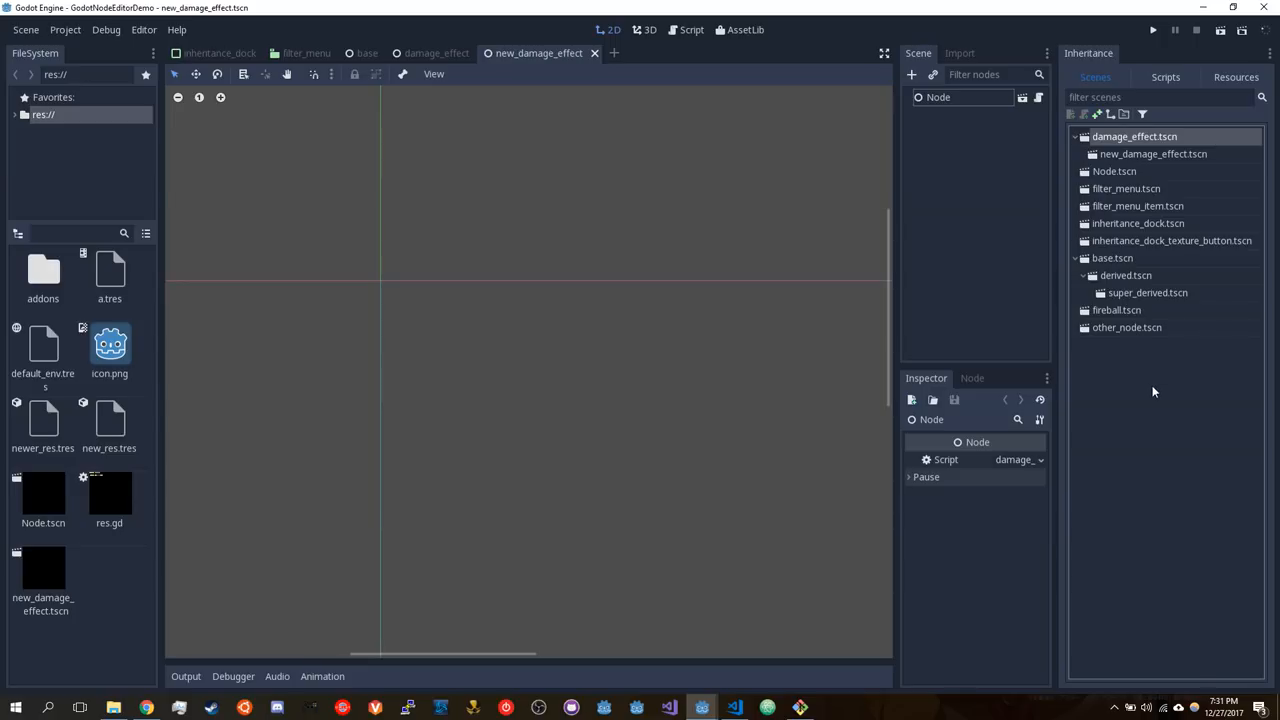
{"action": "mouse_move", "coordinate": [1159, 381]}
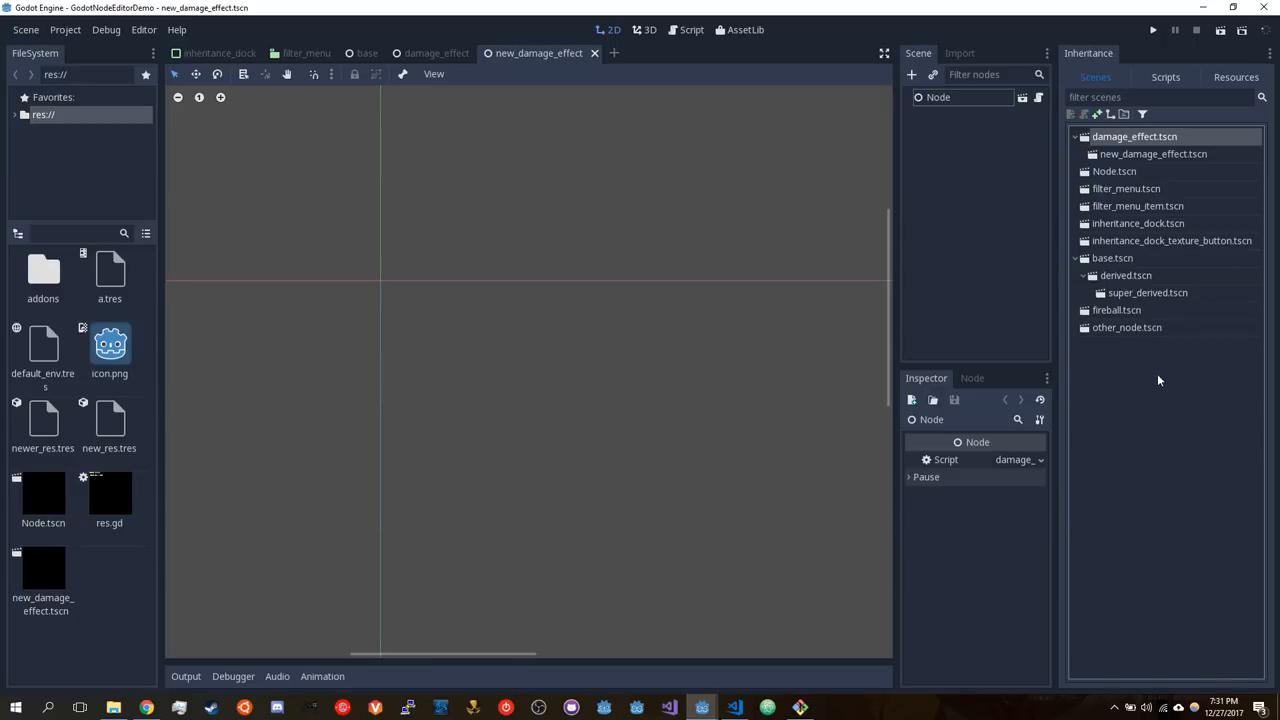
{"action": "mouse_move", "coordinate": [1161, 366]}
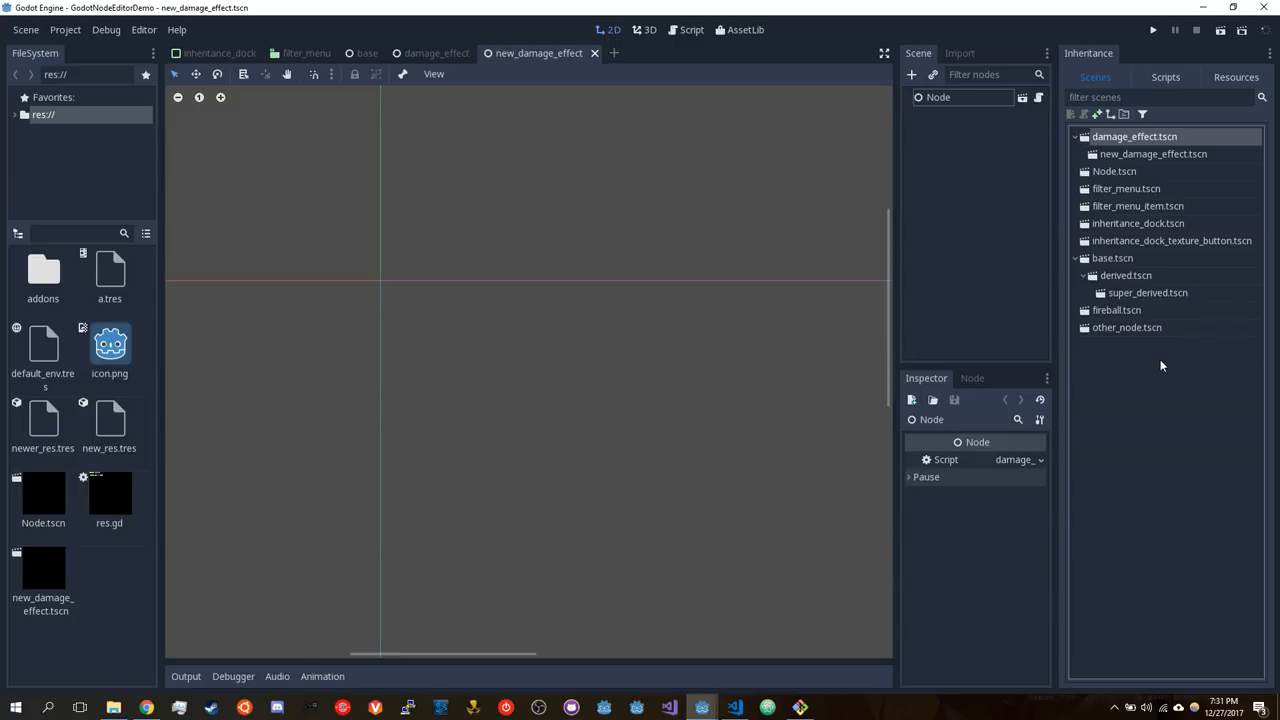
{"action": "mouse_move", "coordinate": [1130, 334]}
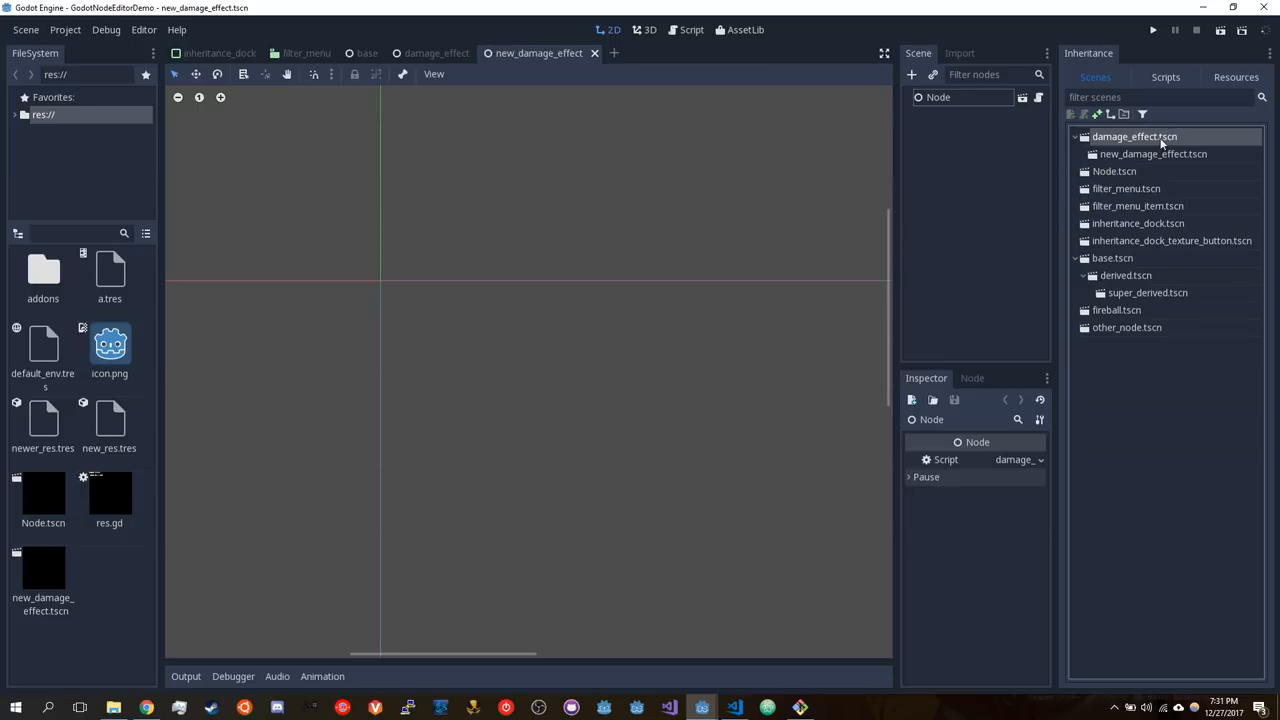
{"action": "mouse_move", "coordinate": [1178, 145]}
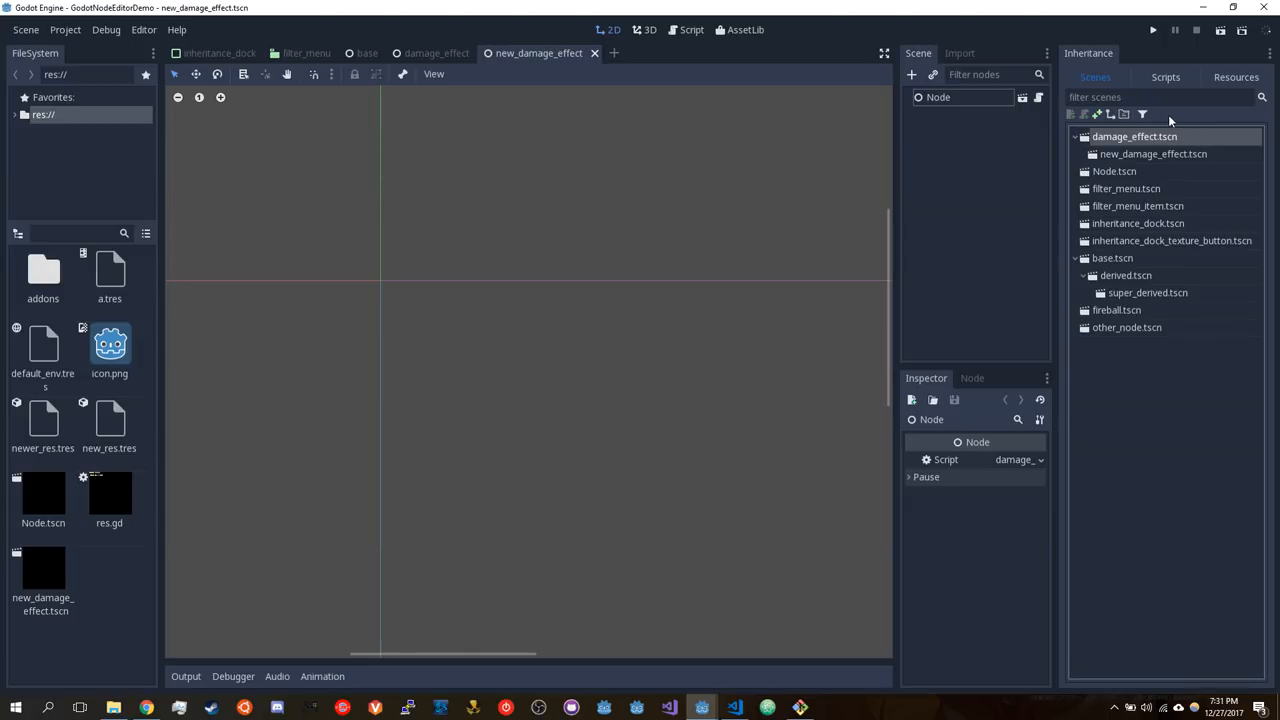
{"action": "left_click", "coordinate": [1160, 97]}
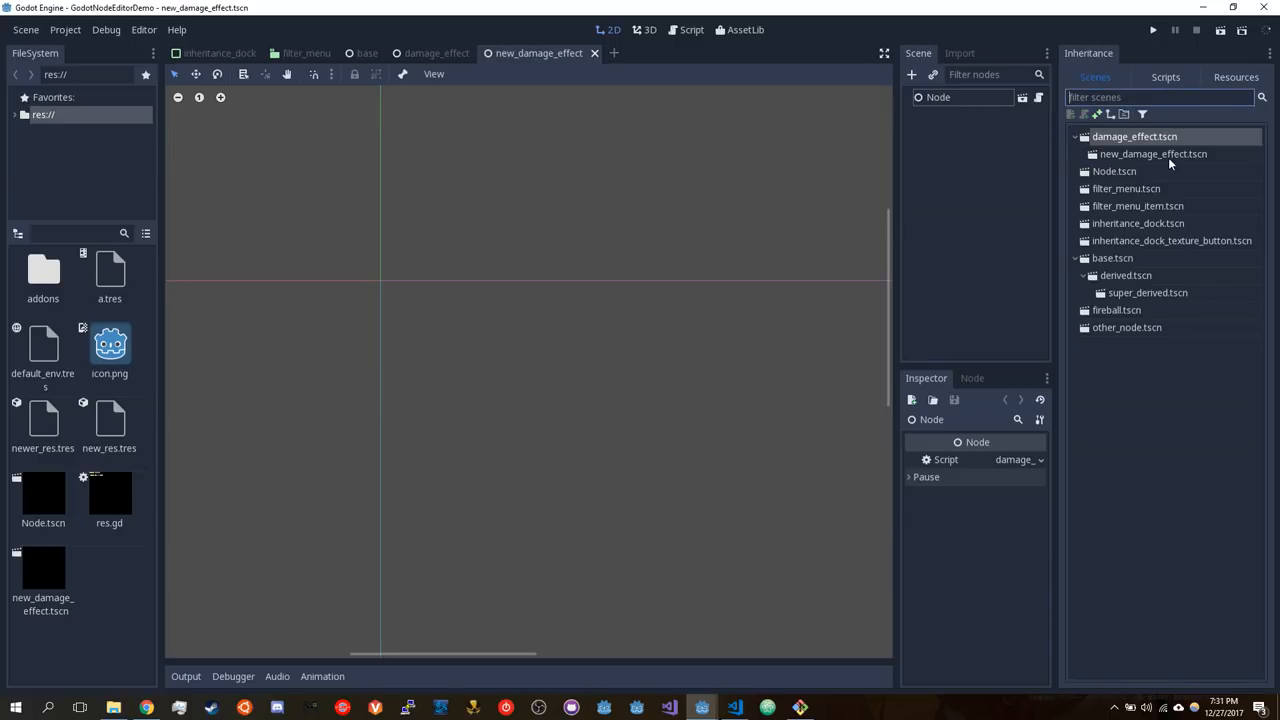
{"action": "type", "text": "dama"}
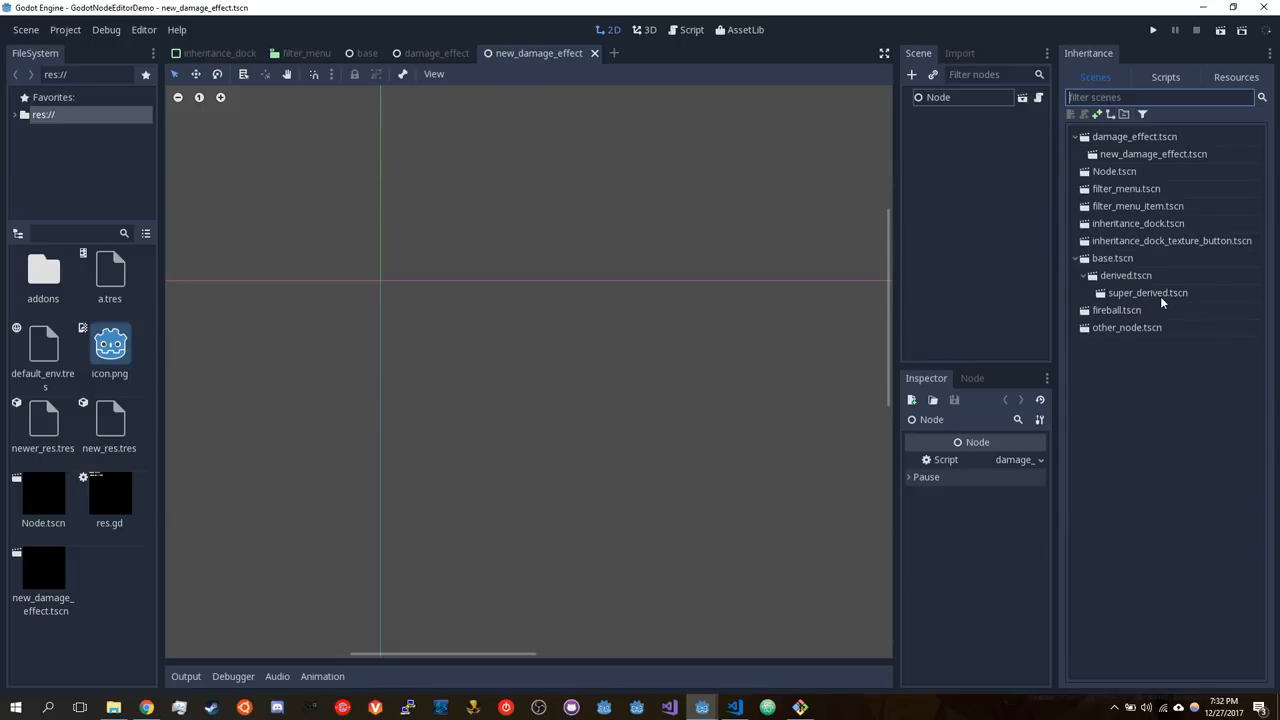
{"action": "mouse_move", "coordinate": [1170, 118]}
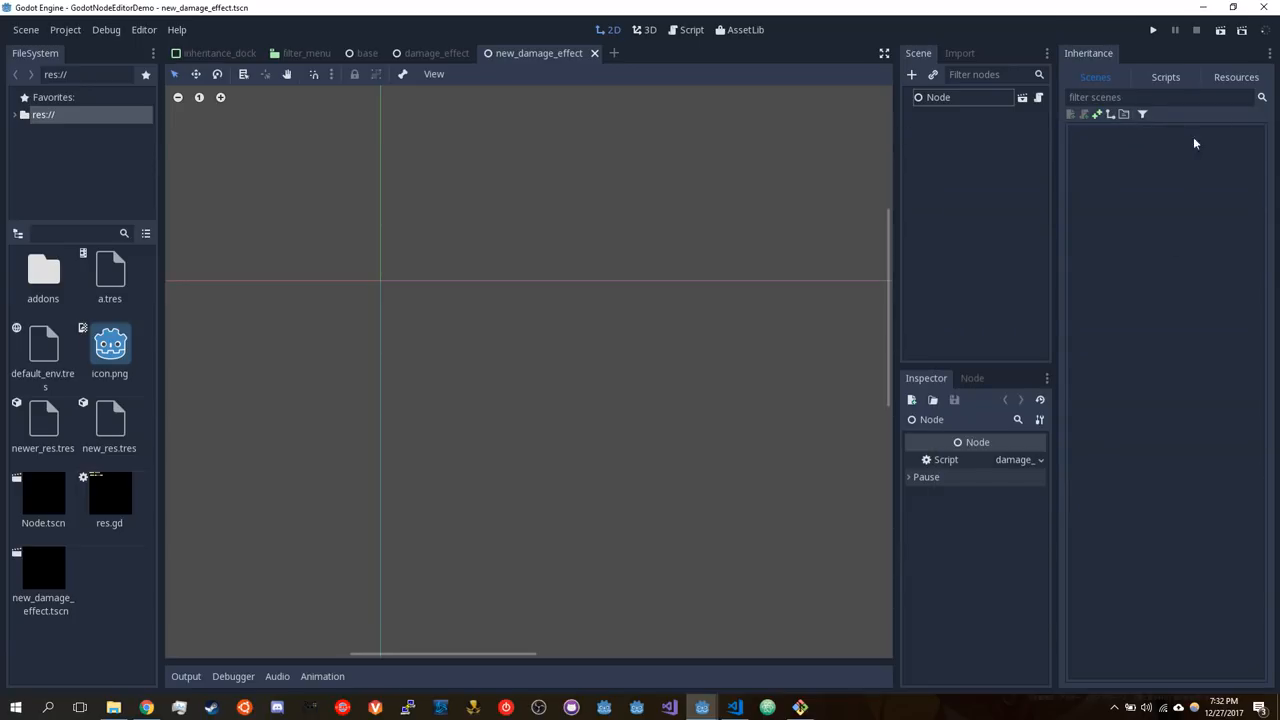
{"action": "mouse_move", "coordinate": [1143, 120]}
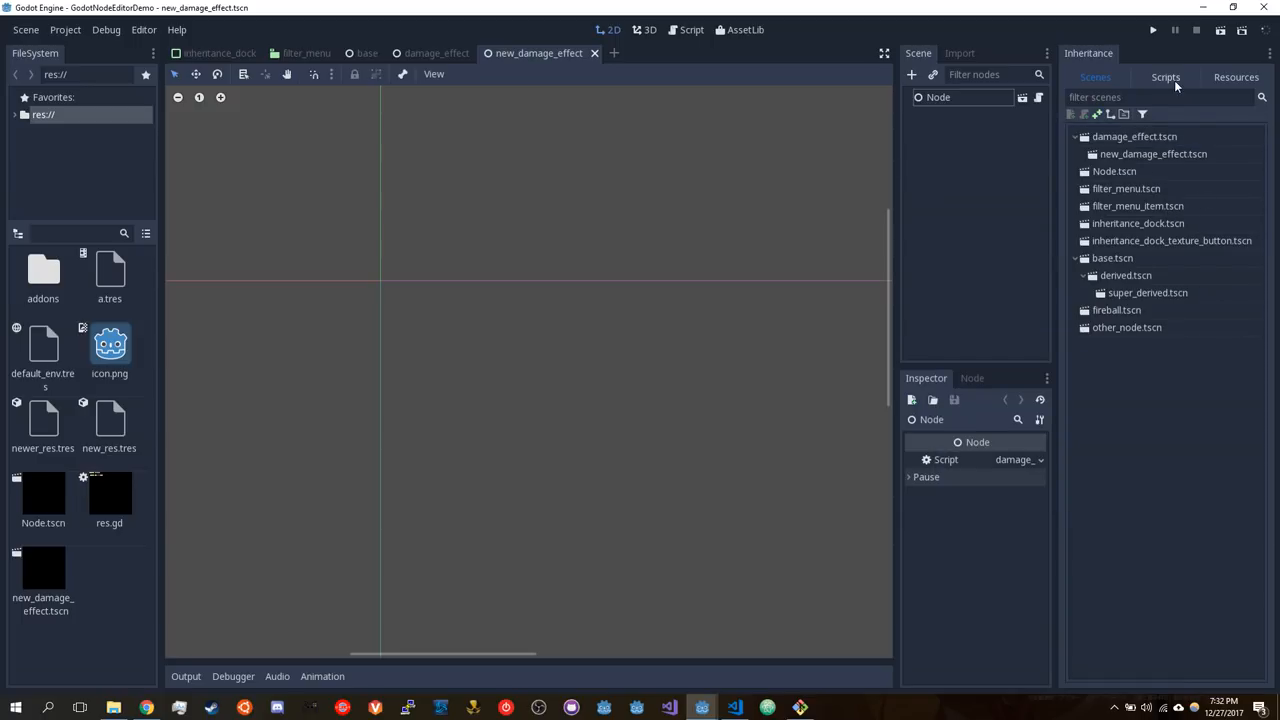
Switch the Inheritance dock to its Scripts tab
{"action": "left_click", "coordinate": [1165, 77]}
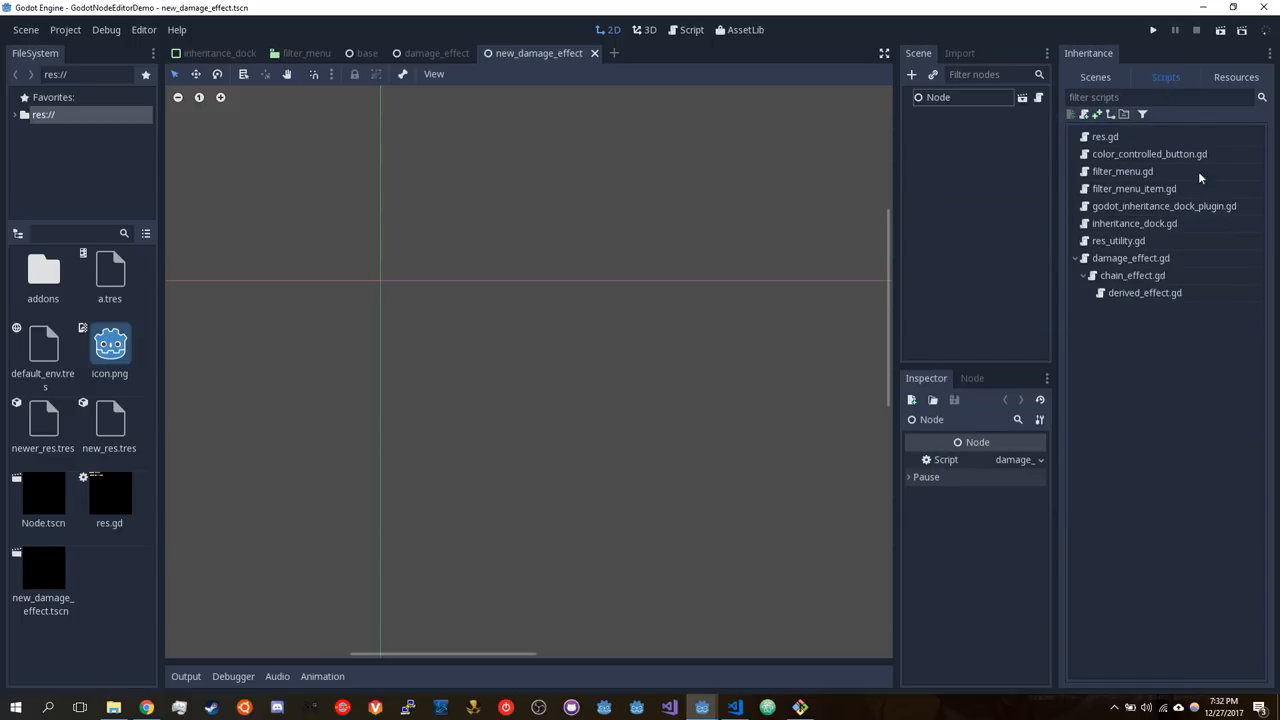
{"action": "mouse_move", "coordinate": [1142, 190]}
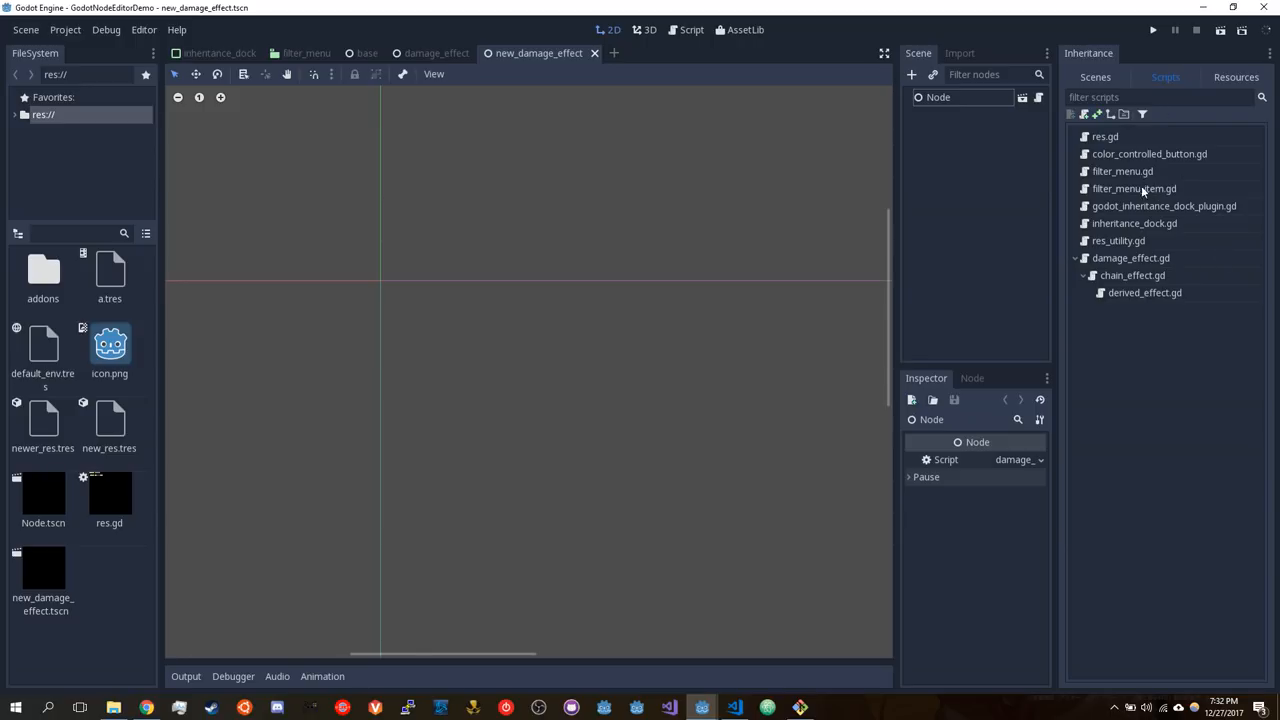
{"action": "mouse_move", "coordinate": [1157, 328]}
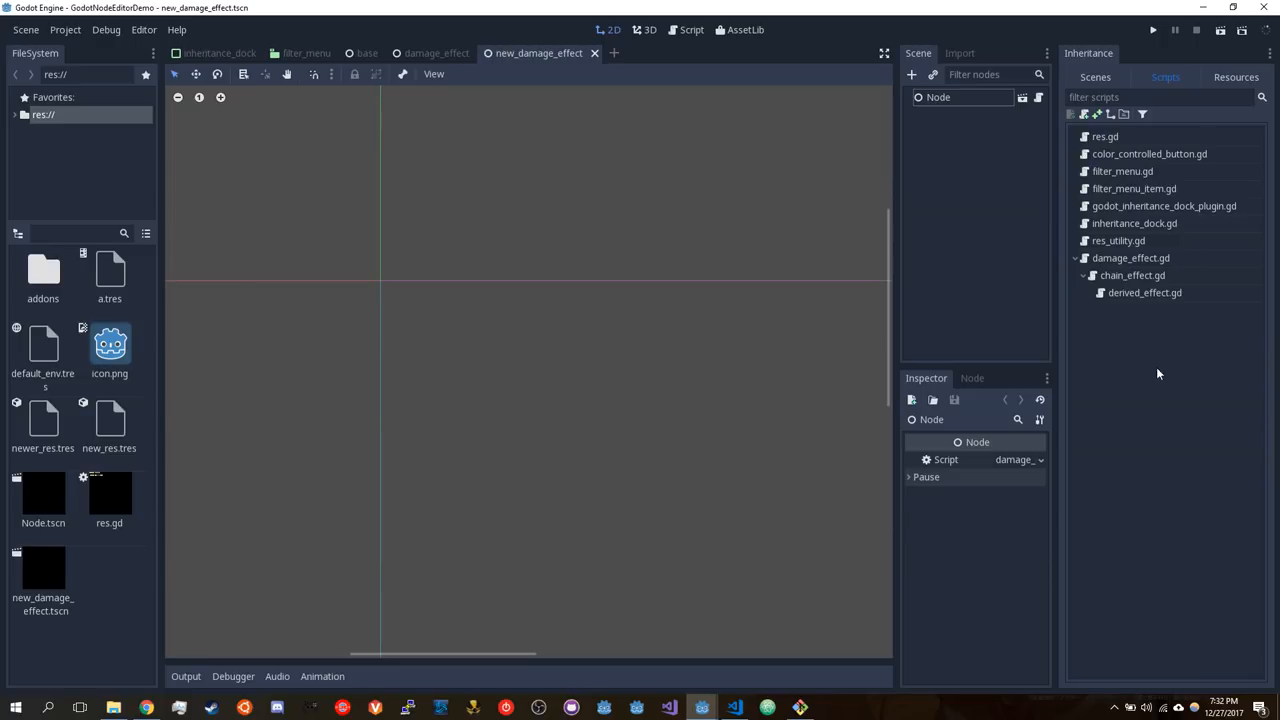
{"action": "mouse_move", "coordinate": [967, 248]}
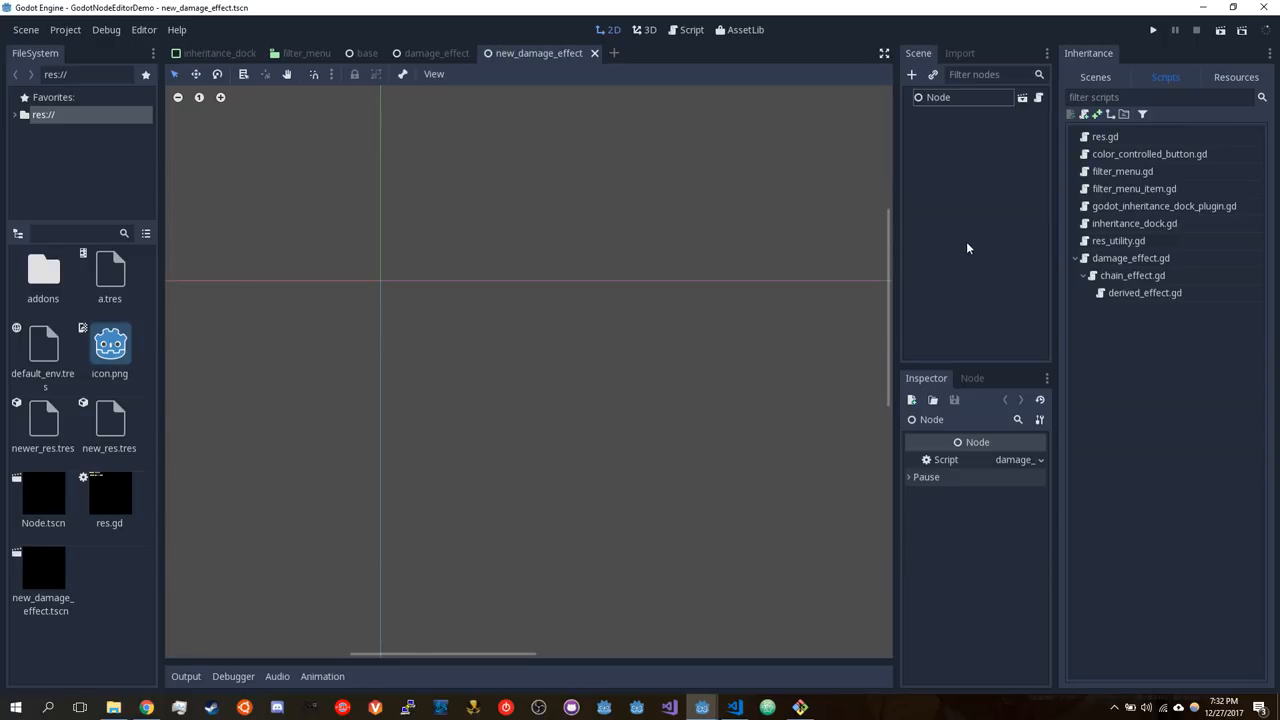
{"action": "mouse_move", "coordinate": [969, 249]}
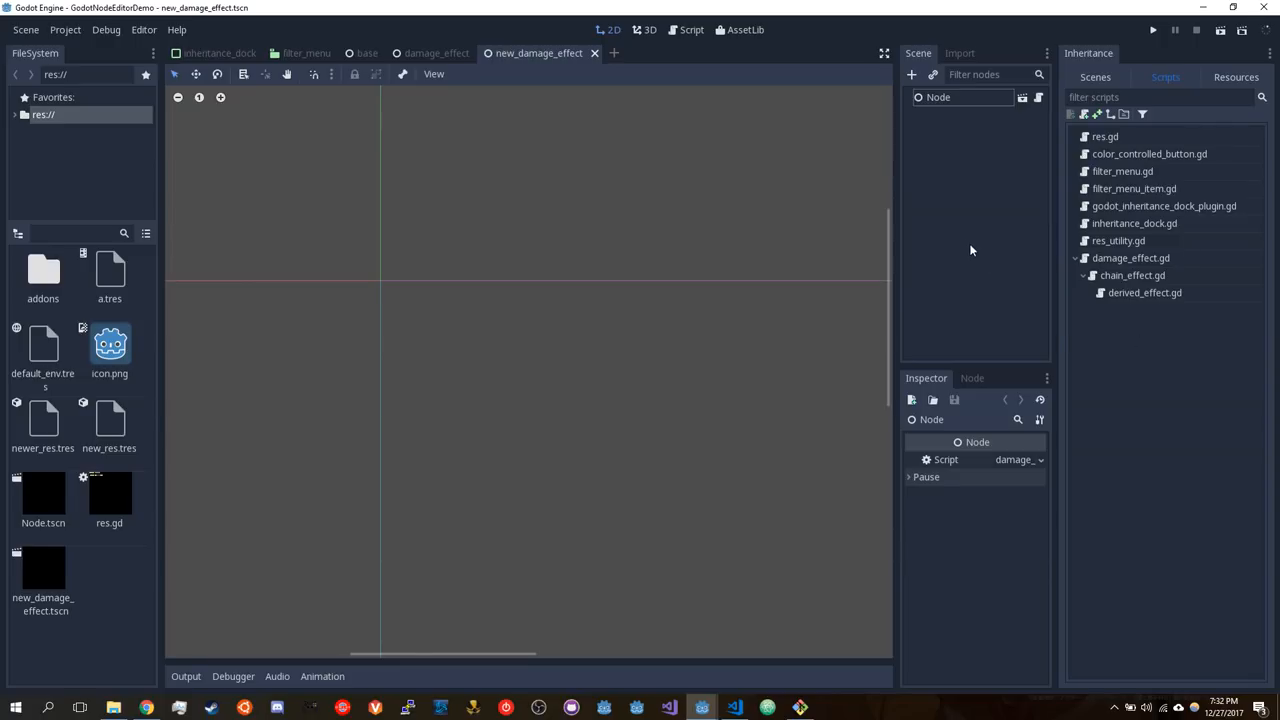
{"action": "mouse_move", "coordinate": [973, 207]}
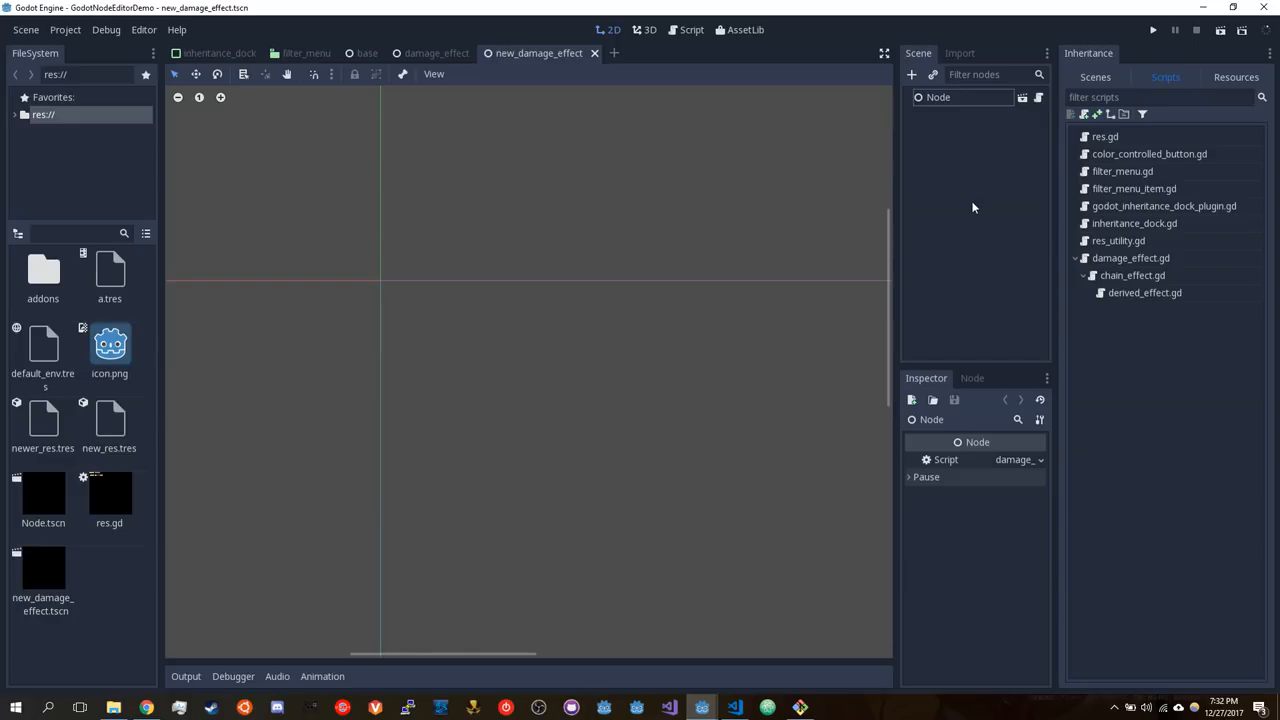
{"action": "left_click", "coordinate": [911, 74]}
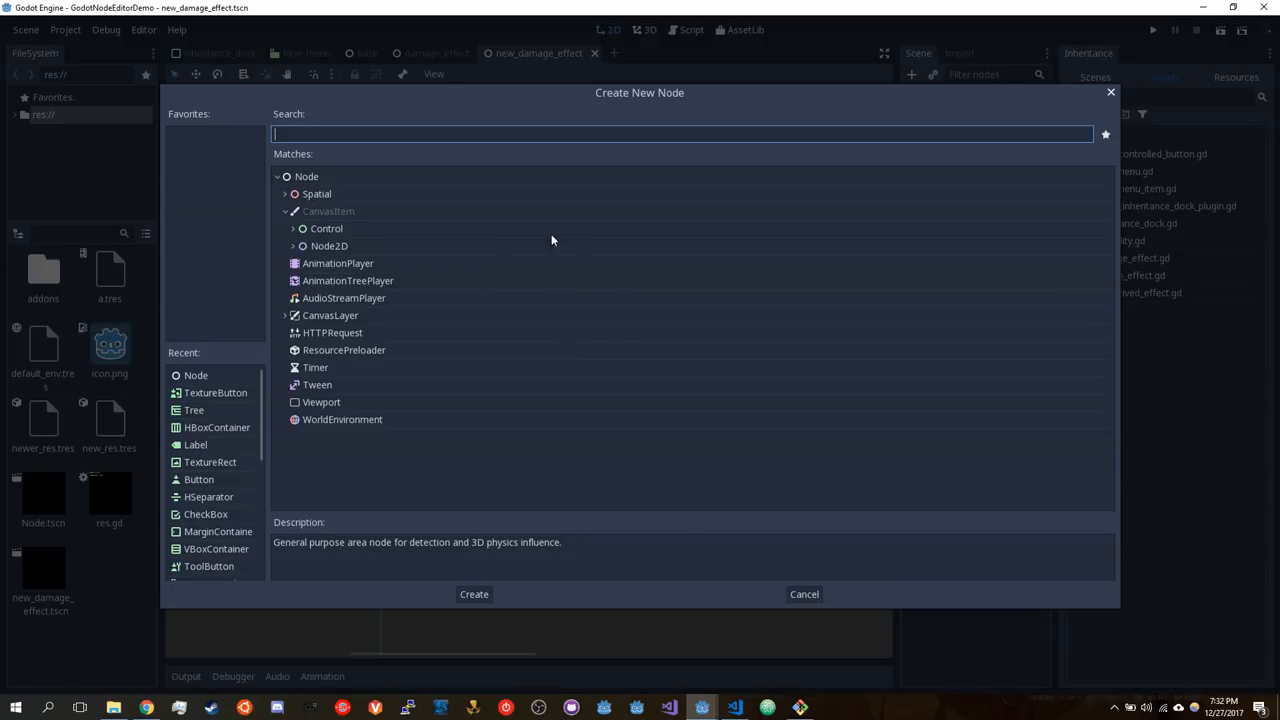
{"action": "mouse_move", "coordinate": [620, 377]}
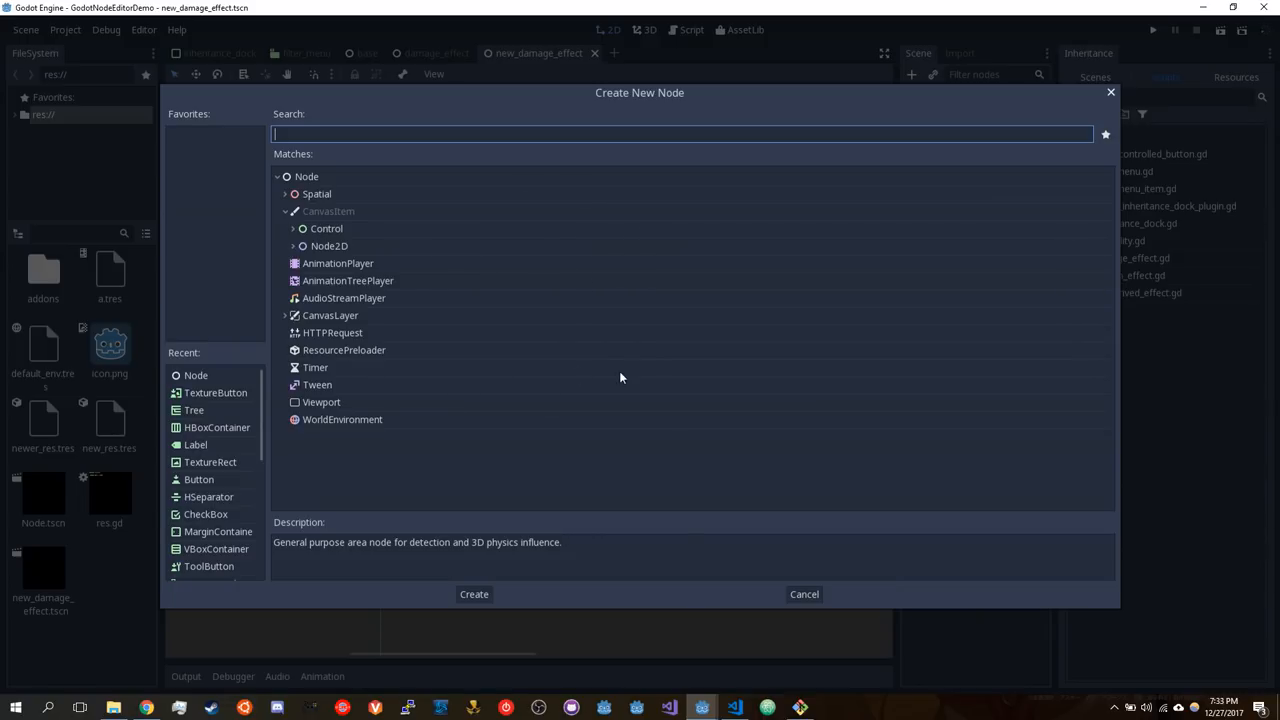
{"action": "mouse_move", "coordinate": [491, 330]}
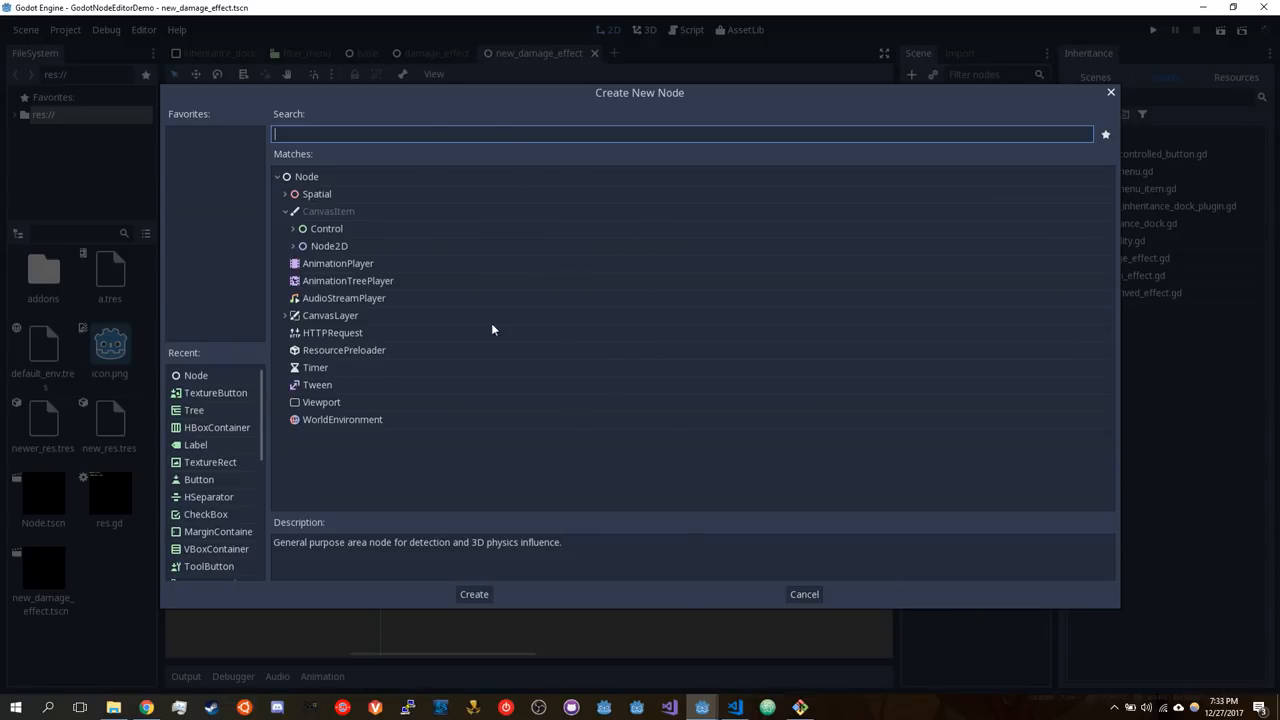
{"action": "mouse_move", "coordinate": [615, 323]}
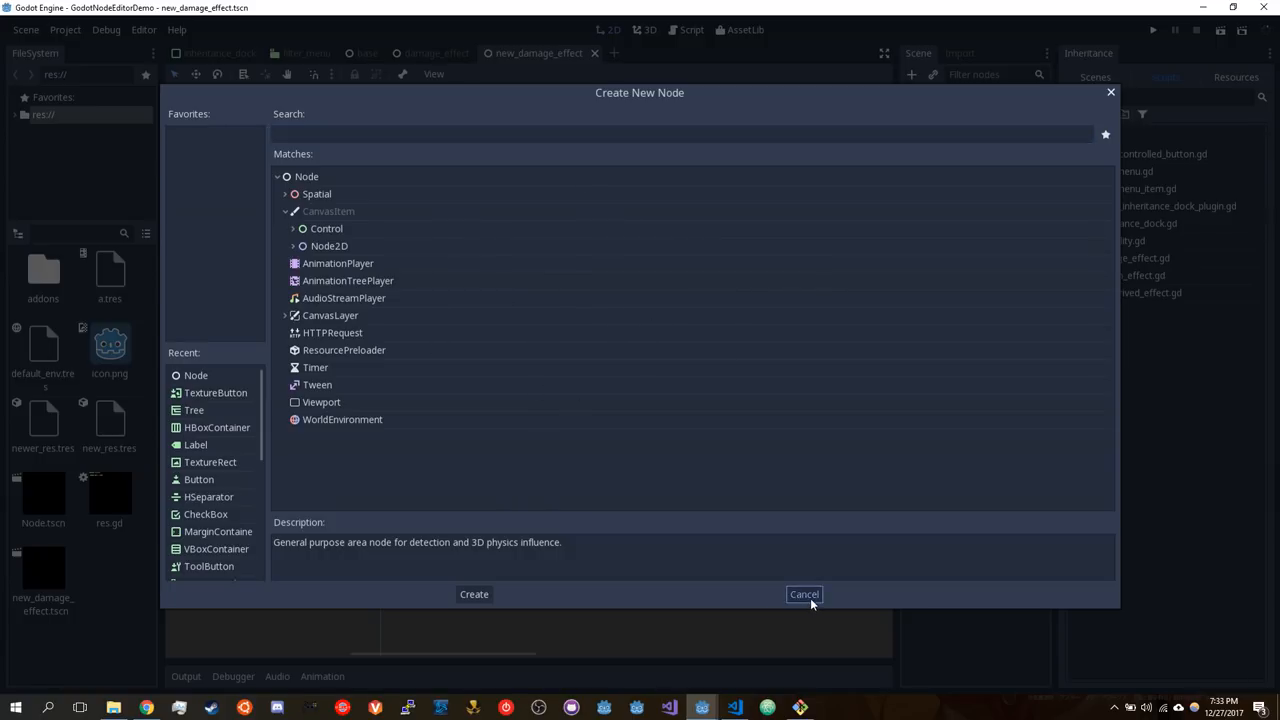
{"action": "left_click", "coordinate": [804, 594]}
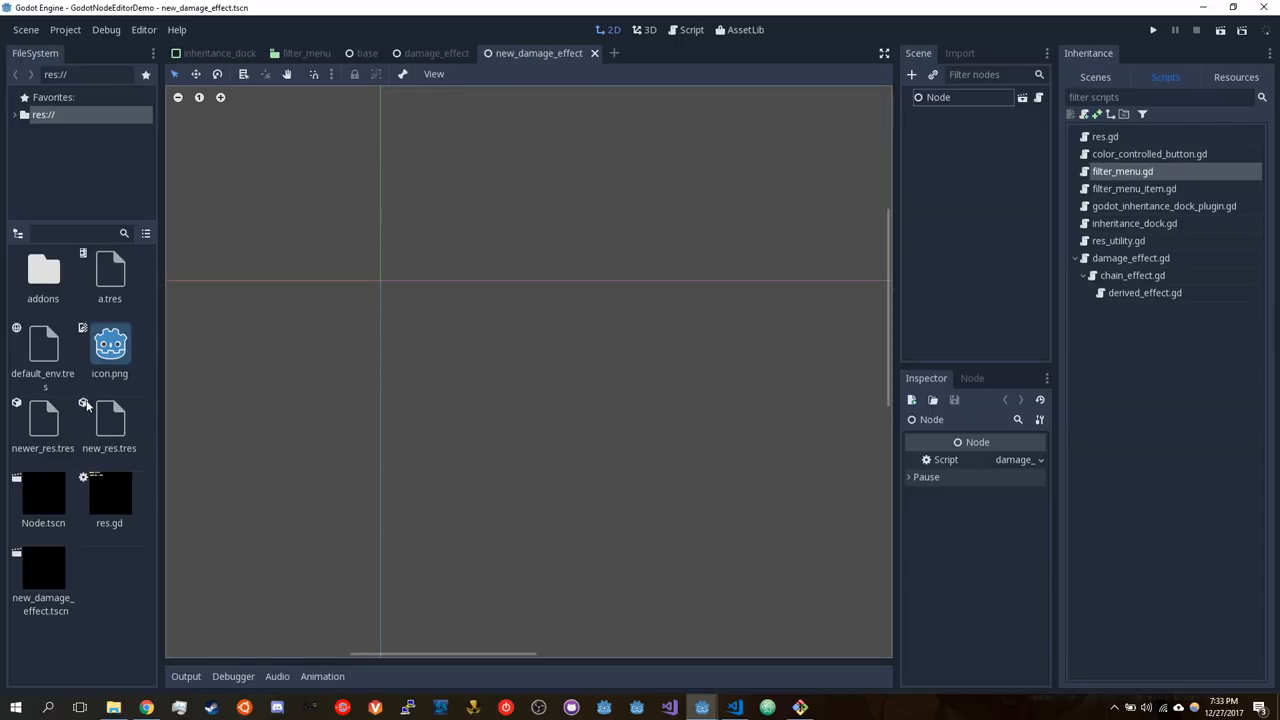
Open filter_menu.gd in the script editor, check the script filters, and return to Scenes
{"action": "double_click", "coordinate": [1122, 171]}
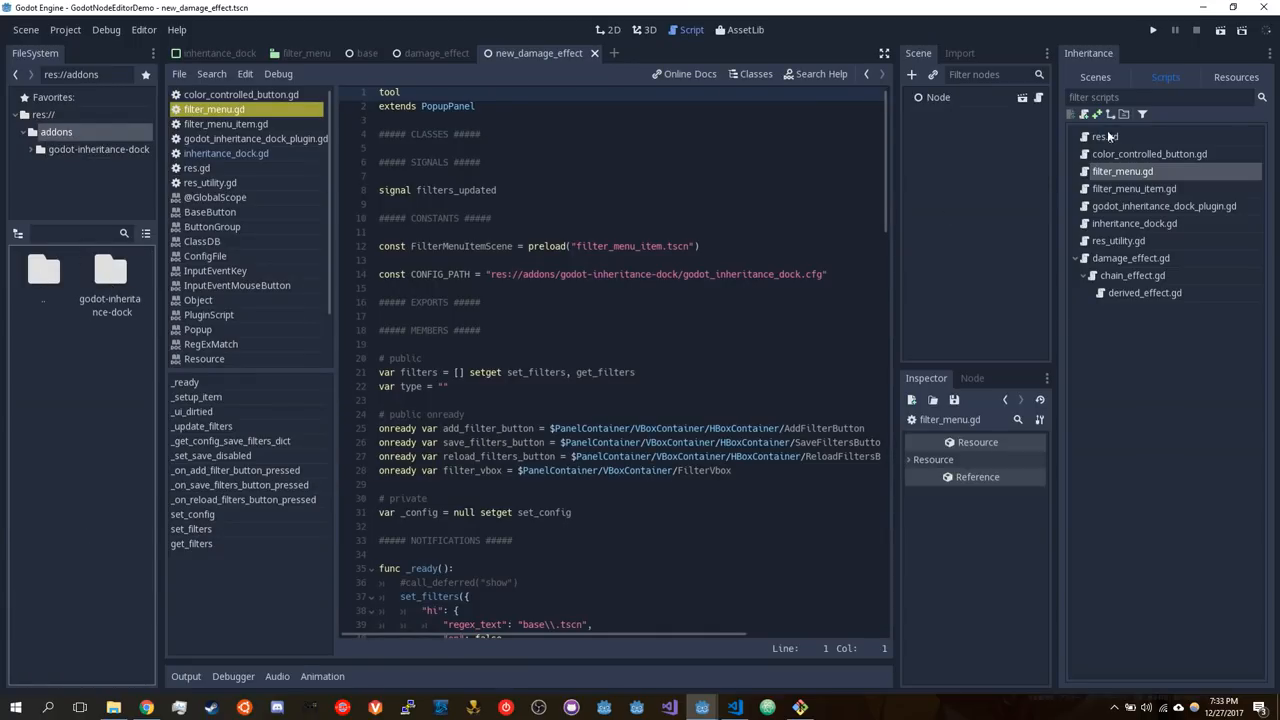
{"action": "left_click", "coordinate": [1160, 97]}
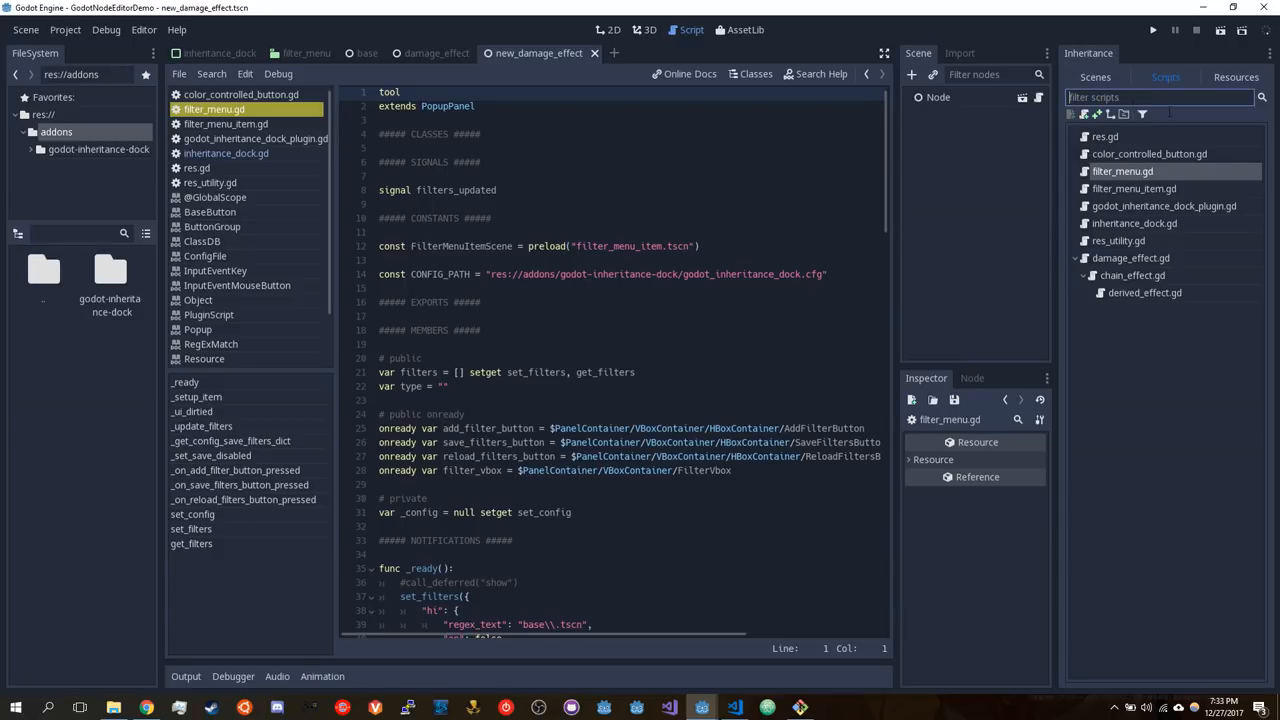
{"action": "left_click", "coordinate": [1143, 113]}
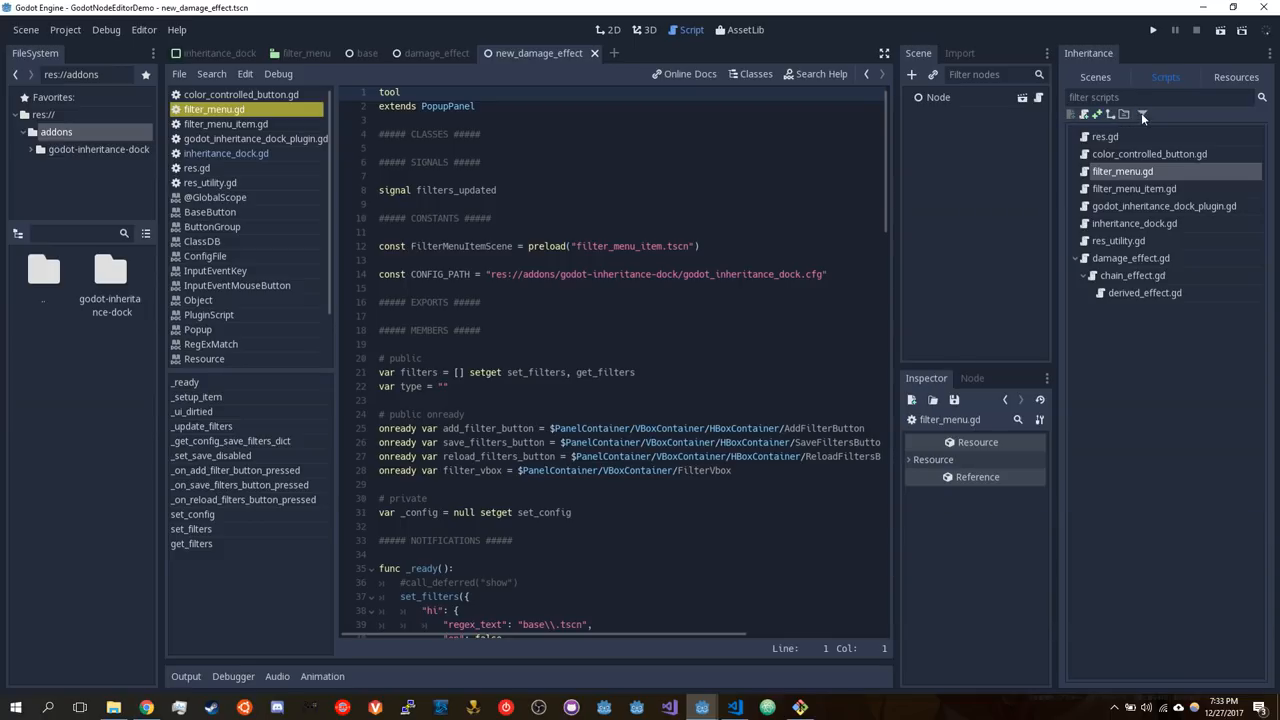
{"action": "left_click", "coordinate": [1094, 77]}
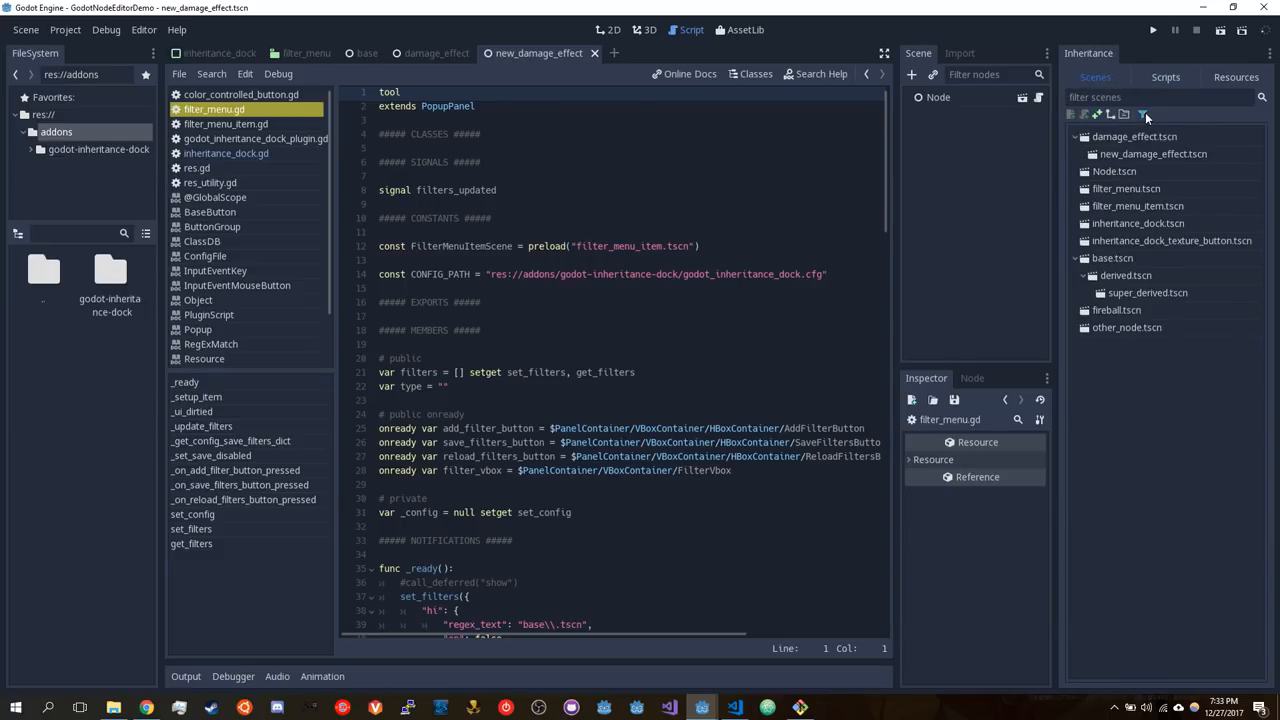
Add a filter named 'hi' with pattern 'test', toggling it on and then off
{"action": "left_click", "coordinate": [1143, 113]}
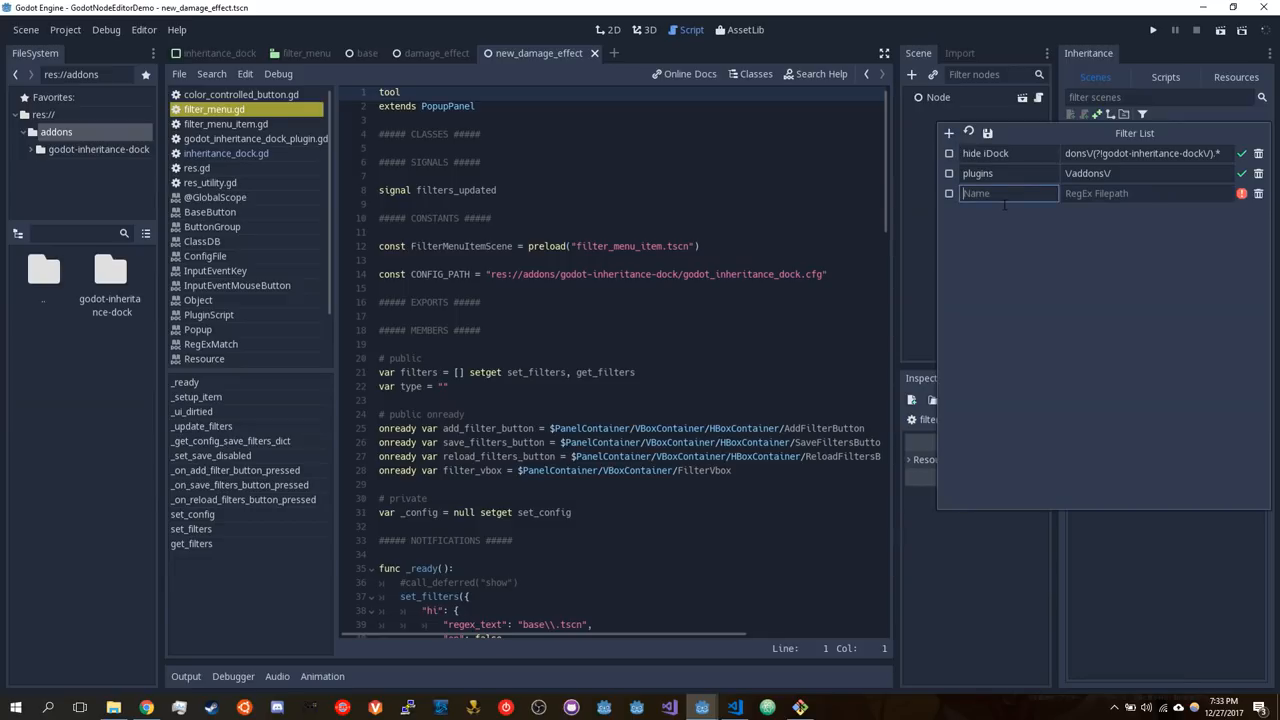
{"action": "type", "text": "hi"}
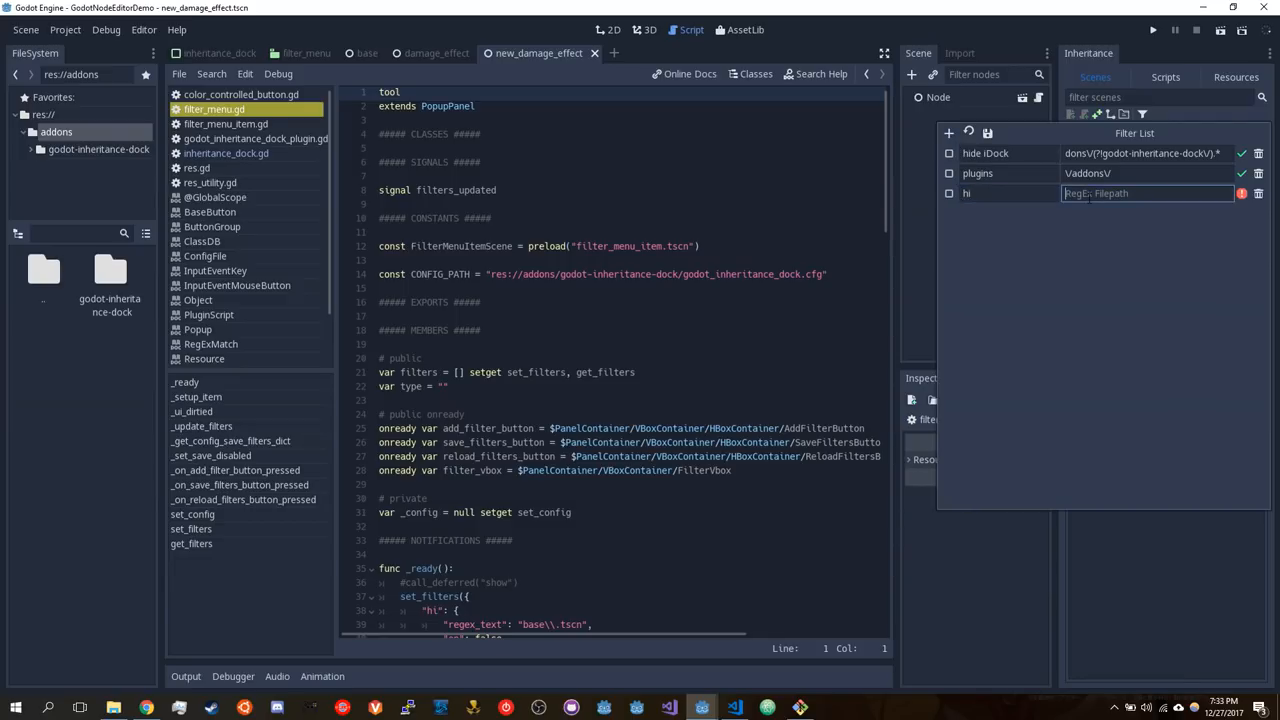
{"action": "type", "text": "test"}
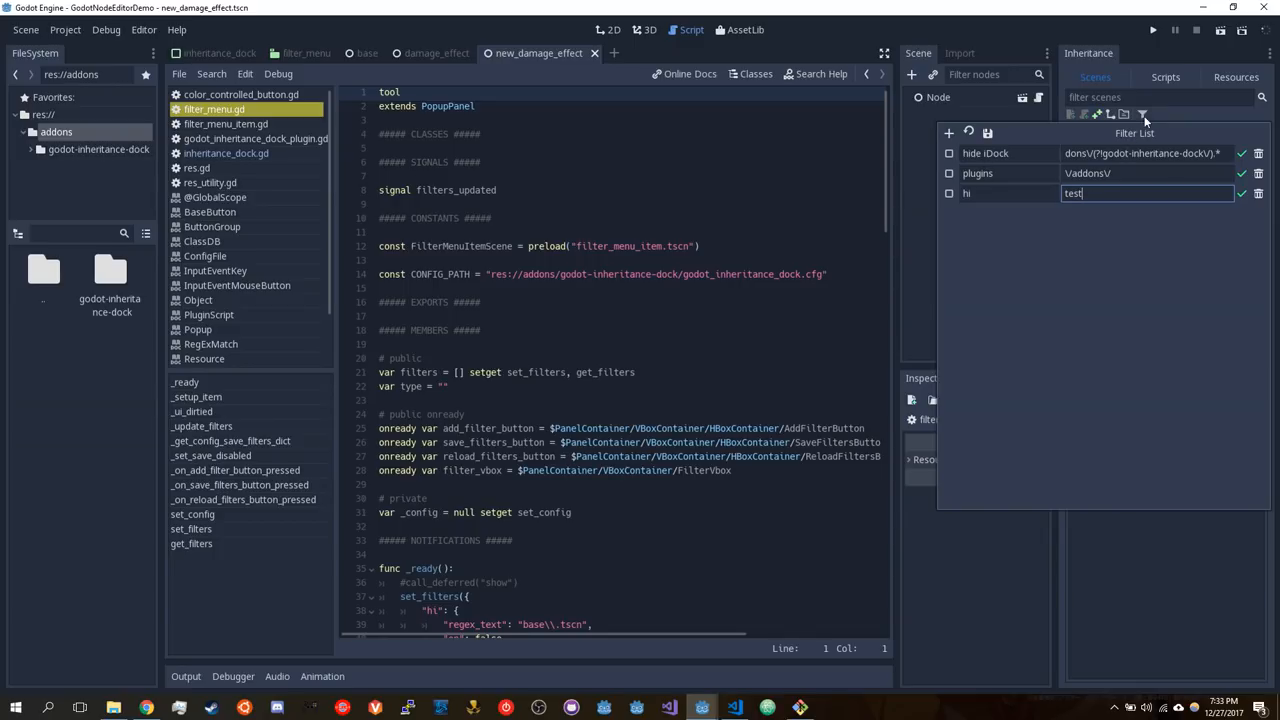
{"action": "left_click", "coordinate": [948, 193]}
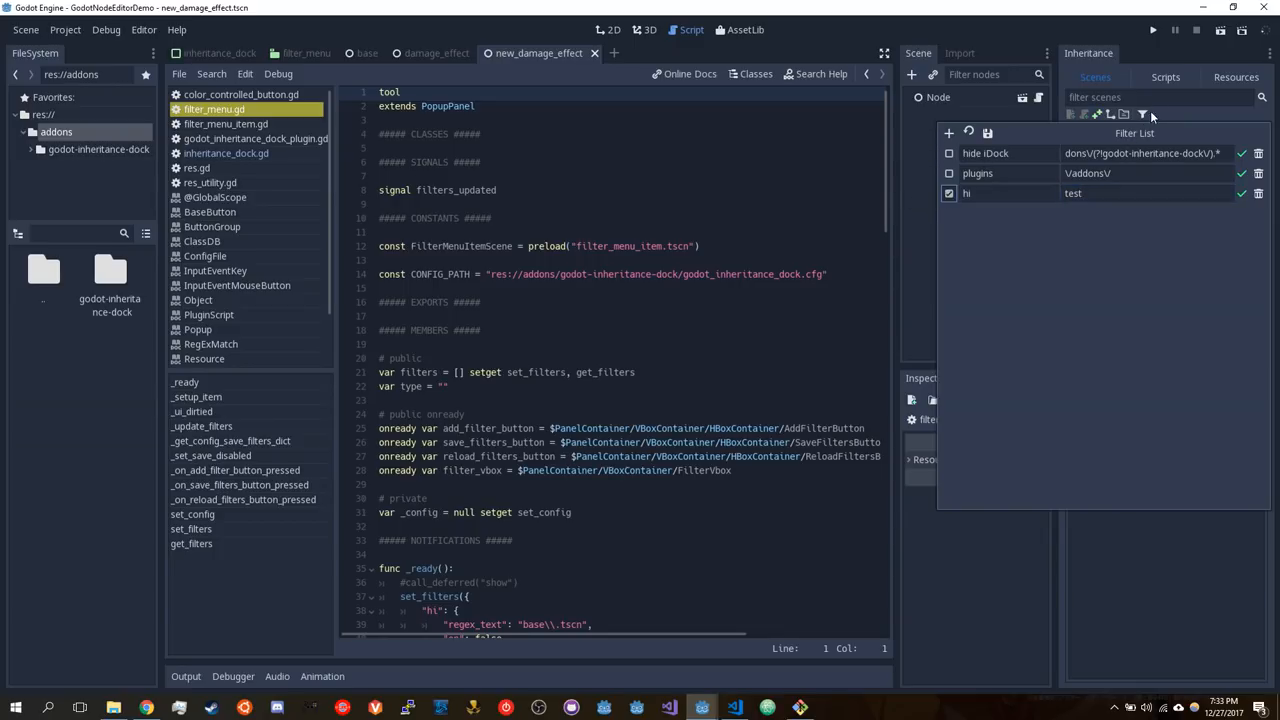
{"action": "left_click", "coordinate": [948, 193]}
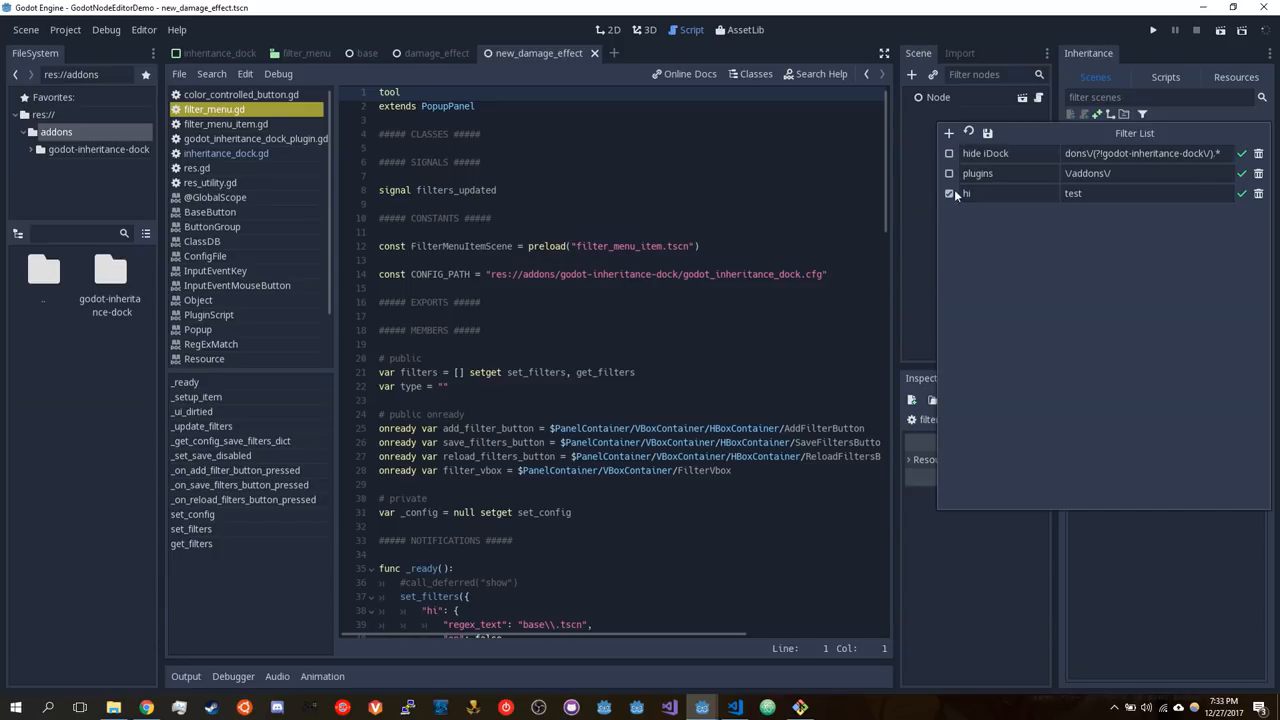
{"action": "left_click", "coordinate": [948, 193]}
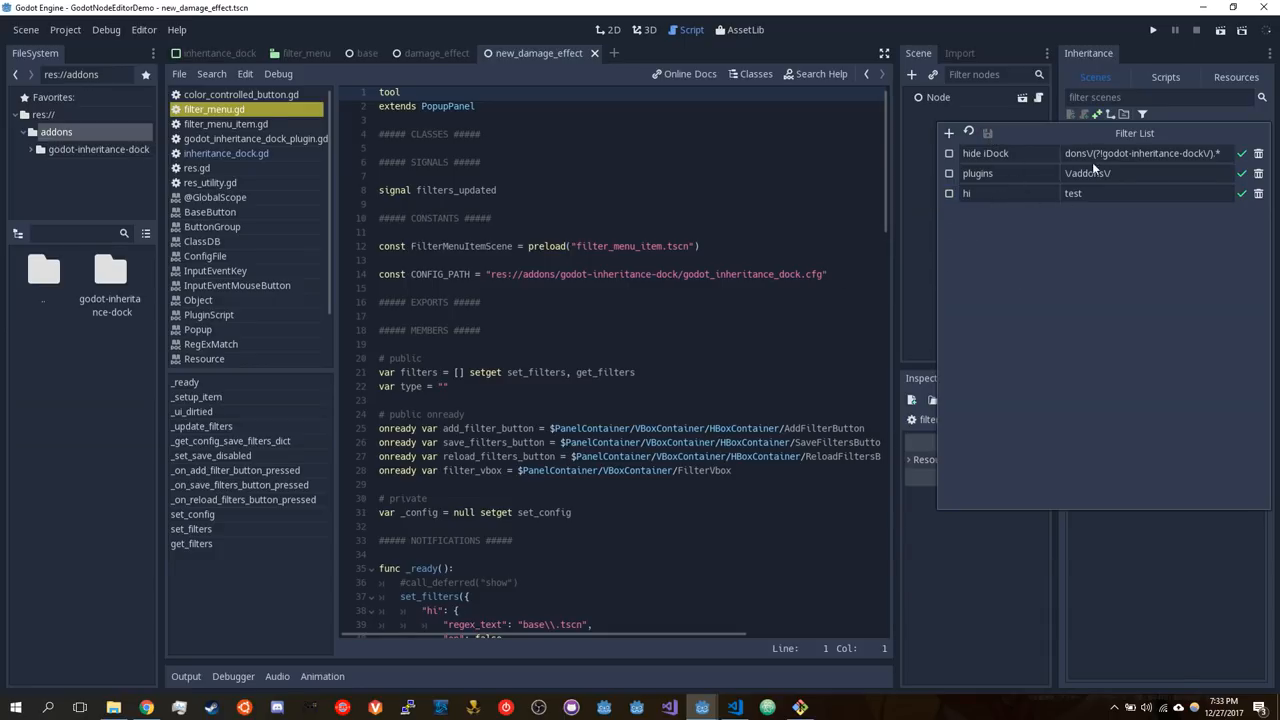
{"action": "left_click", "coordinate": [1164, 77]}
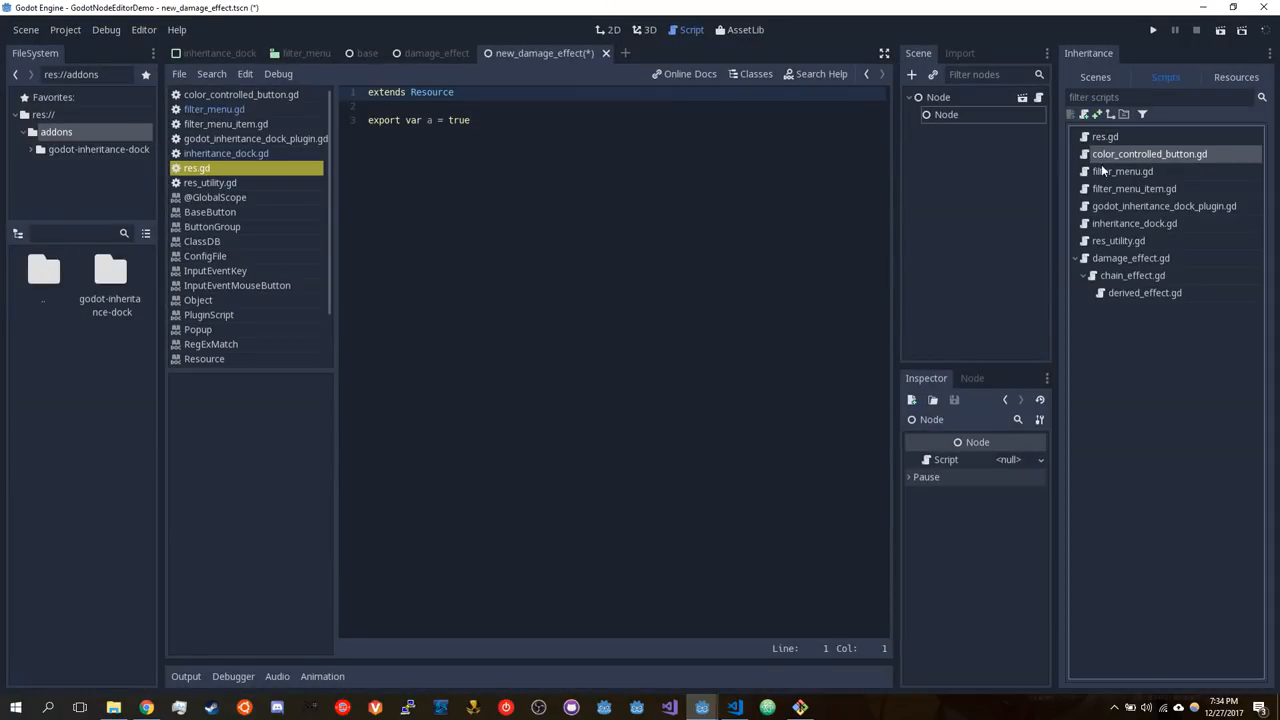
Attach damage_effect.gd from the Scripts tree to the child Node
{"action": "left_click", "coordinate": [1131, 258]}
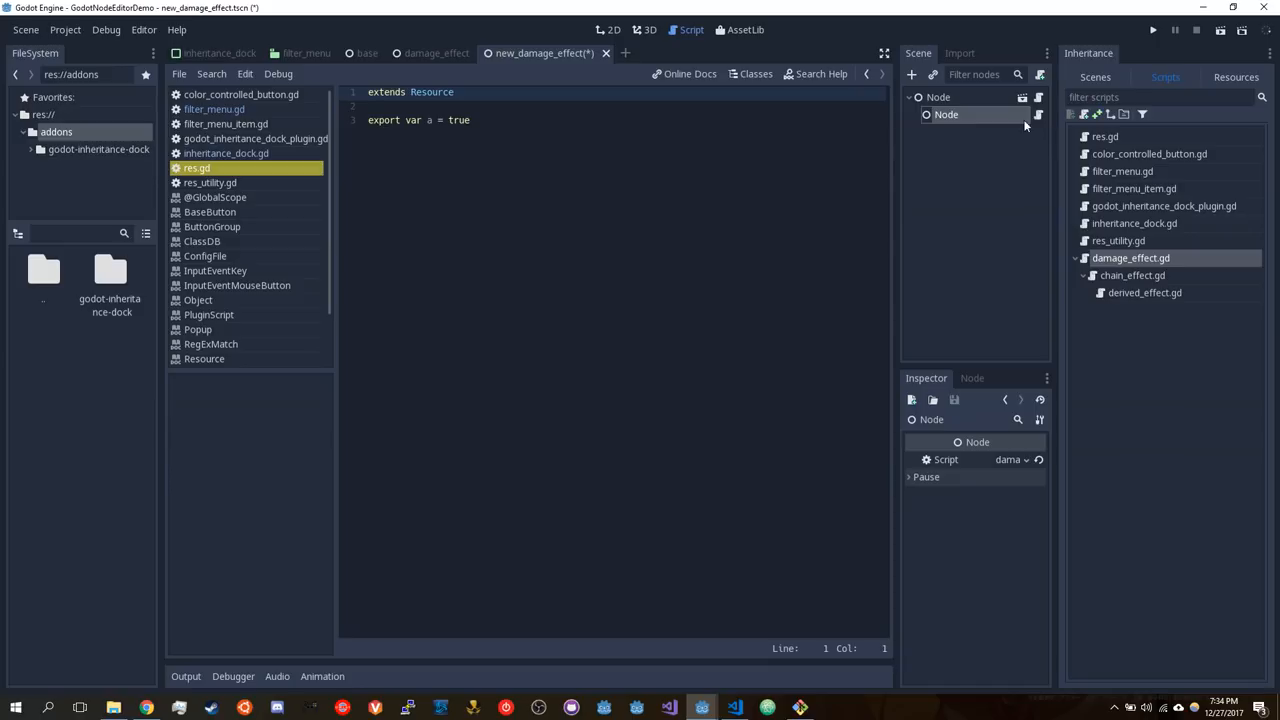
{"action": "left_click", "coordinate": [1025, 459]}
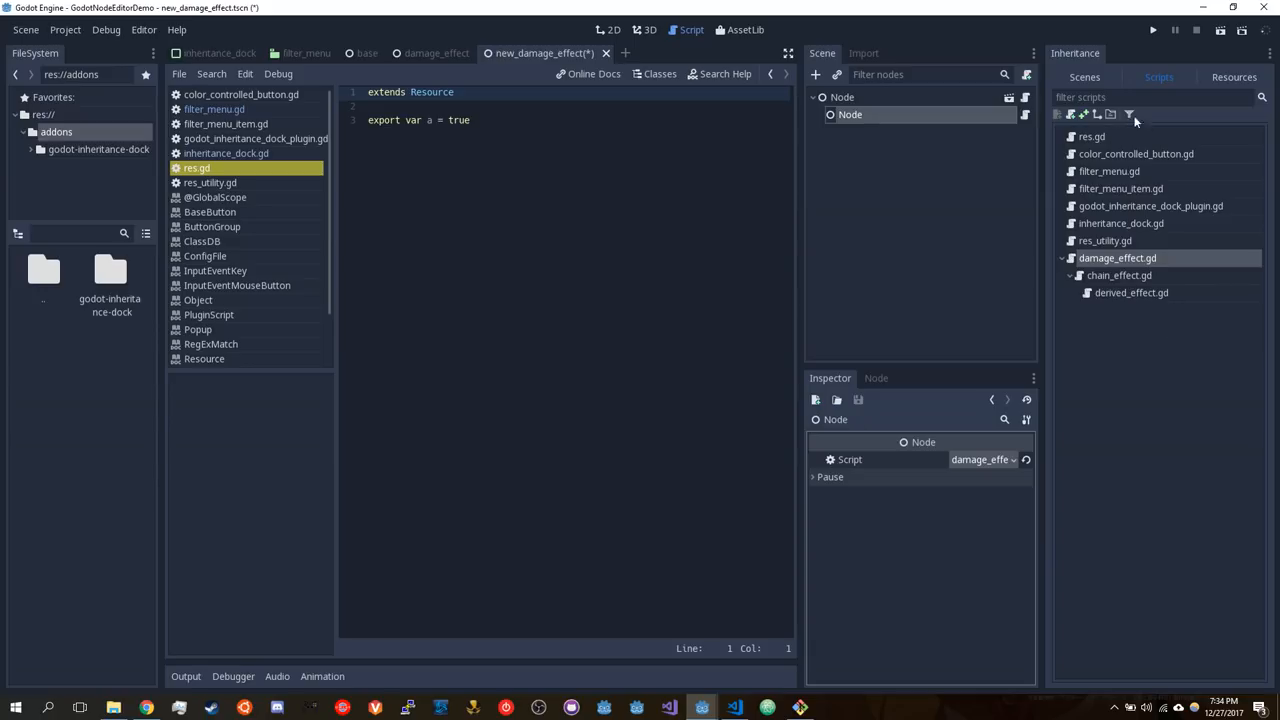
{"action": "mouse_move", "coordinate": [1100, 120]}
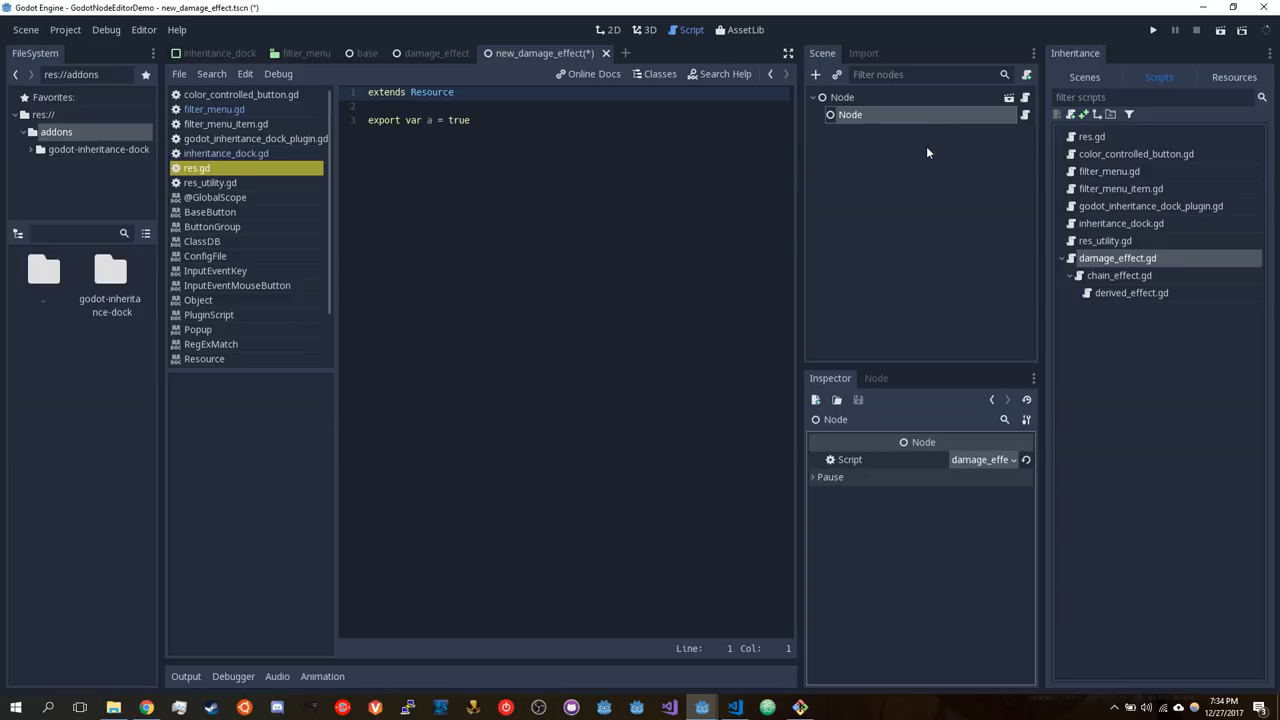
{"action": "mouse_move", "coordinate": [1204, 195]}
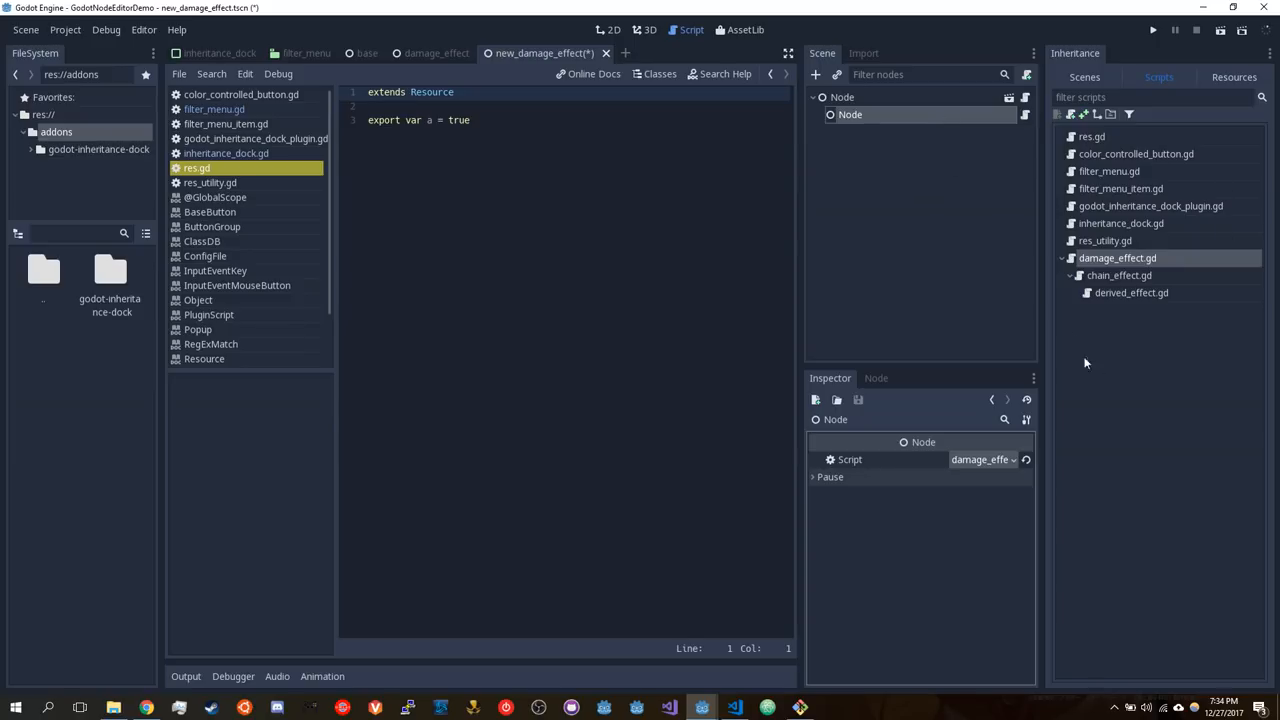
{"action": "mouse_move", "coordinate": [1126, 307]}
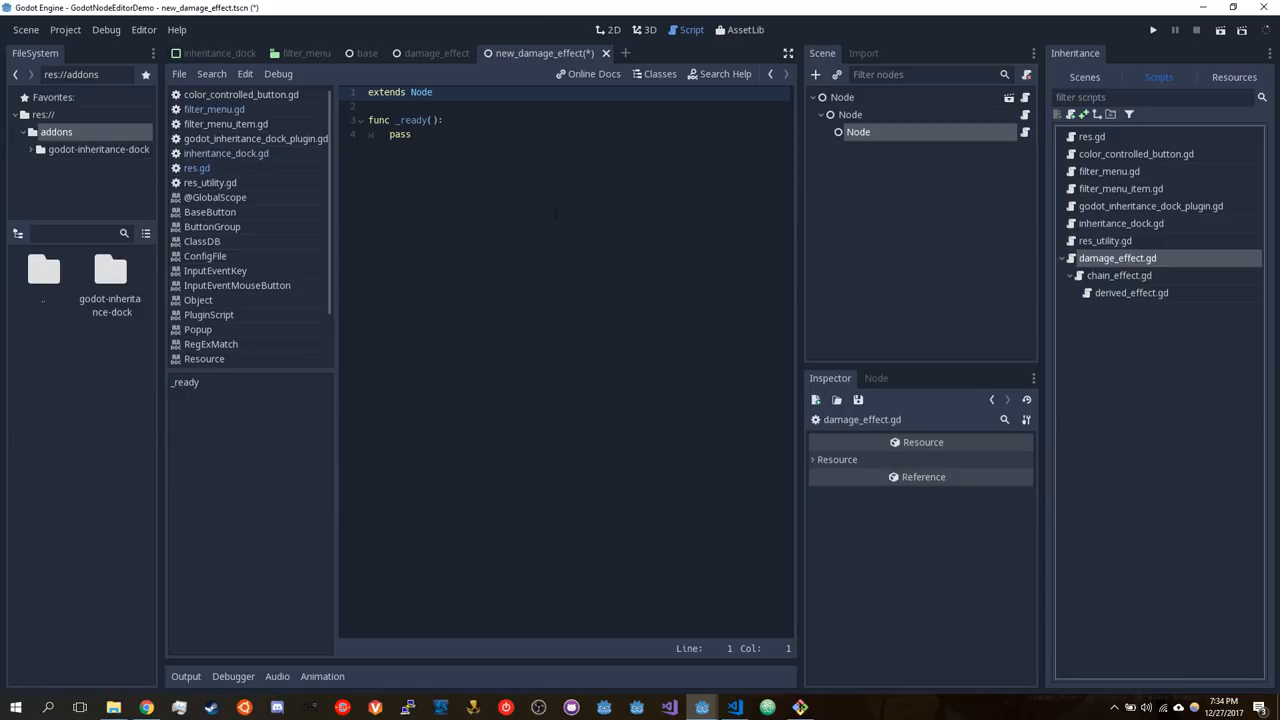
Focus the code of the new Node-extending script in the Script editor
{"action": "left_click", "coordinate": [433, 92]}
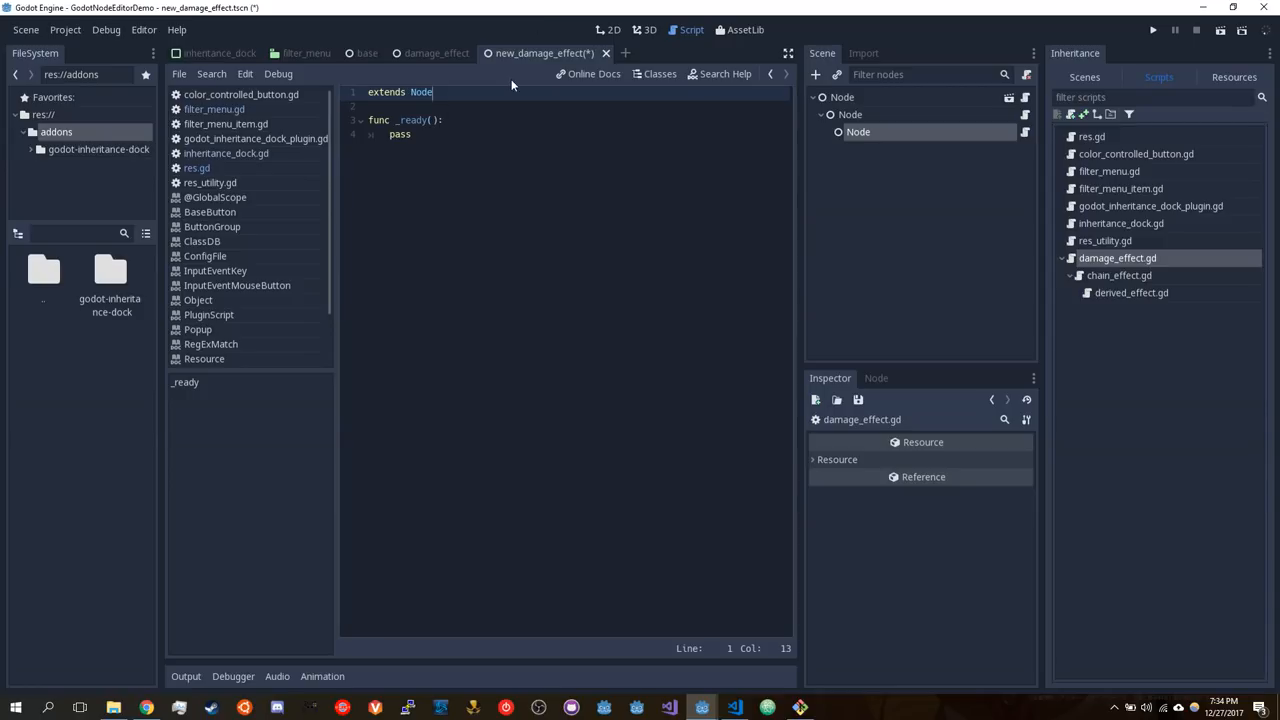
{"action": "mouse_move", "coordinate": [1057, 189]}
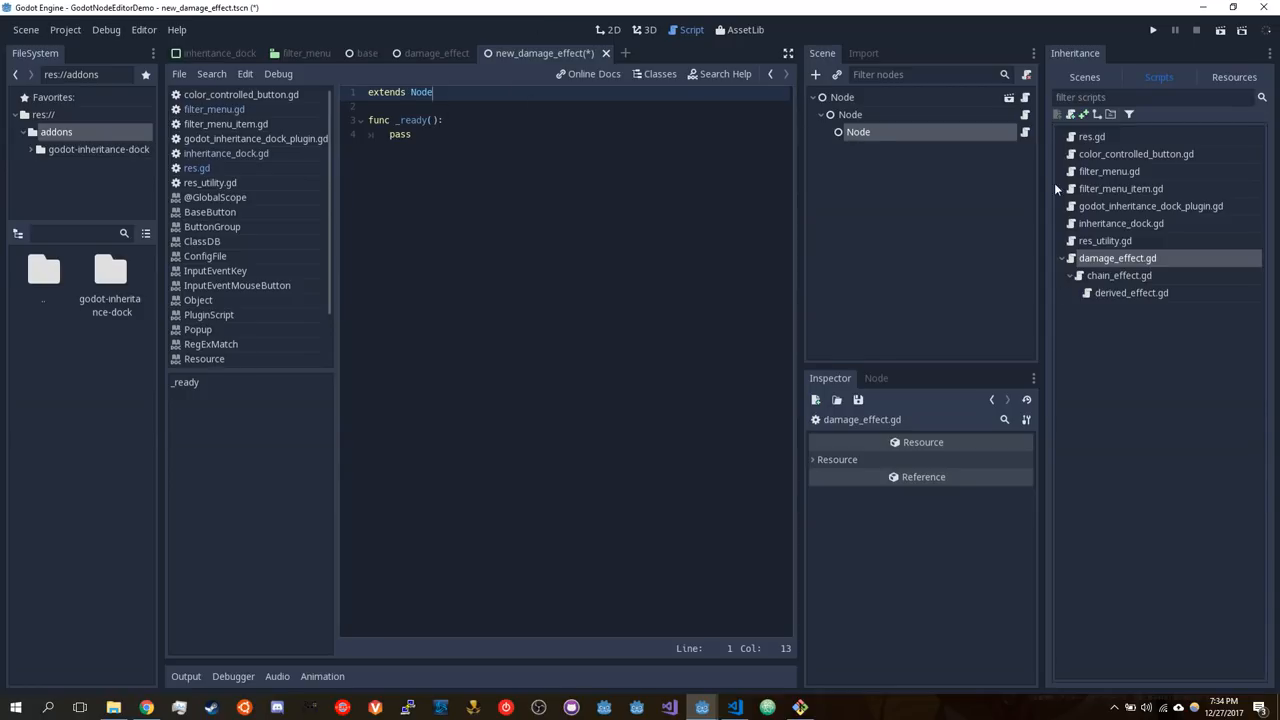
{"action": "mouse_move", "coordinate": [1121, 199]}
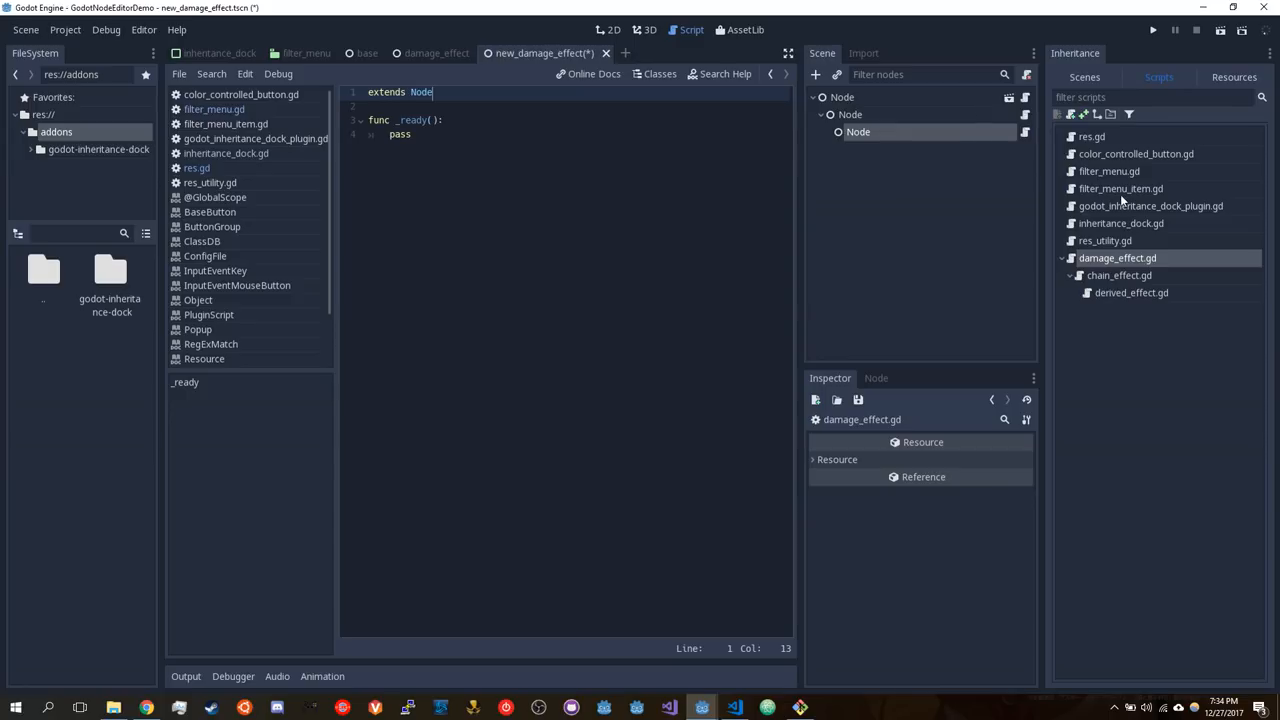
{"action": "mouse_move", "coordinate": [1210, 82]}
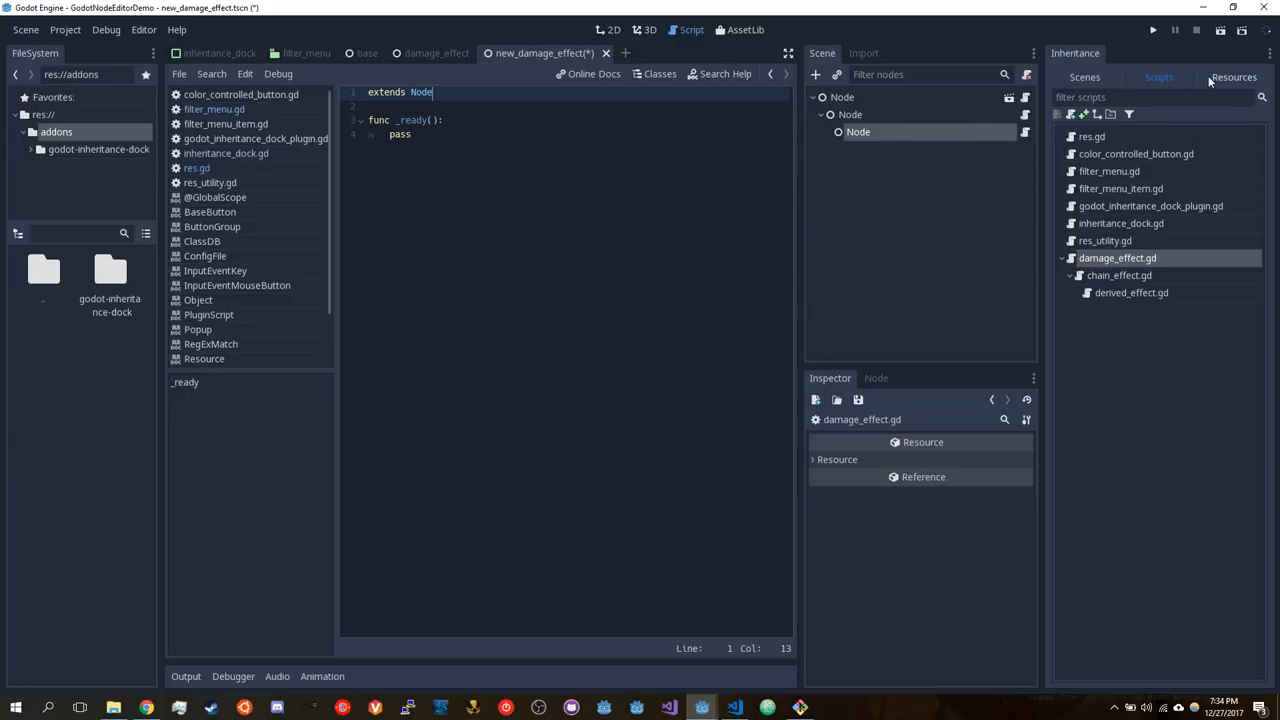
Show the Resources inheritance tree and inspect new_res.tres
{"action": "left_click", "coordinate": [1233, 77]}
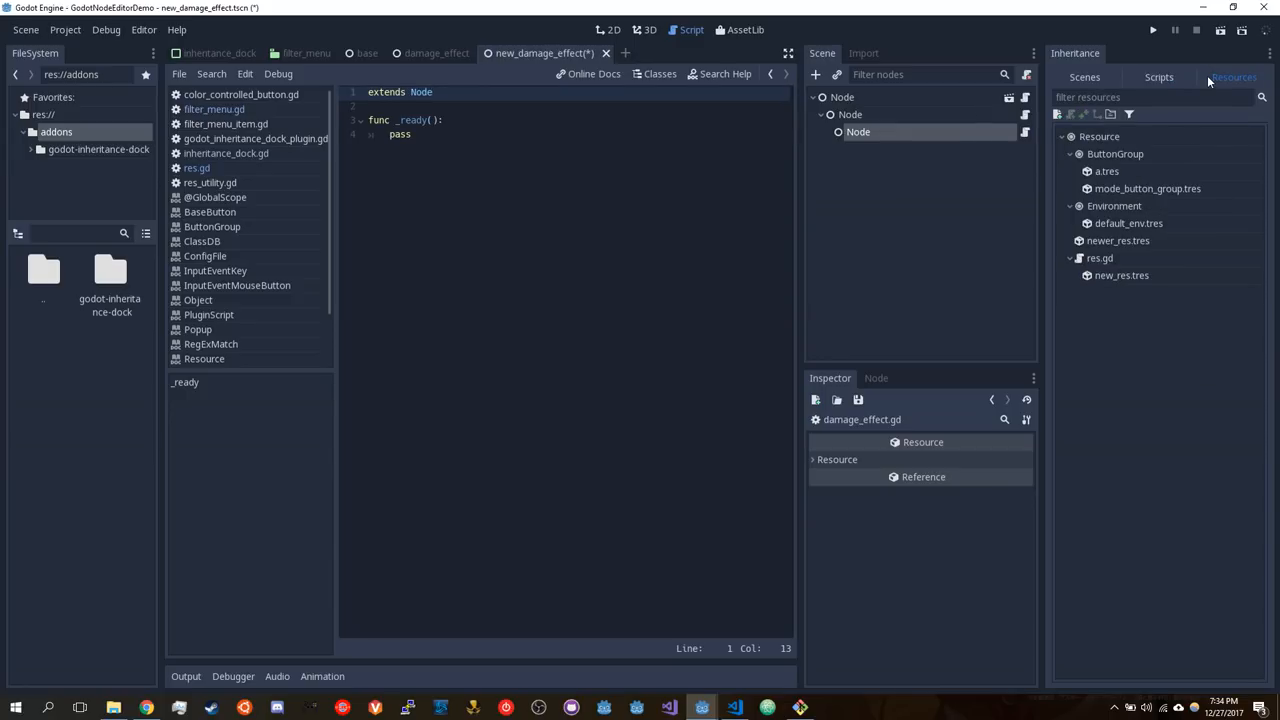
{"action": "mouse_move", "coordinate": [1163, 125]}
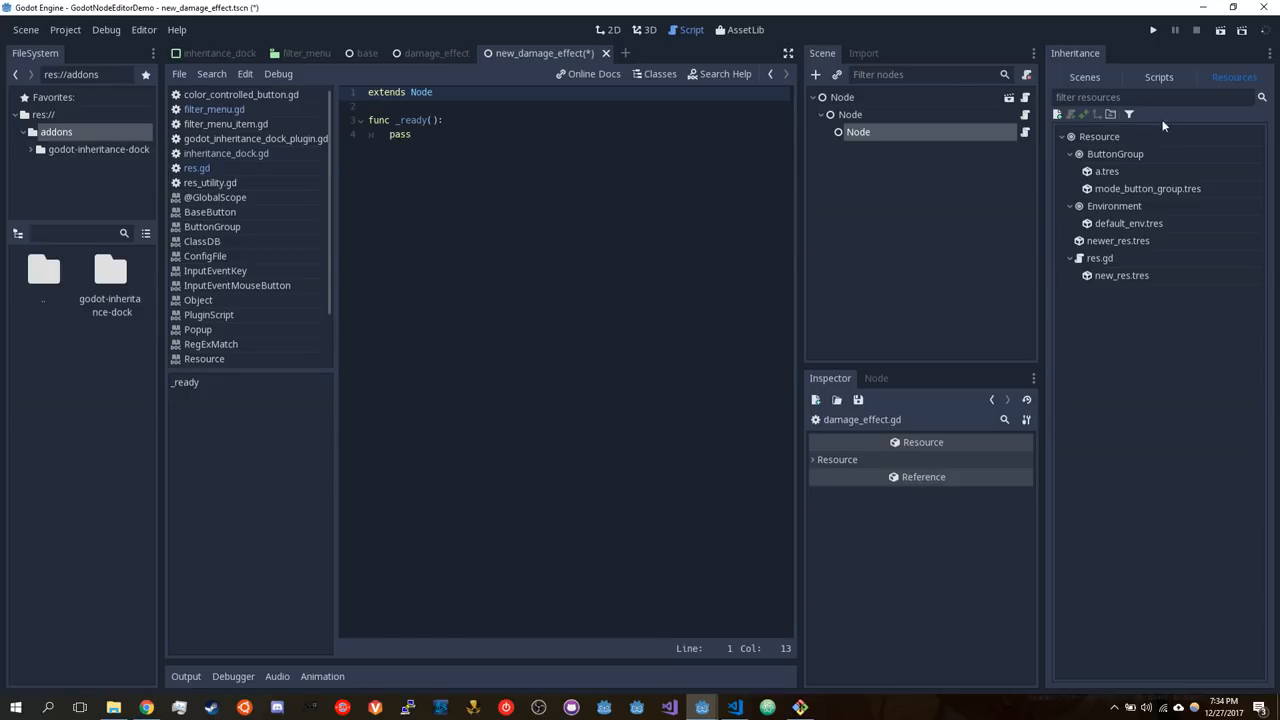
{"action": "mouse_move", "coordinate": [1163, 156]}
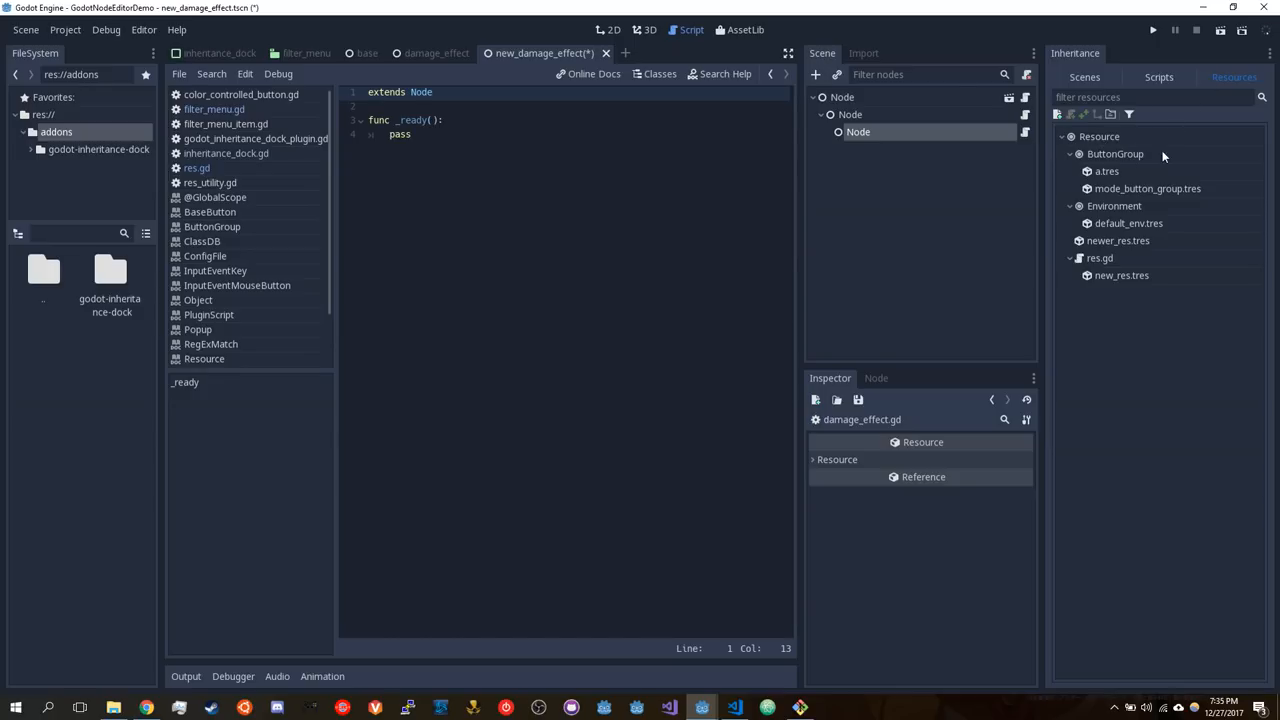
{"action": "mouse_move", "coordinate": [1152, 177]}
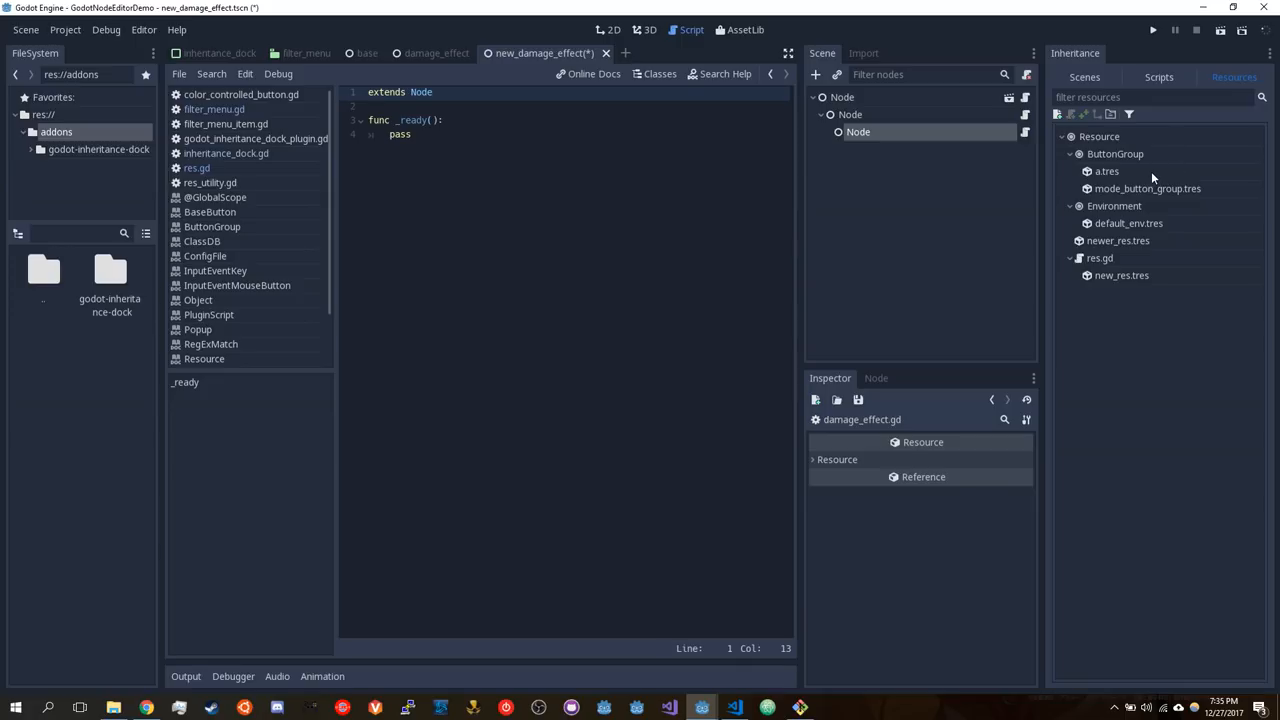
{"action": "mouse_move", "coordinate": [1213, 194]}
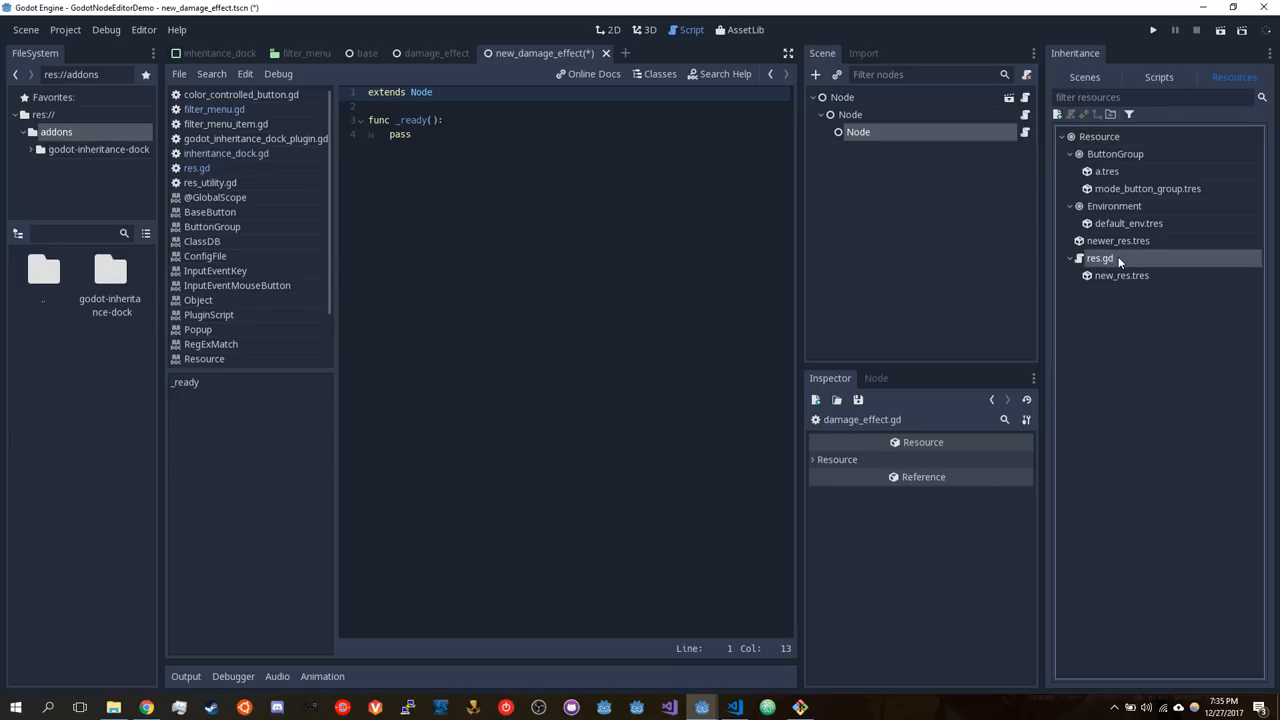
{"action": "mouse_move", "coordinate": [1115, 258]}
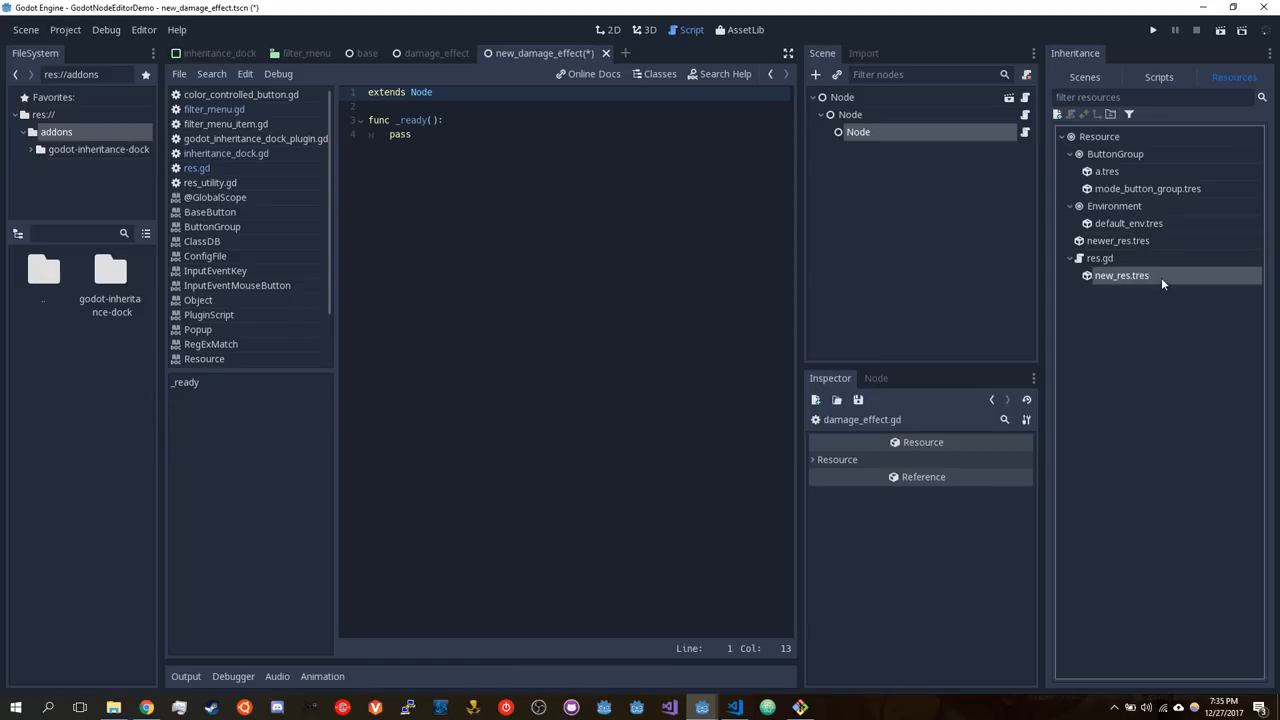
{"action": "mouse_move", "coordinate": [1121, 275]}
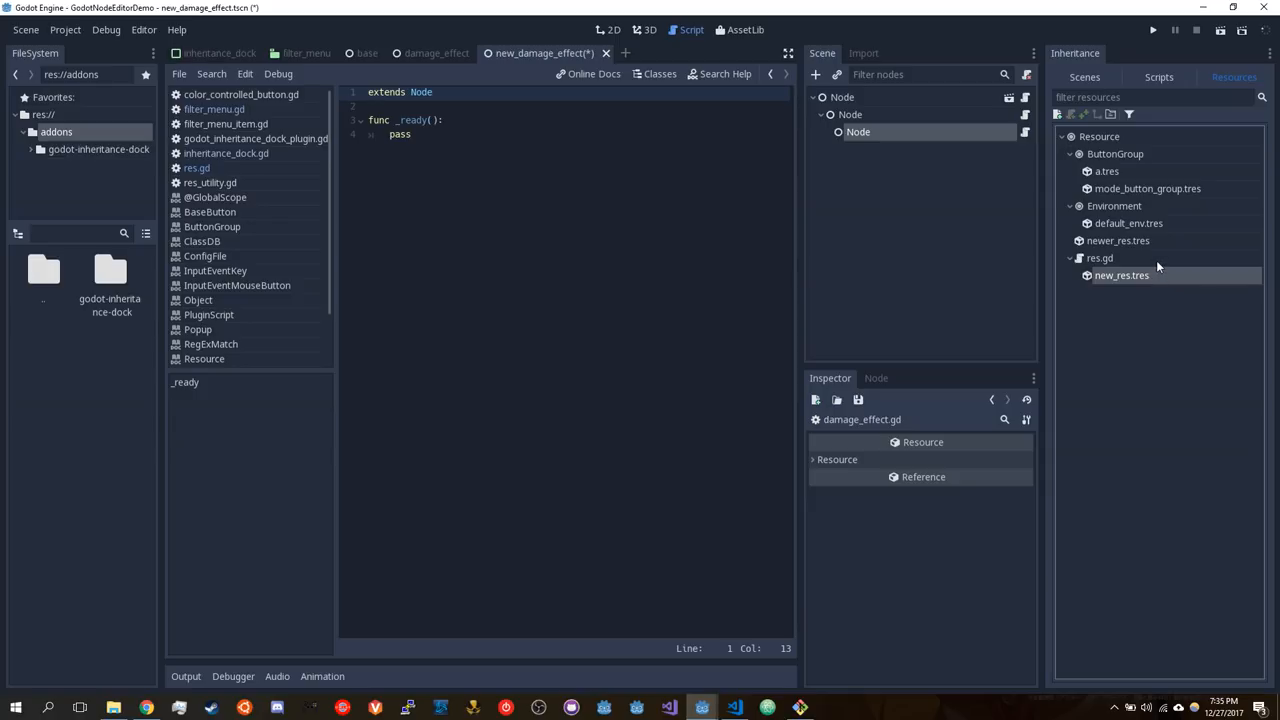
{"action": "mouse_move", "coordinate": [1130, 263]}
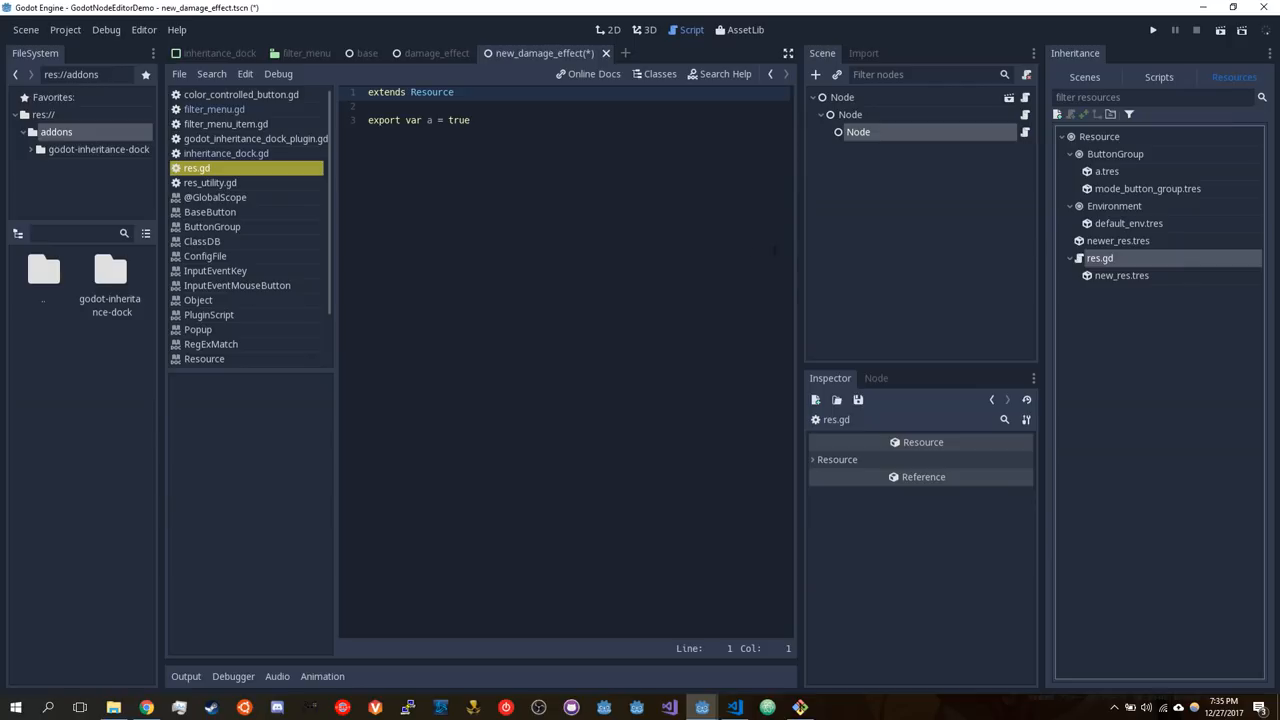
{"action": "mouse_move", "coordinate": [1148, 288]}
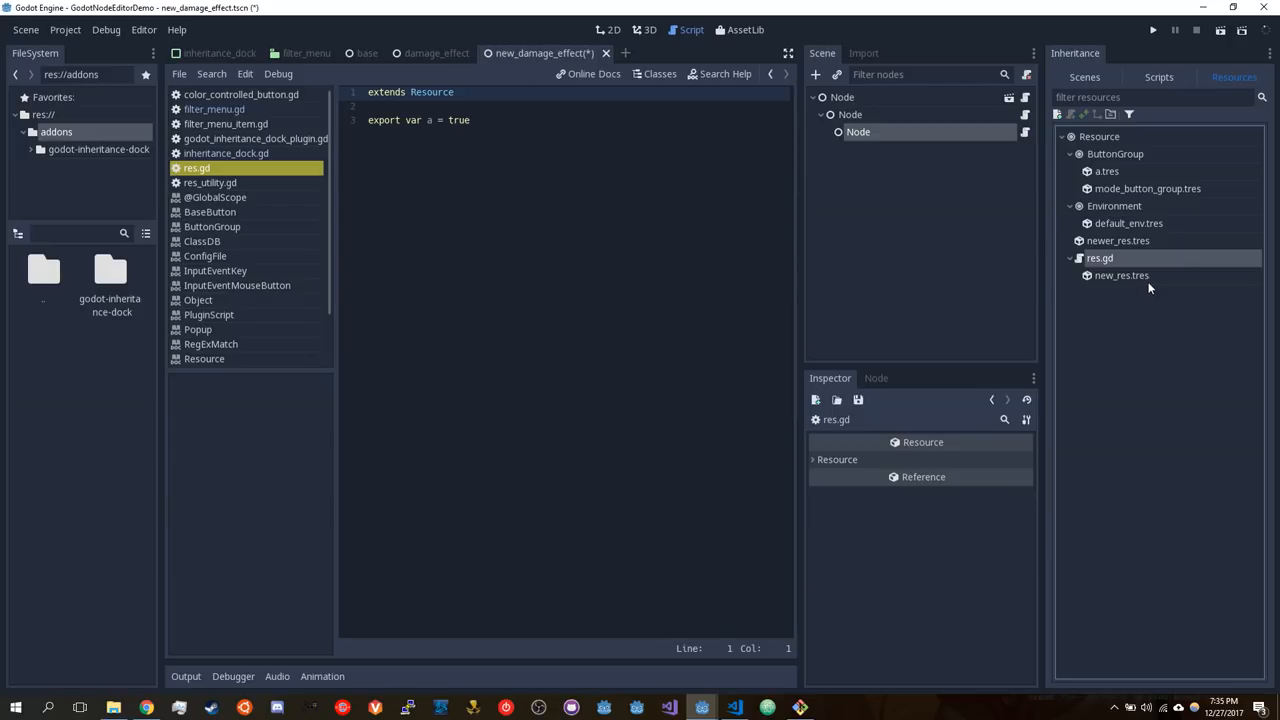
{"action": "left_click", "coordinate": [1122, 275]}
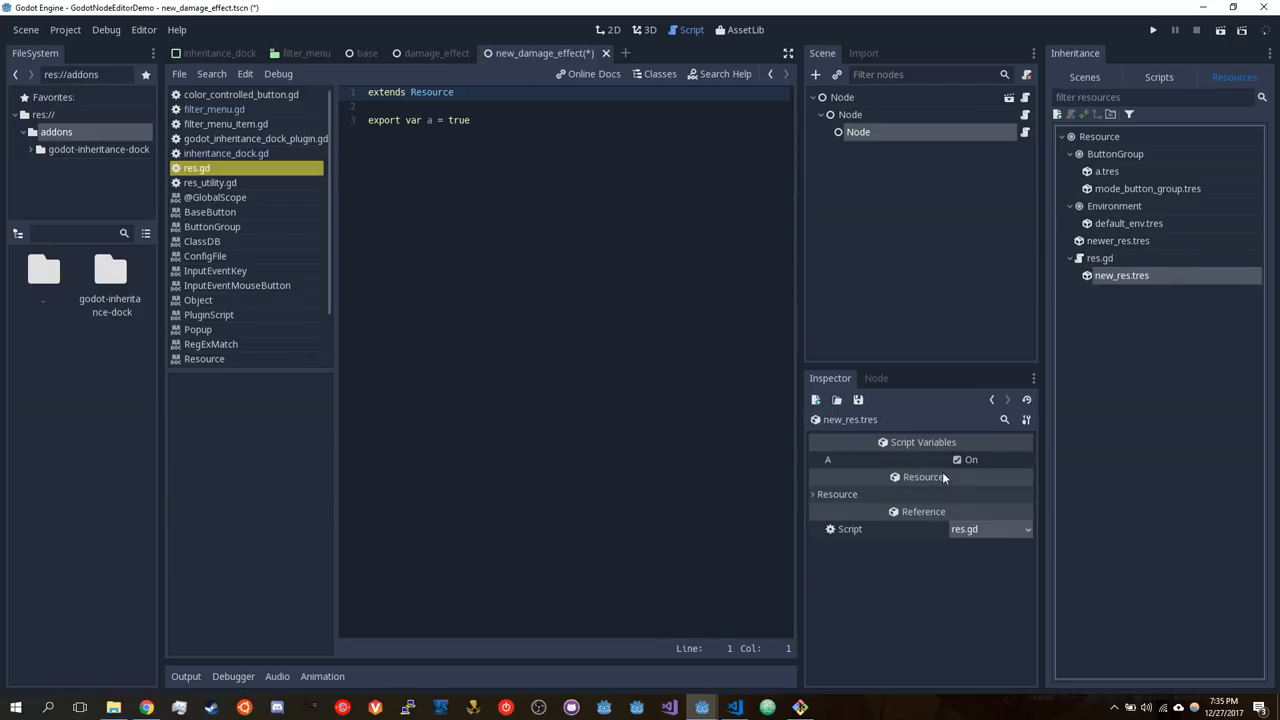
{"action": "left_click", "coordinate": [990, 529]}
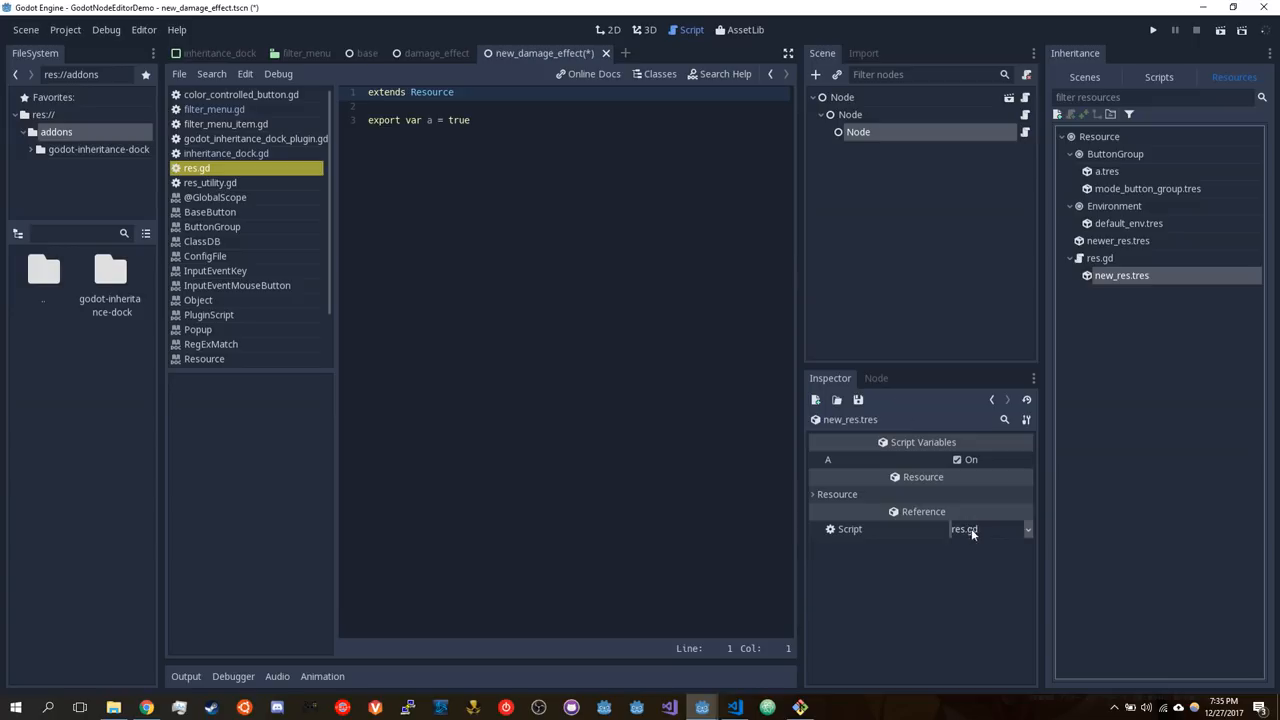
{"action": "mouse_move", "coordinate": [995, 535]}
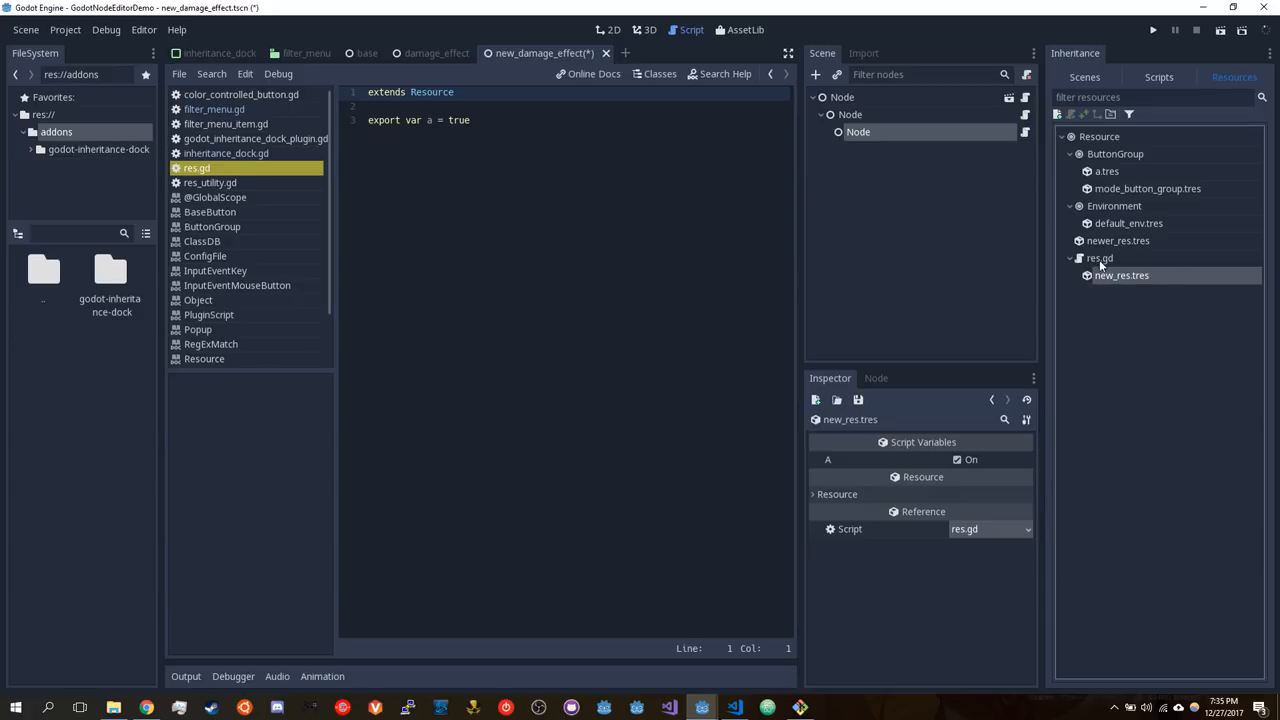
Browse the res.gd, Resource and ButtonGroup entries, then inspect mode_button_group.tres
{"action": "left_click", "coordinate": [1100, 258]}
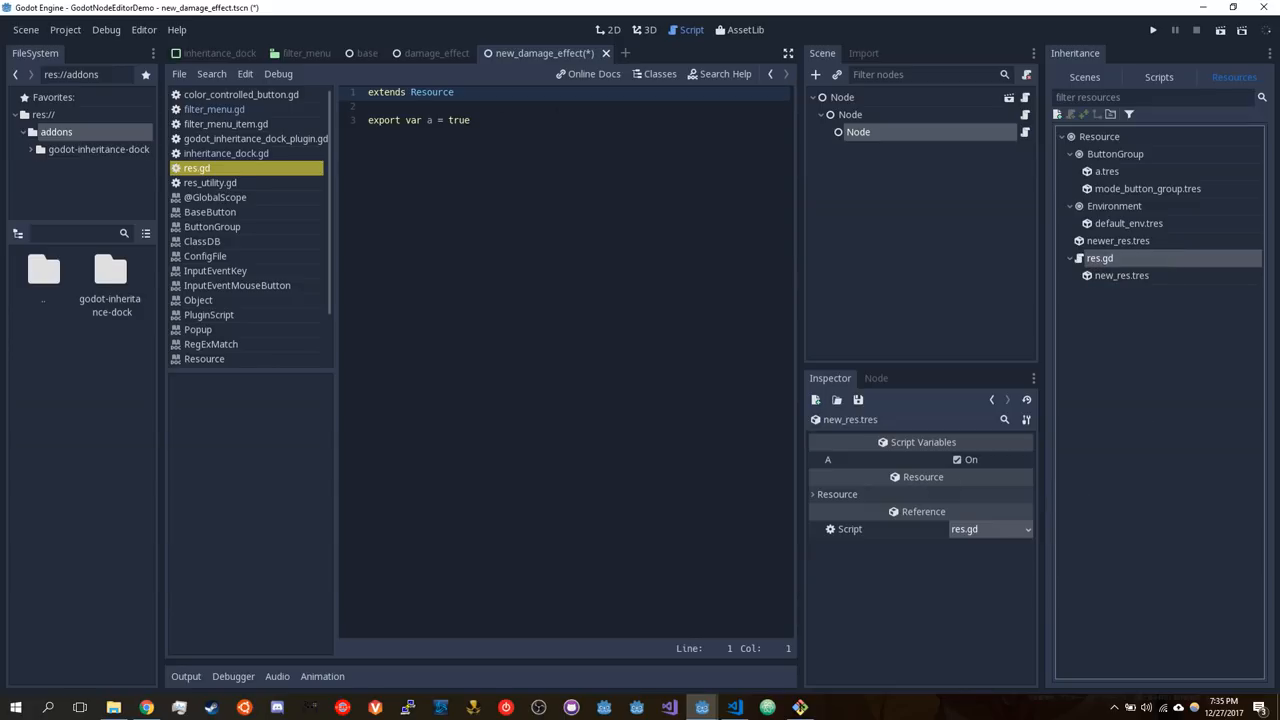
{"action": "left_click", "coordinate": [1099, 136]}
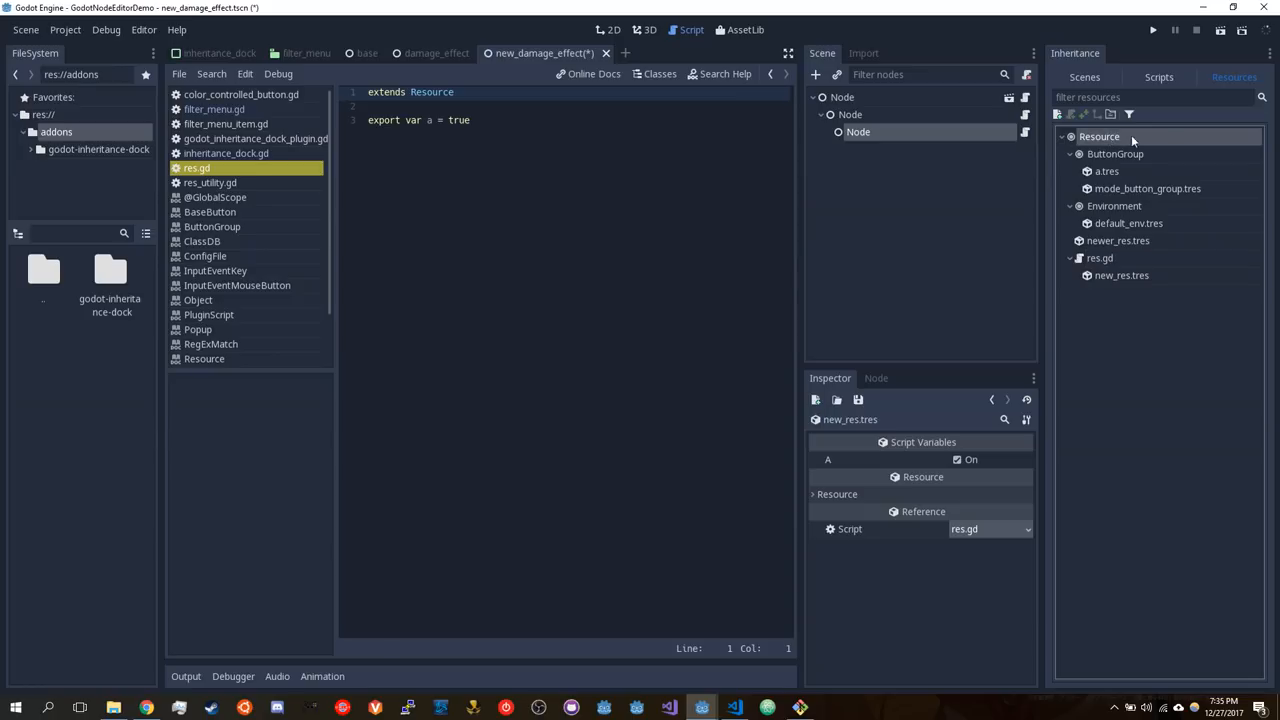
{"action": "left_click", "coordinate": [1115, 154]}
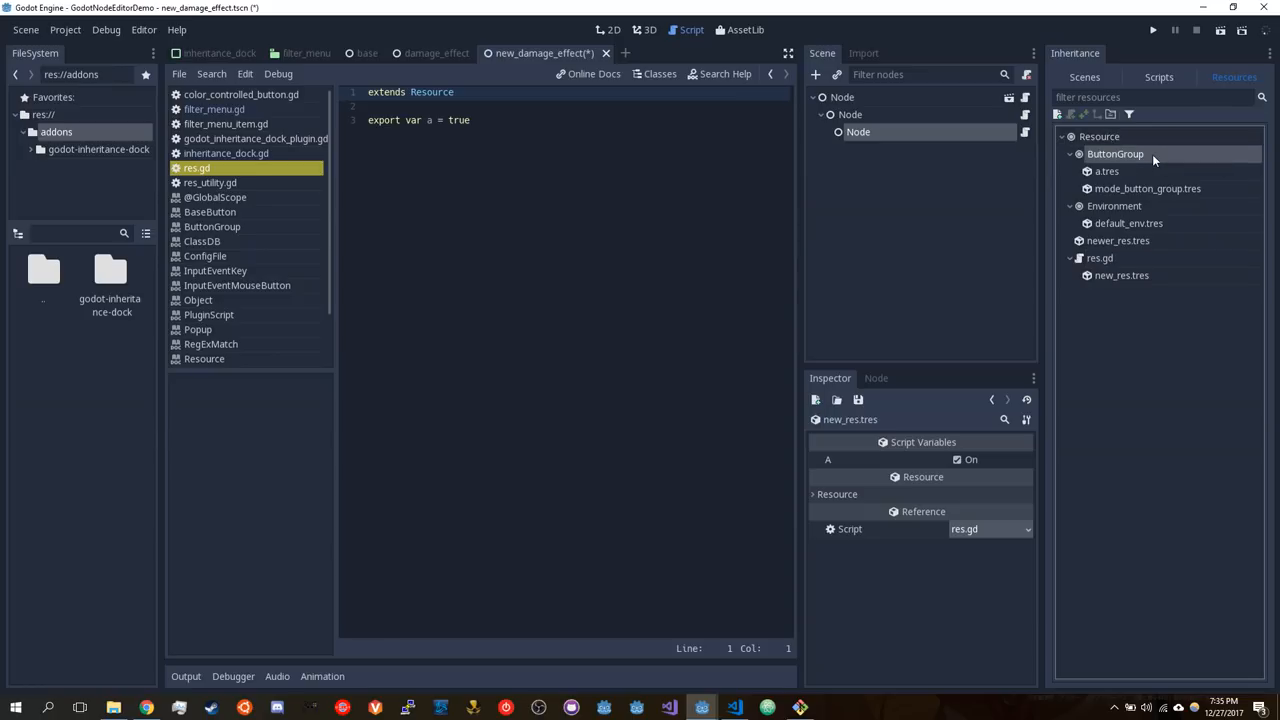
{"action": "left_click", "coordinate": [1147, 188]}
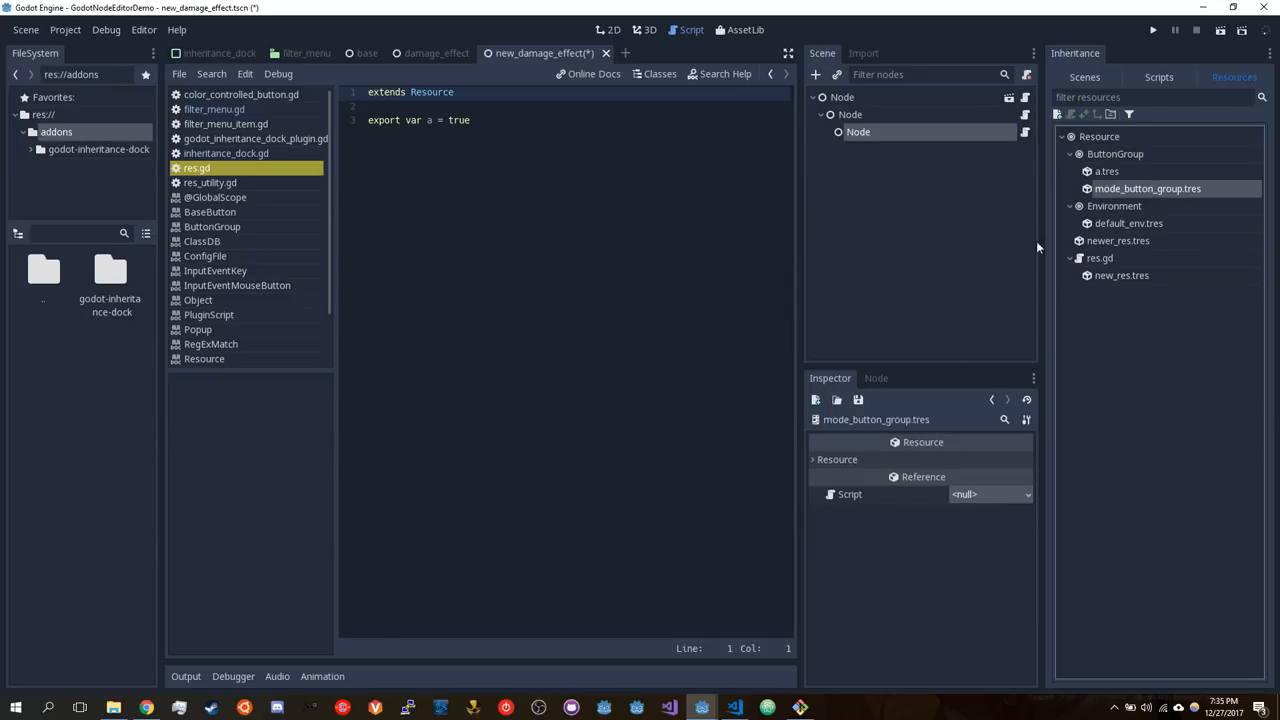
{"action": "mouse_move", "coordinate": [1148, 188]}
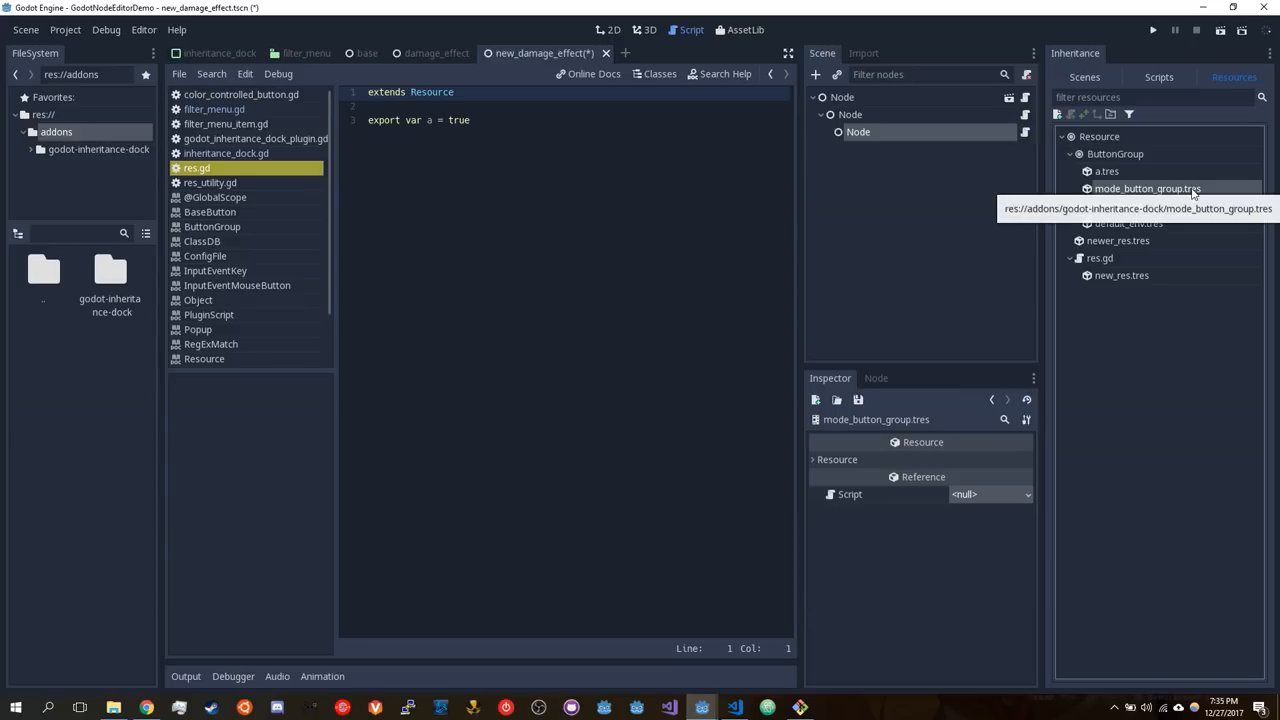
{"action": "mouse_move", "coordinate": [1075, 318]}
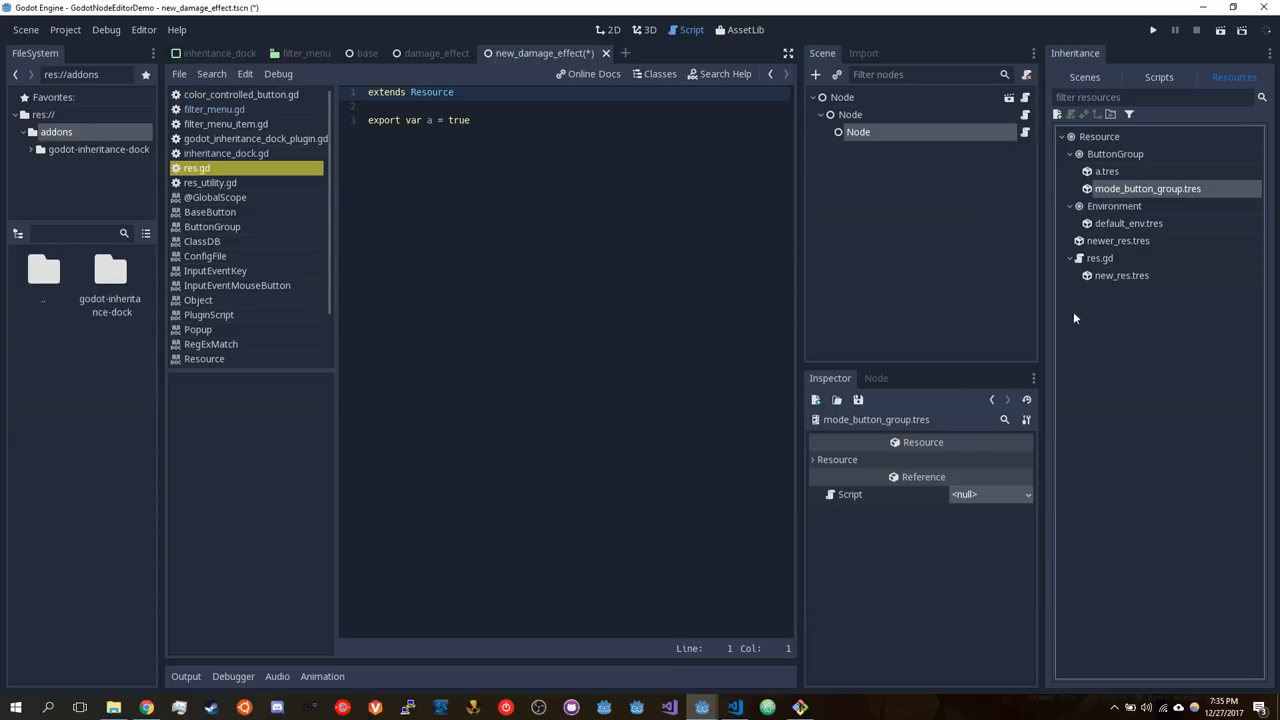
{"action": "mouse_move", "coordinate": [1160, 286]}
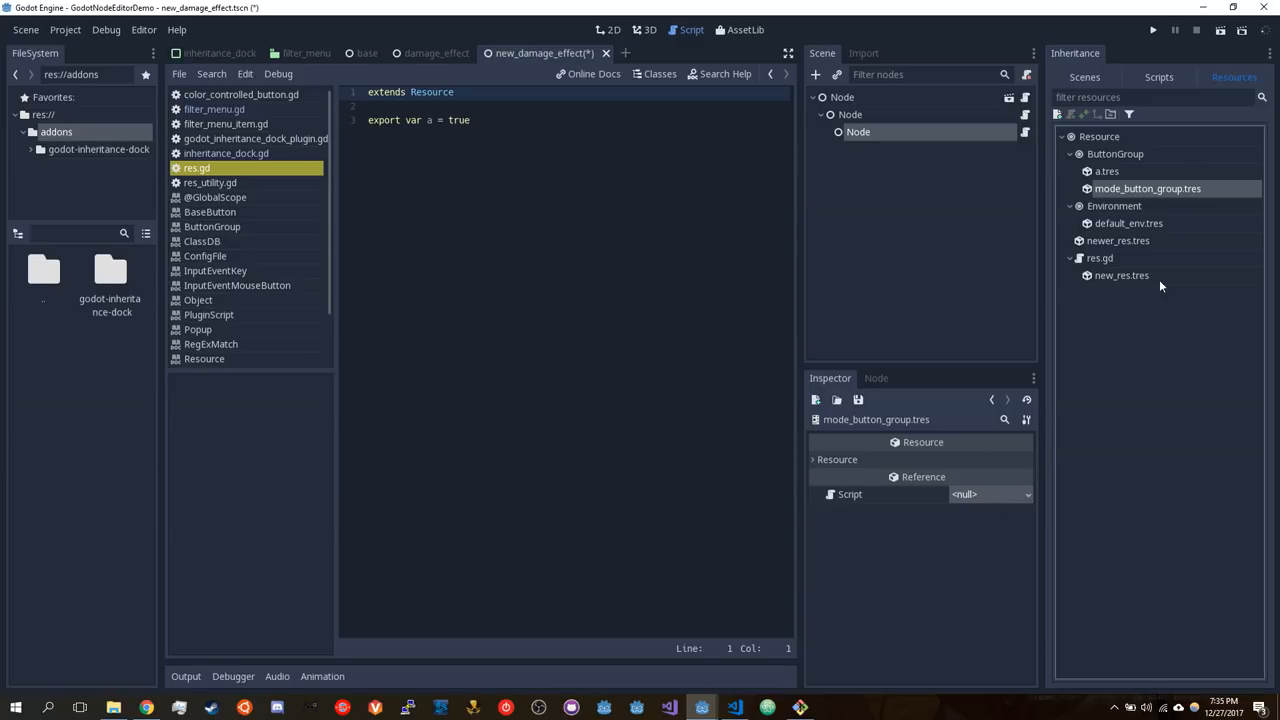
{"action": "mouse_move", "coordinate": [1170, 180]}
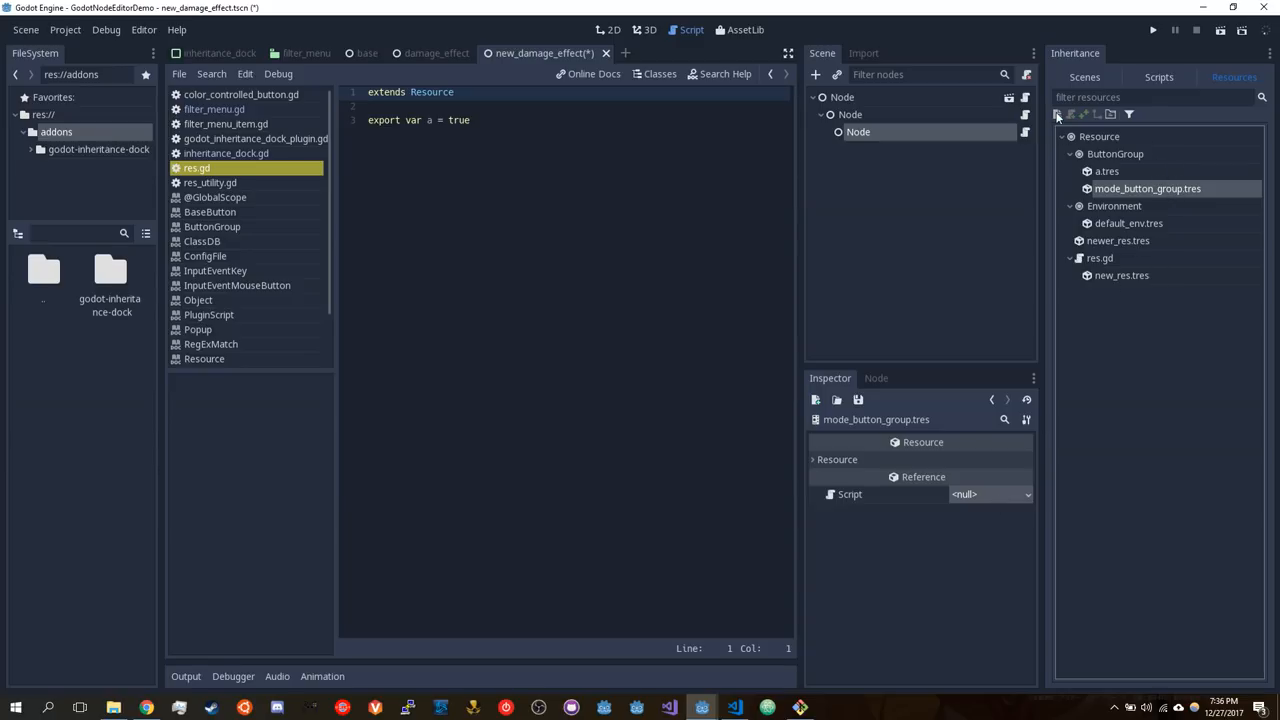
{"action": "mouse_move", "coordinate": [1117, 165]}
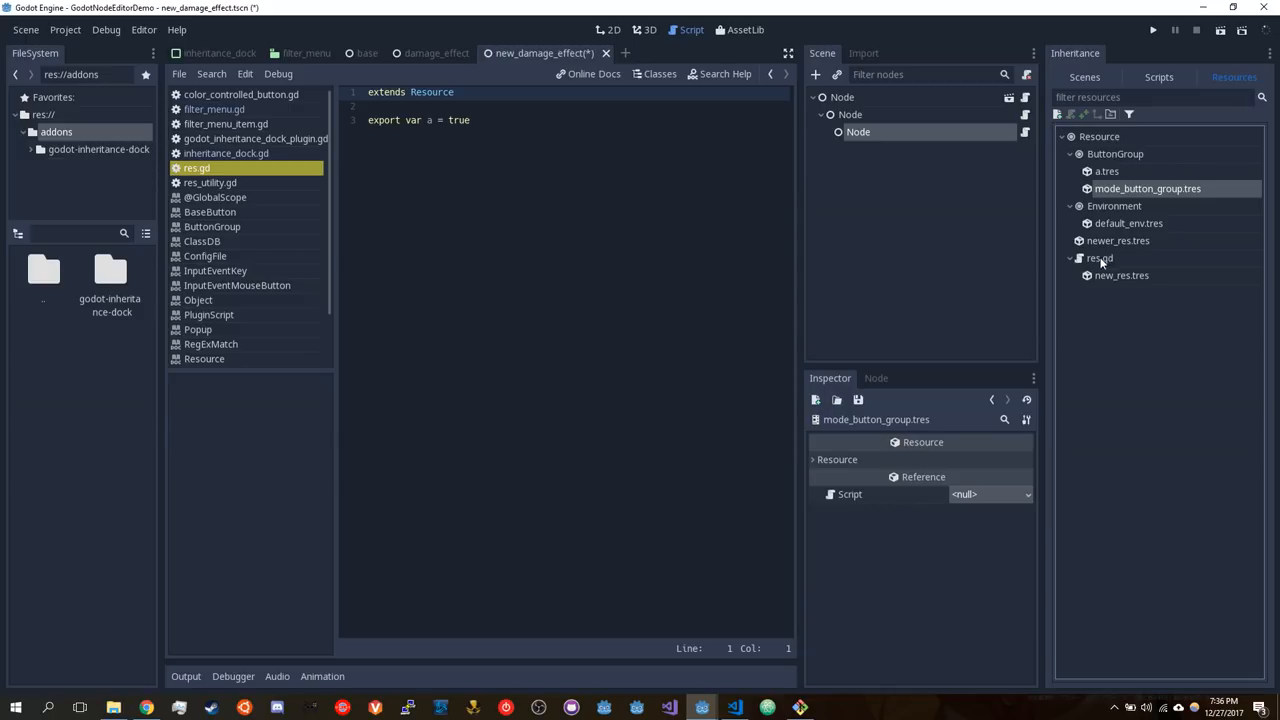
Select res.gd, then locate mode_button_group.tres in the FileSystem dock
{"action": "left_click", "coordinate": [1099, 258]}
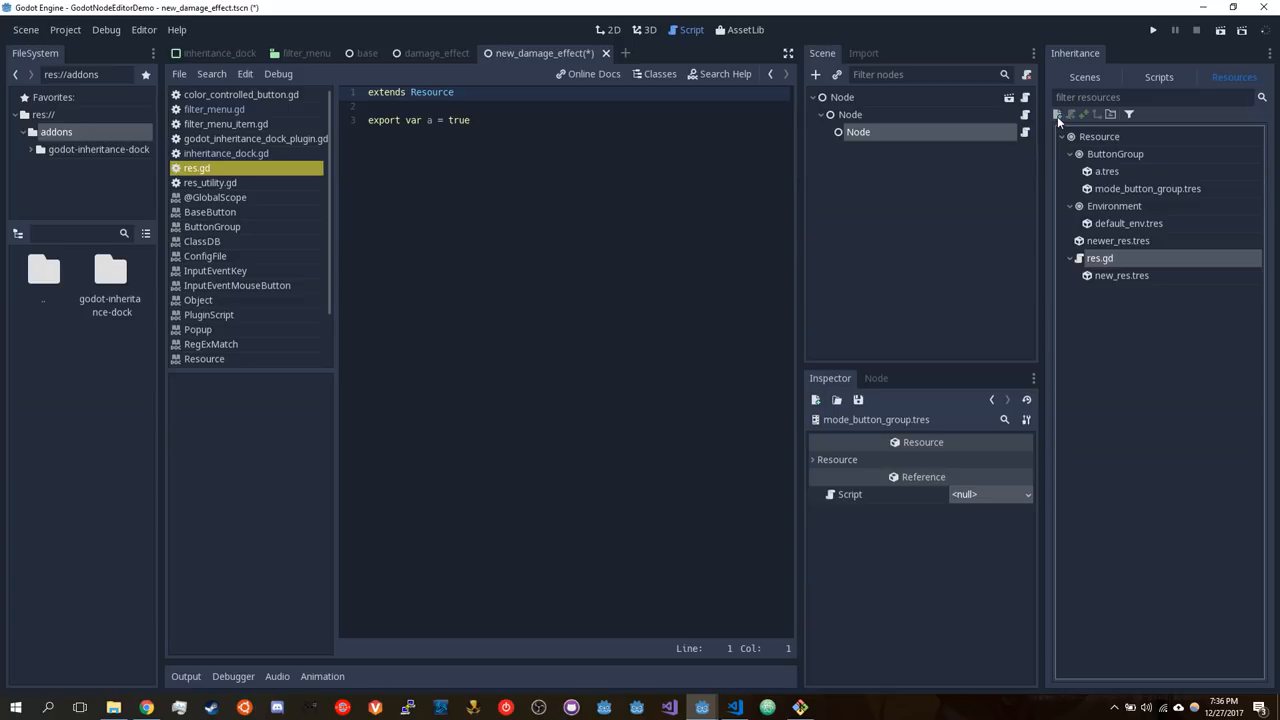
{"action": "mouse_move", "coordinate": [1130, 233]}
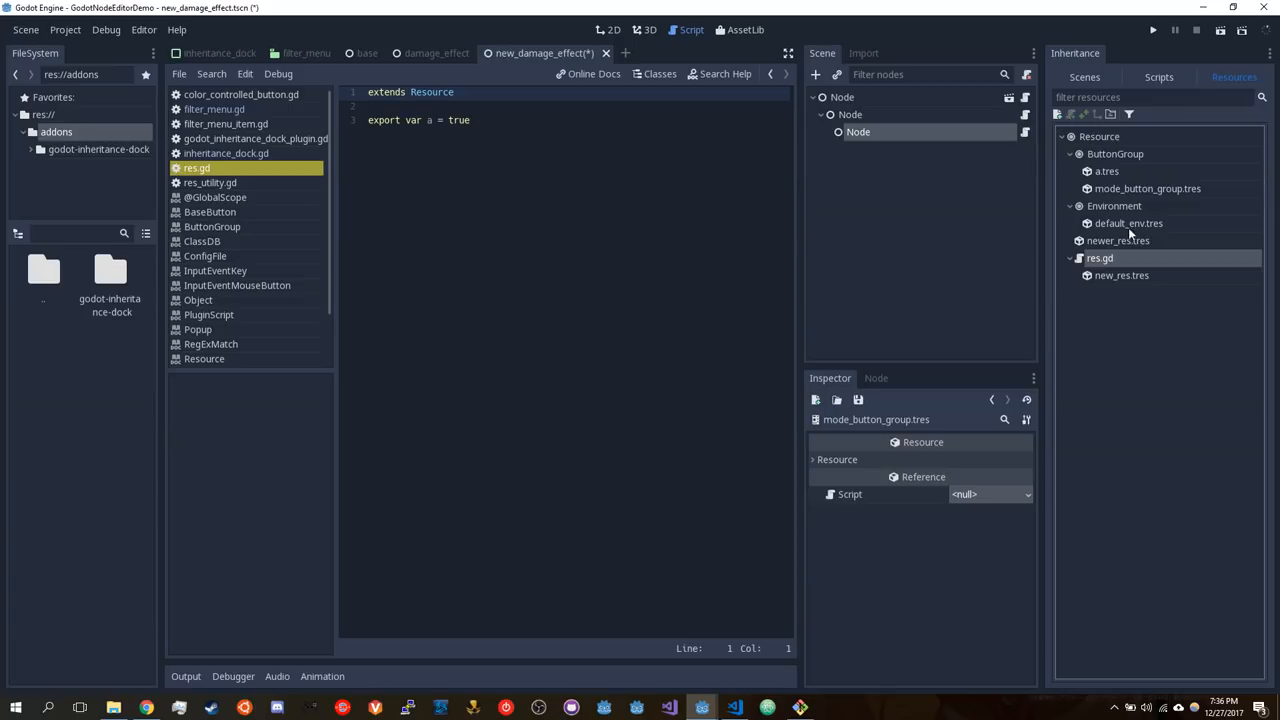
{"action": "mouse_move", "coordinate": [1083, 246]}
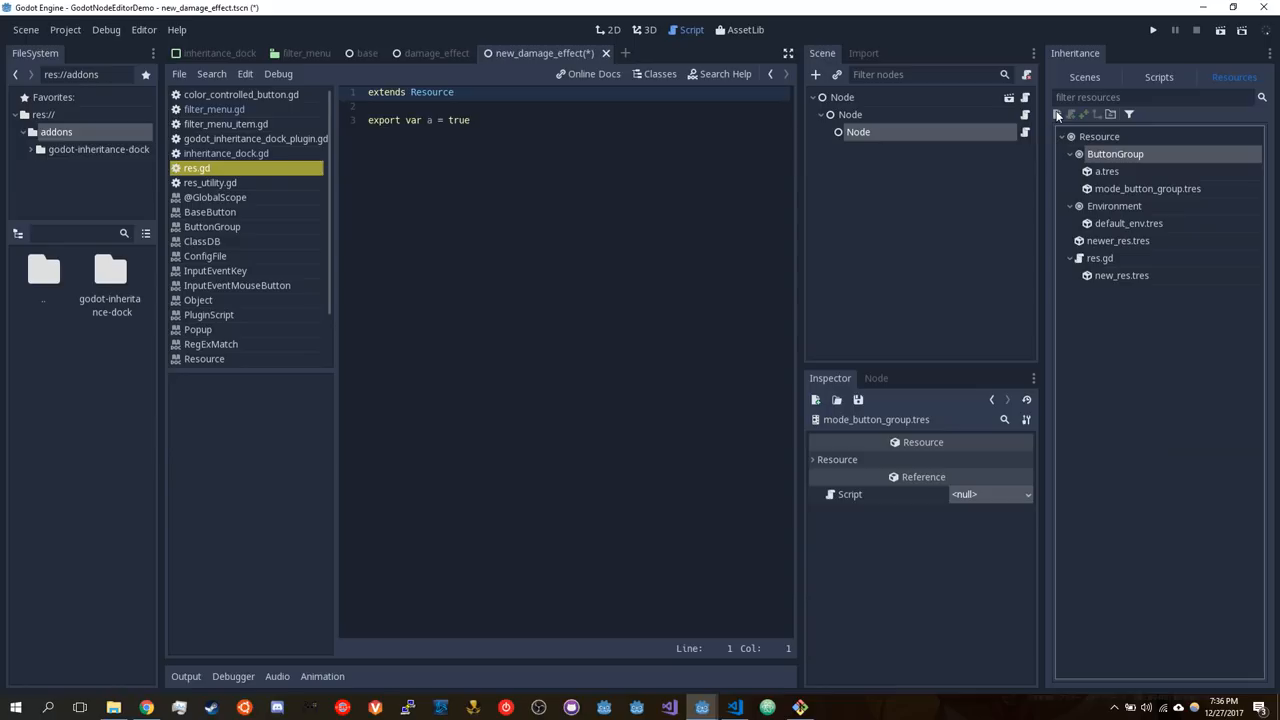
{"action": "mouse_move", "coordinate": [1170, 202]}
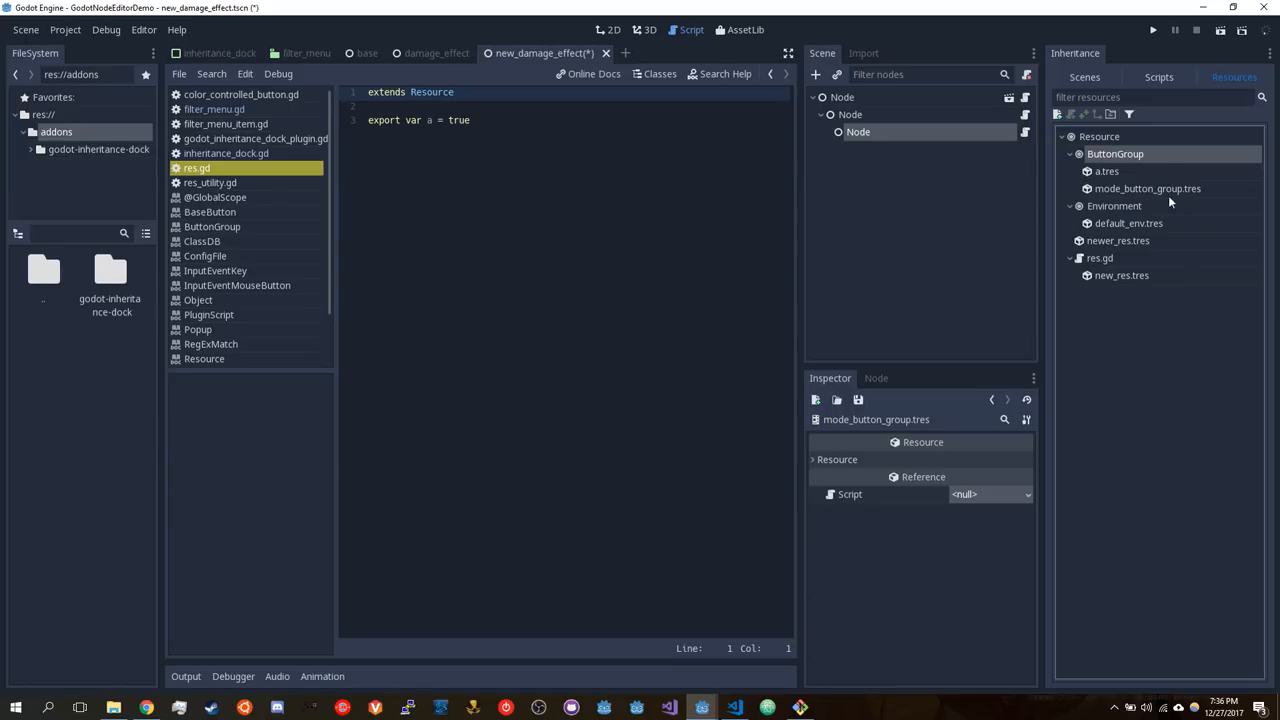
{"action": "mouse_move", "coordinate": [1165, 297]}
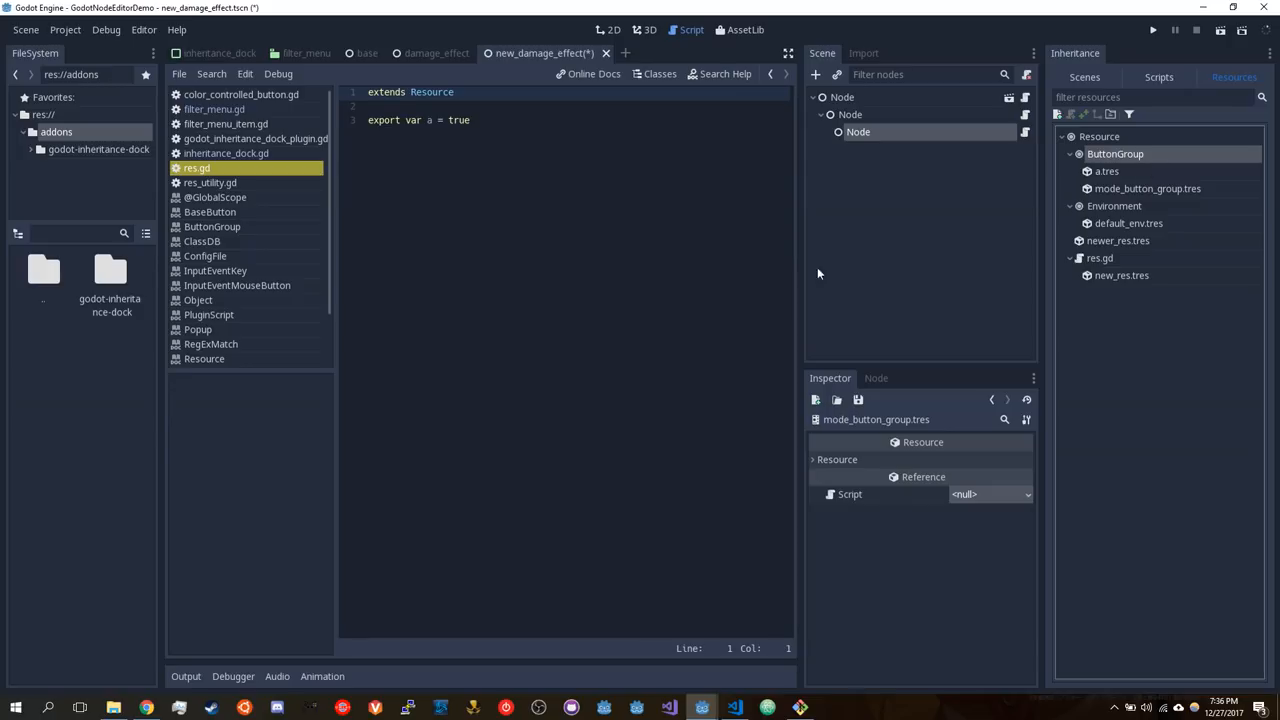
{"action": "mouse_move", "coordinate": [1119, 377]}
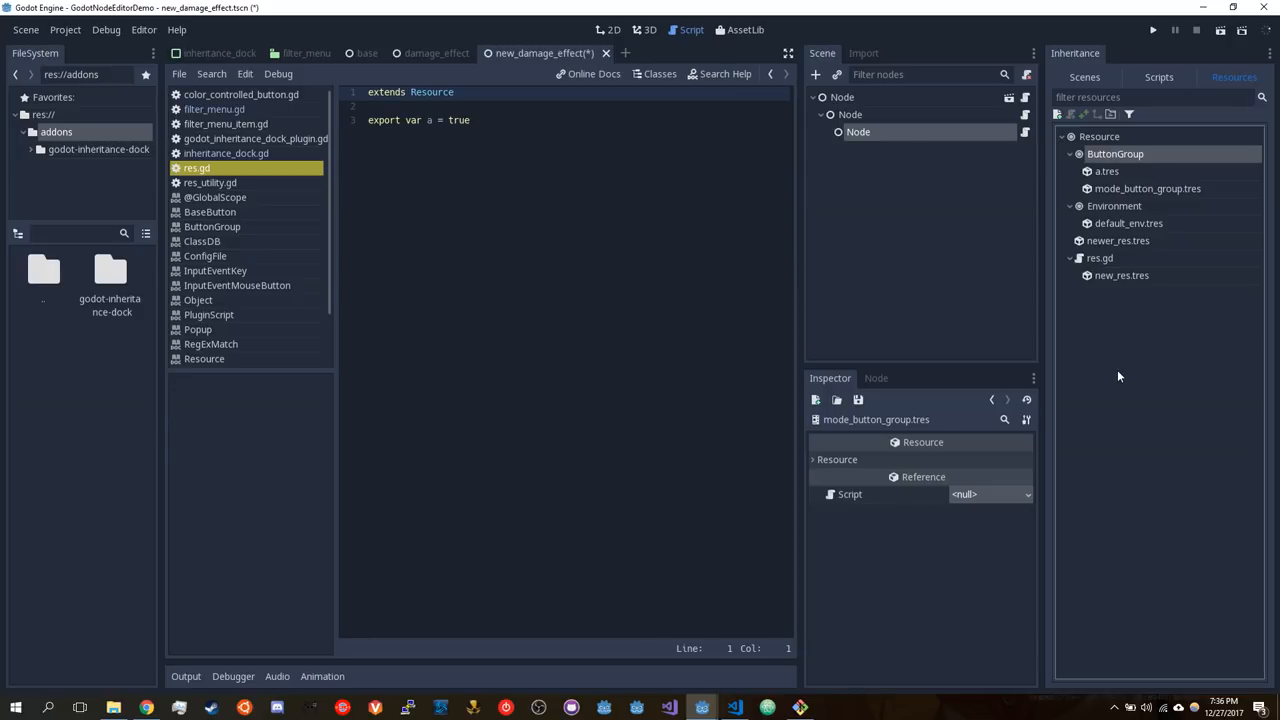
{"action": "mouse_move", "coordinate": [1113, 152]}
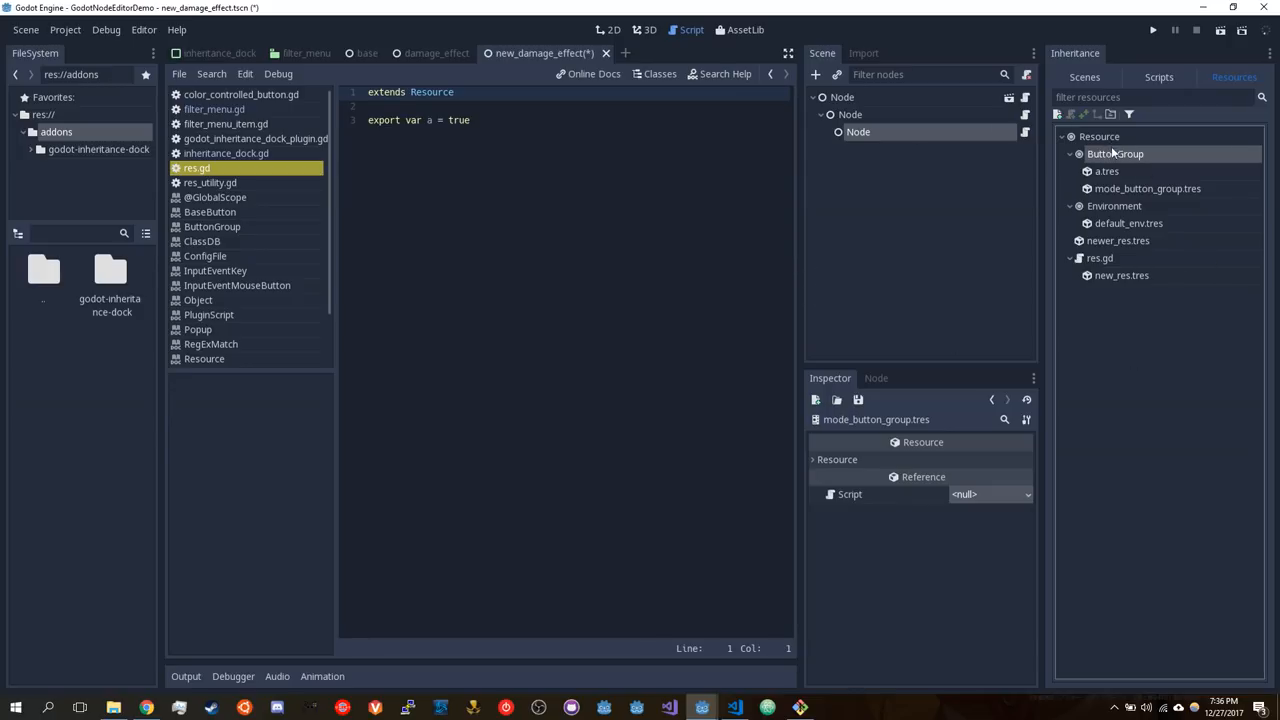
{"action": "left_click", "coordinate": [1148, 188]}
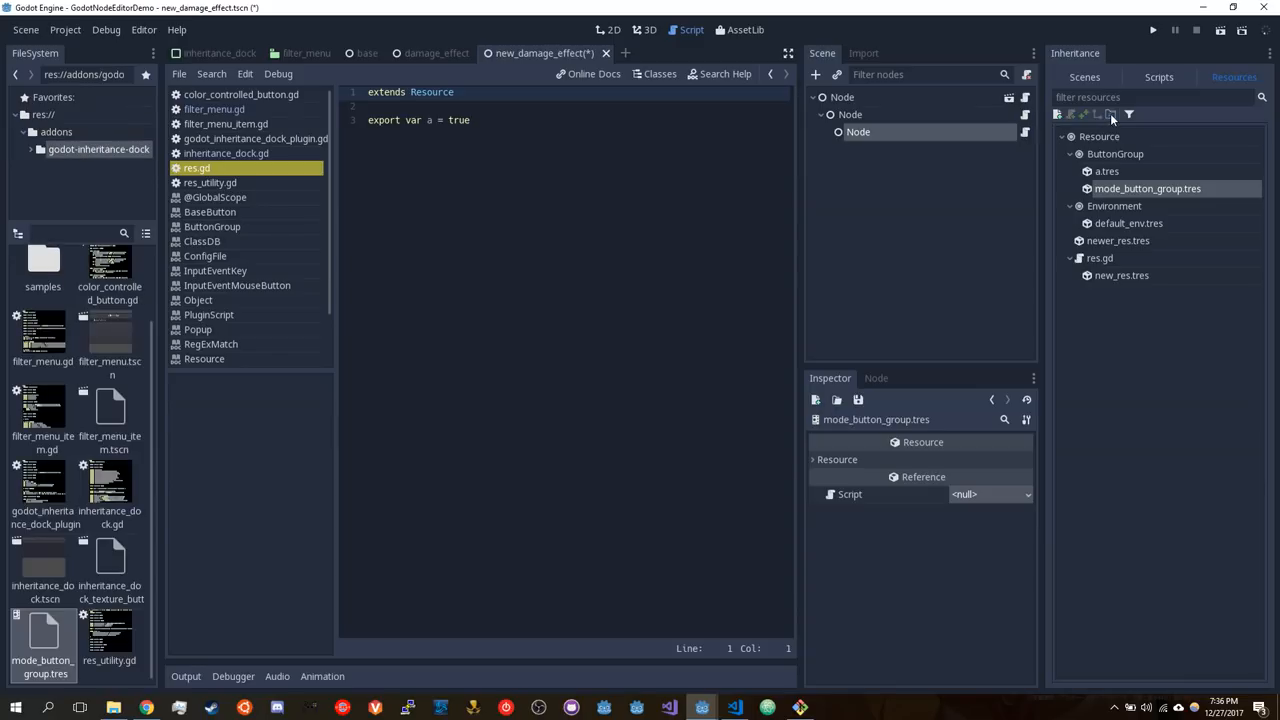
{"action": "mouse_move", "coordinate": [62, 612]}
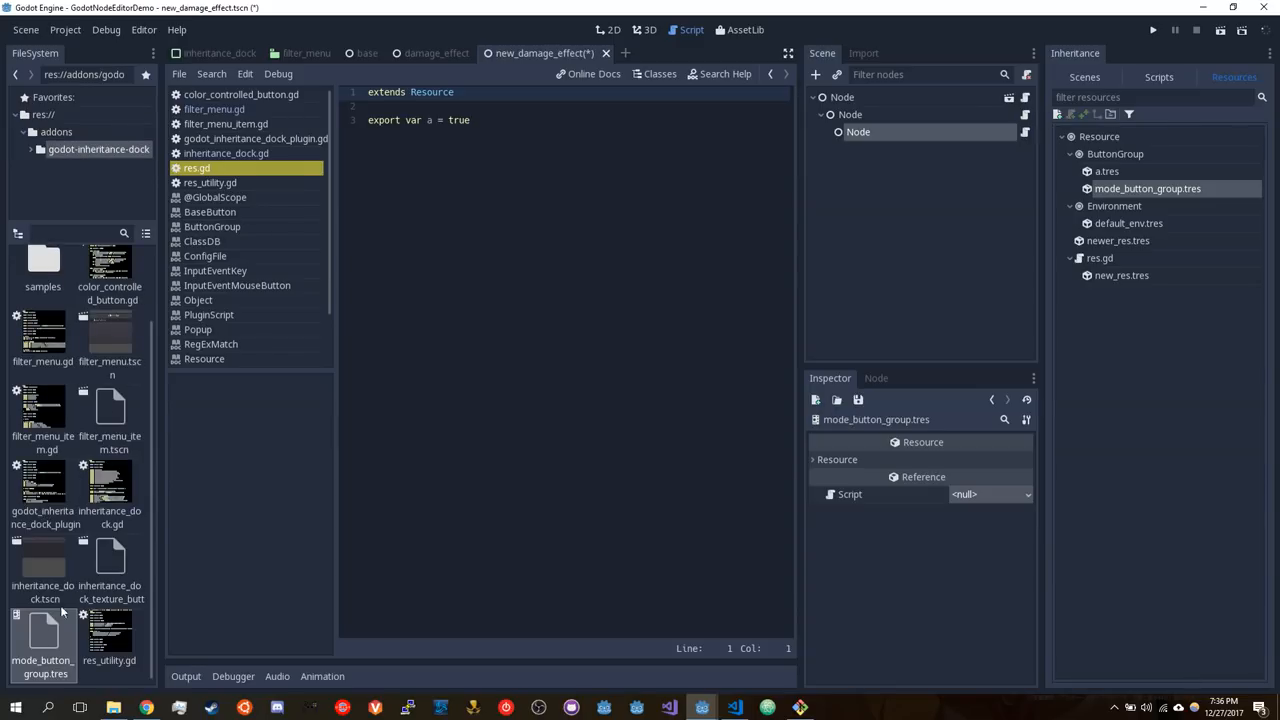
{"action": "right_click", "coordinate": [42, 490]}
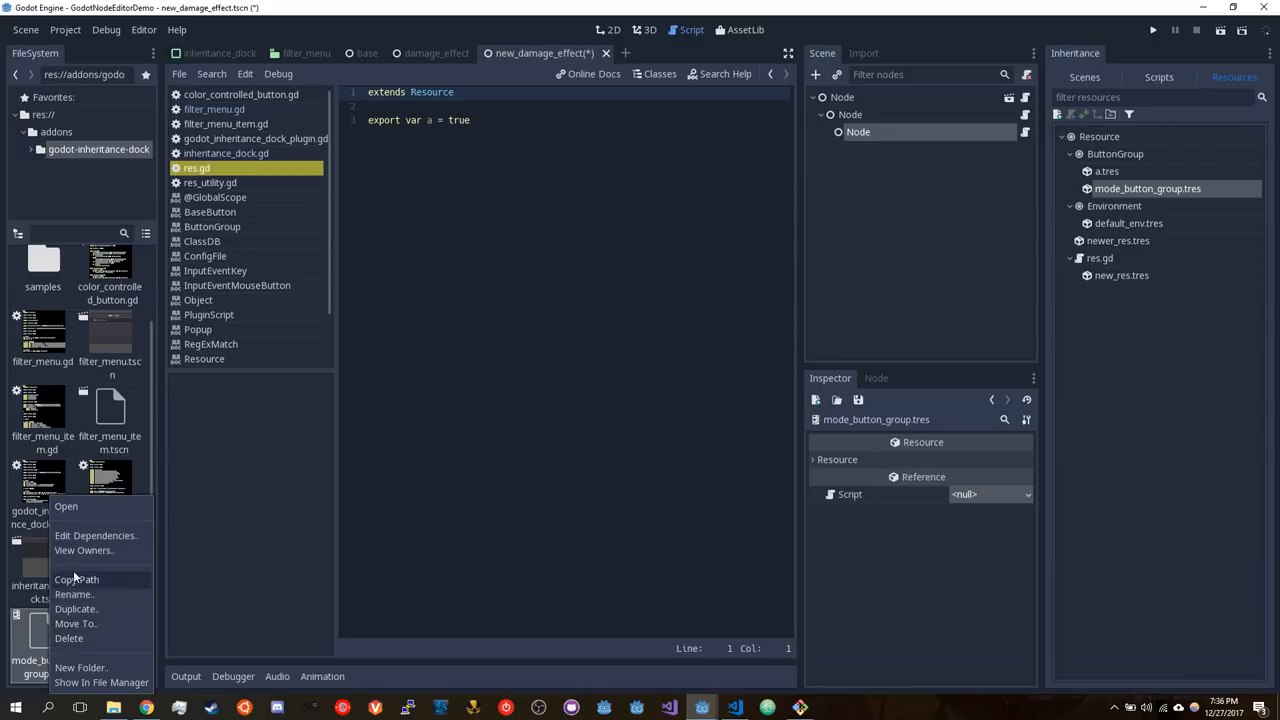
{"action": "mouse_move", "coordinate": [308, 501]}
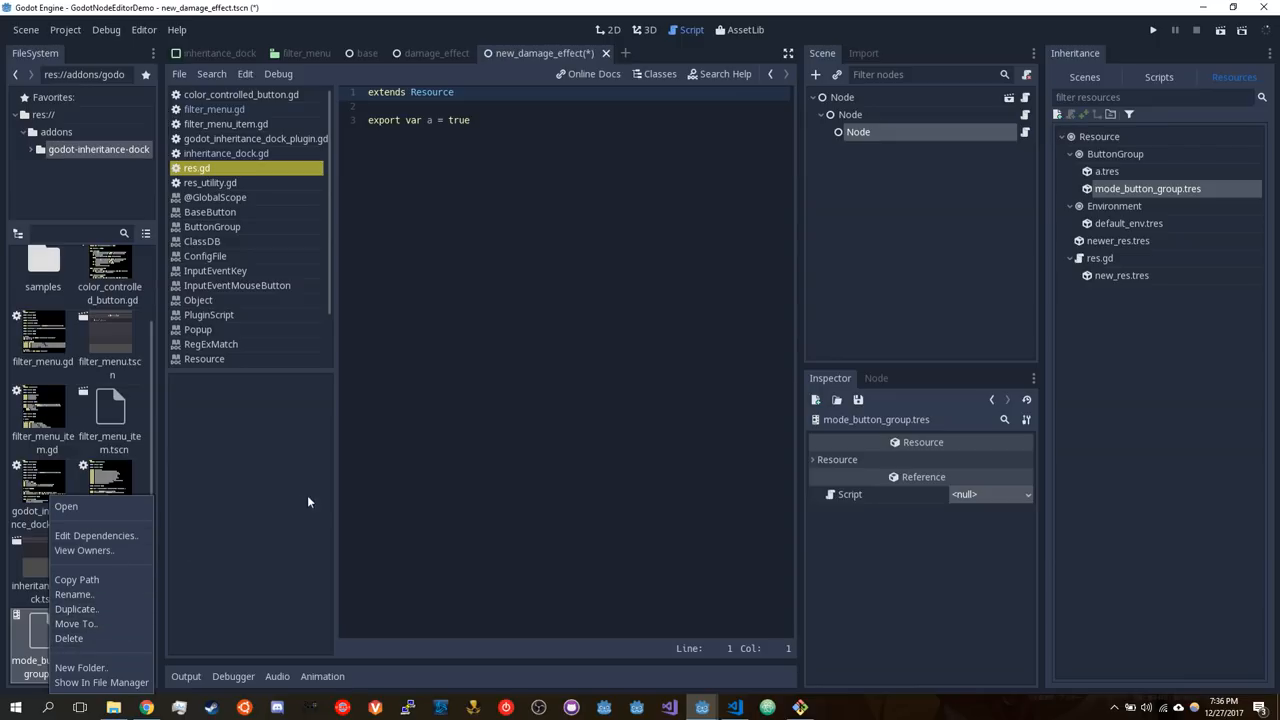
{"action": "left_click", "coordinate": [247, 470]}
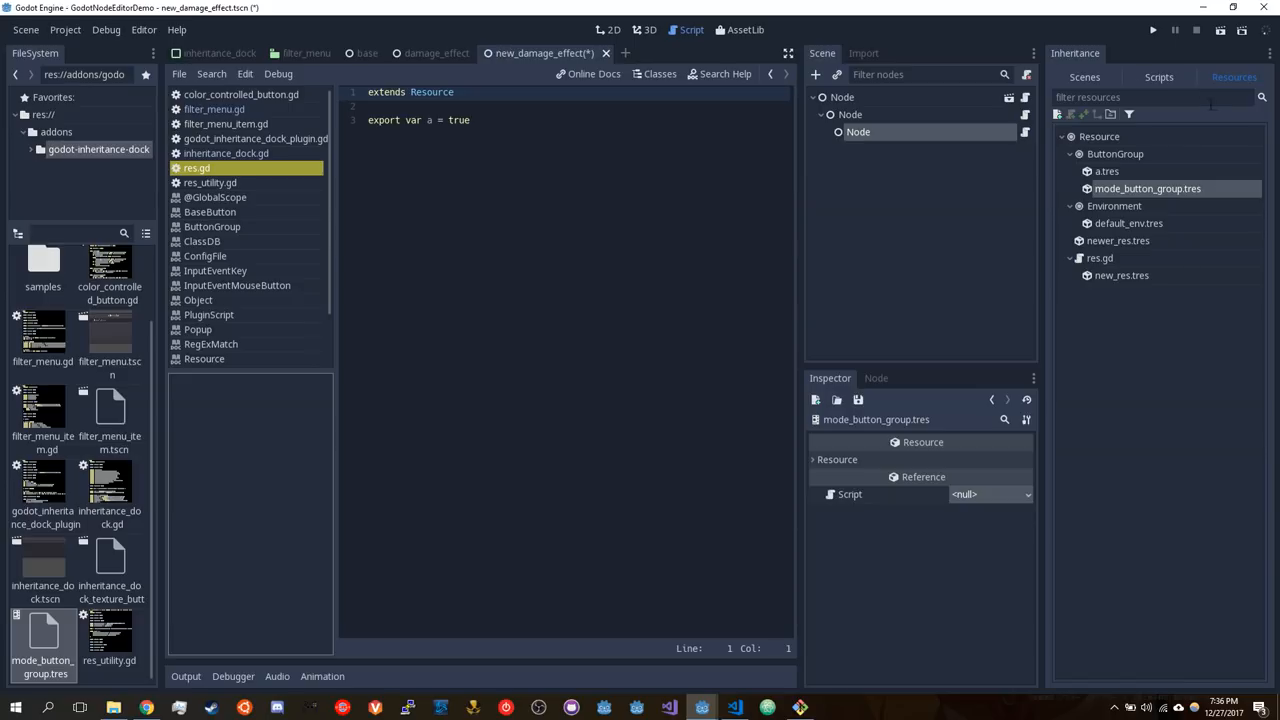
Switch the Inheritance dock to Scripts, then back to the Scenes tree
{"action": "left_click", "coordinate": [1158, 77]}
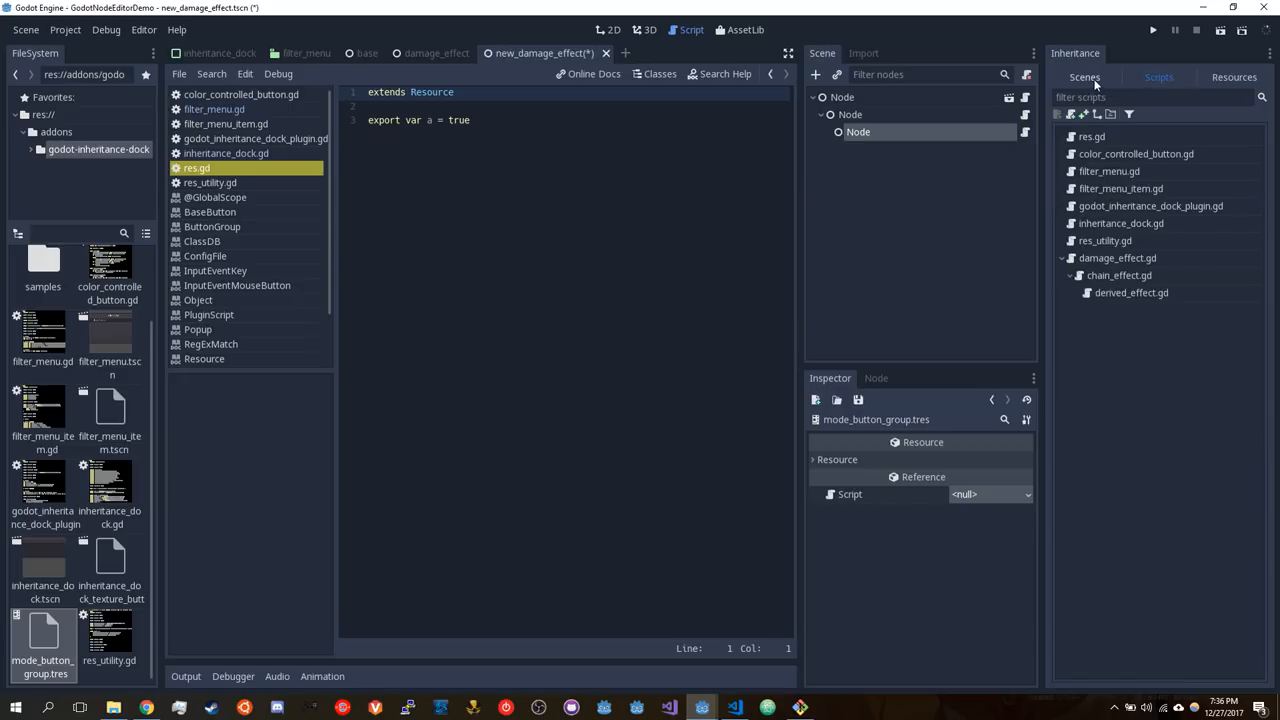
{"action": "left_click", "coordinate": [1084, 77]}
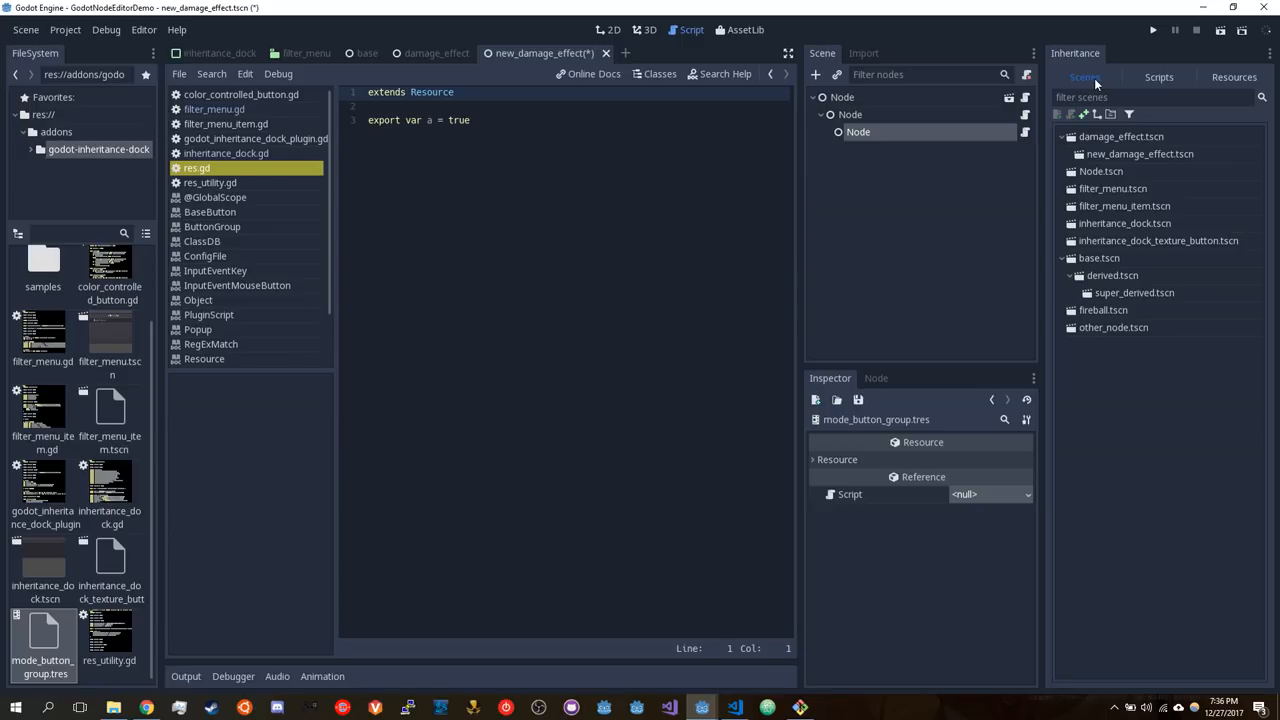
{"action": "mouse_move", "coordinate": [1095, 85]}
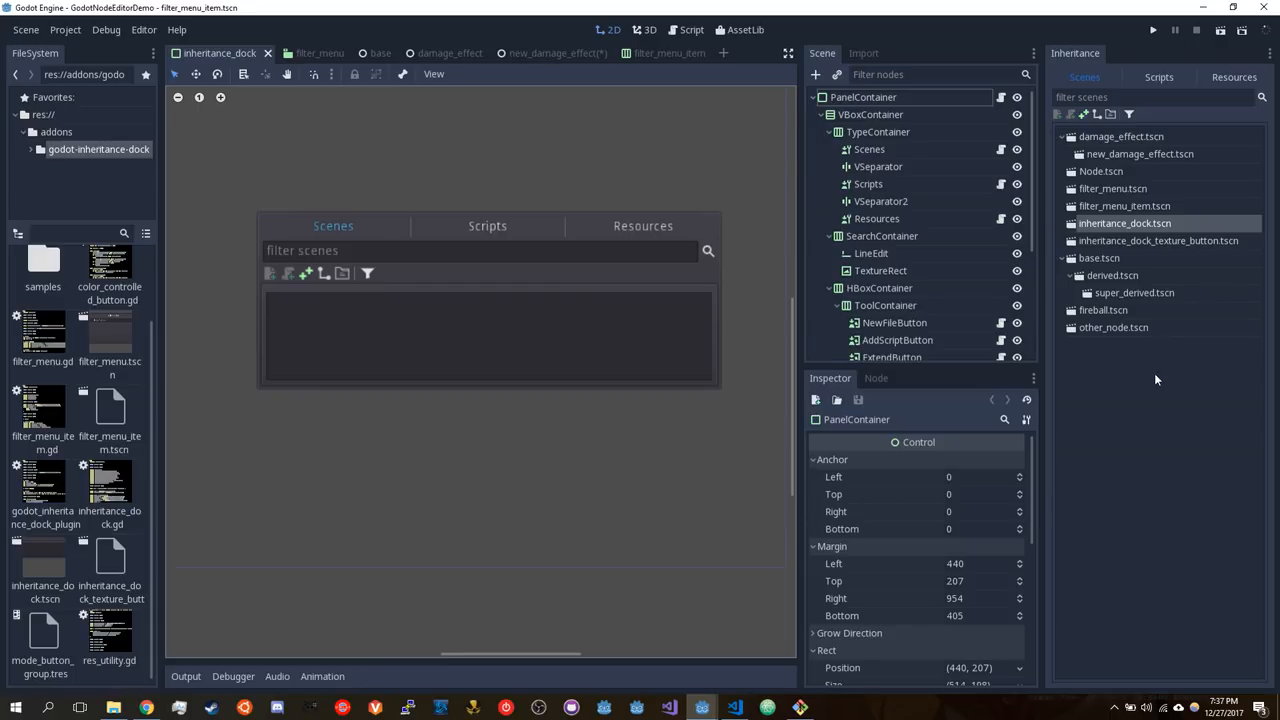
{"action": "mouse_move", "coordinate": [1154, 418]}
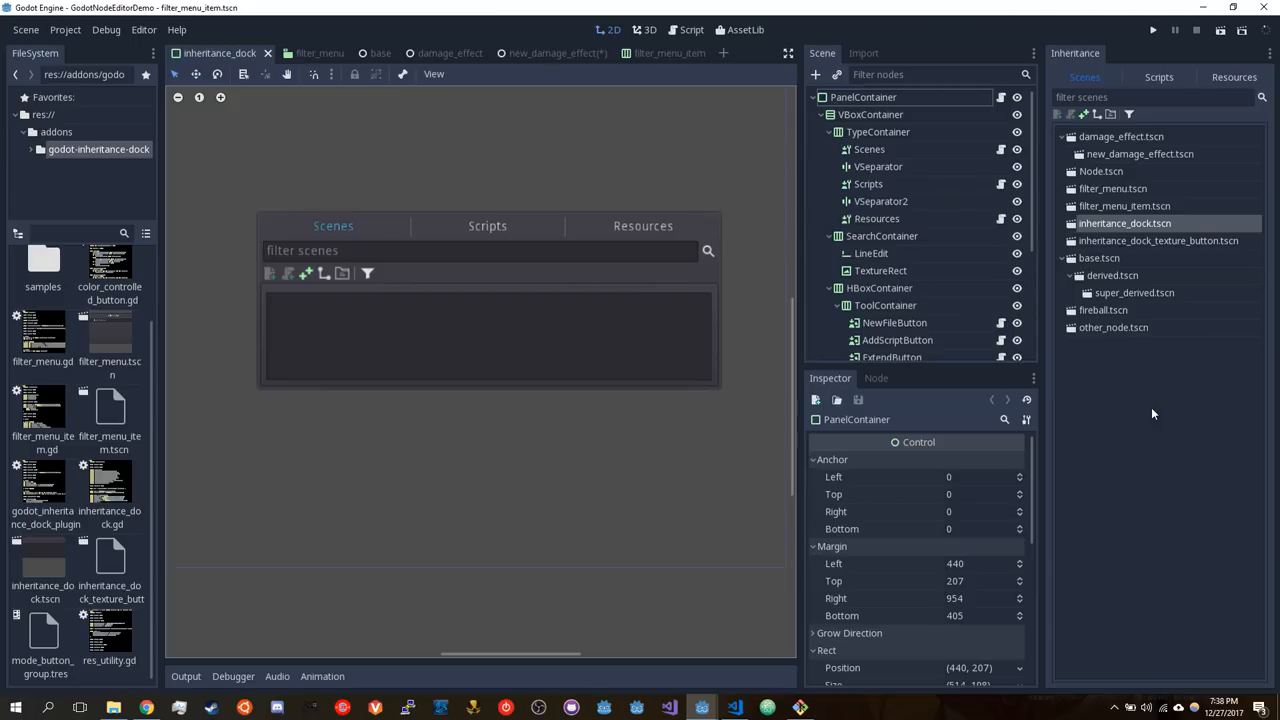
{"action": "mouse_move", "coordinate": [692, 531]}
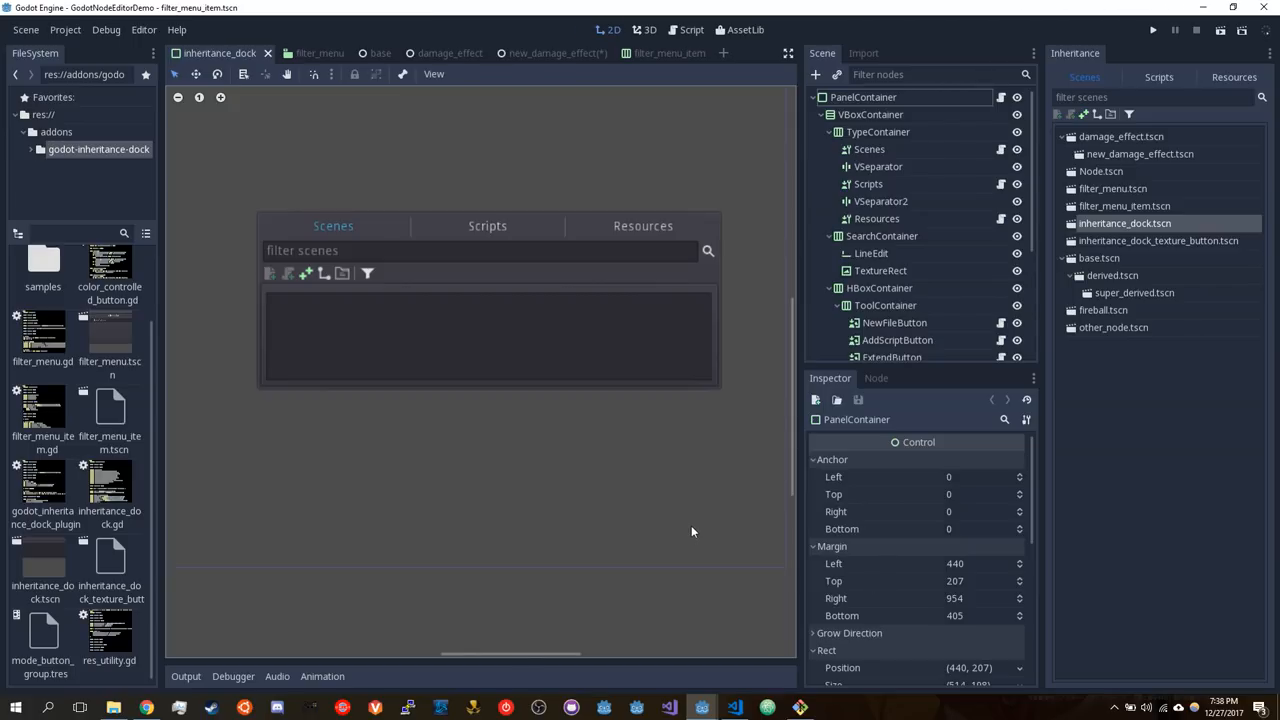